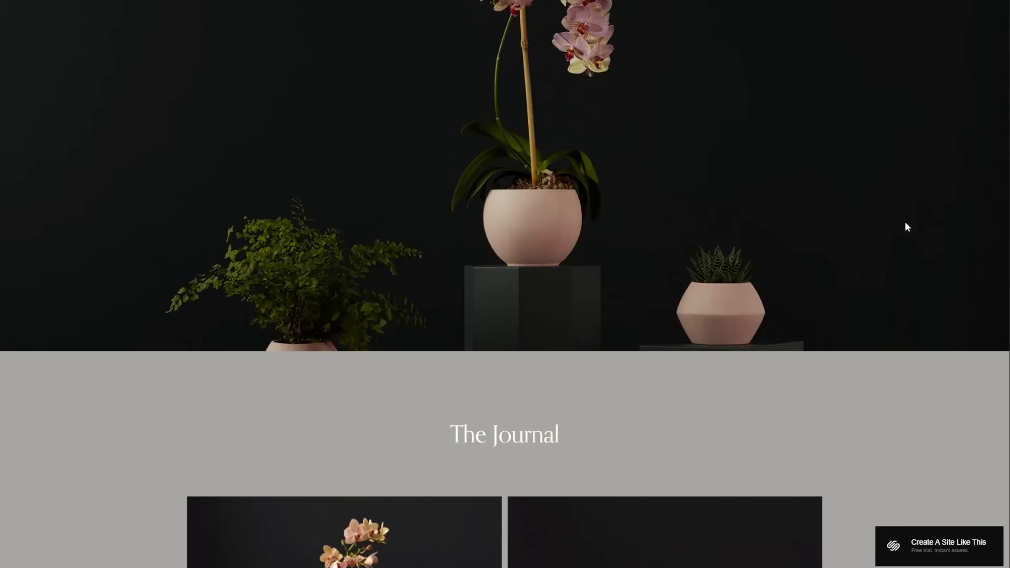
- Preview the garden demo site by scrolling through it
{"action": "scroll", "scroll_direction": "down", "scroll_amount": 3}
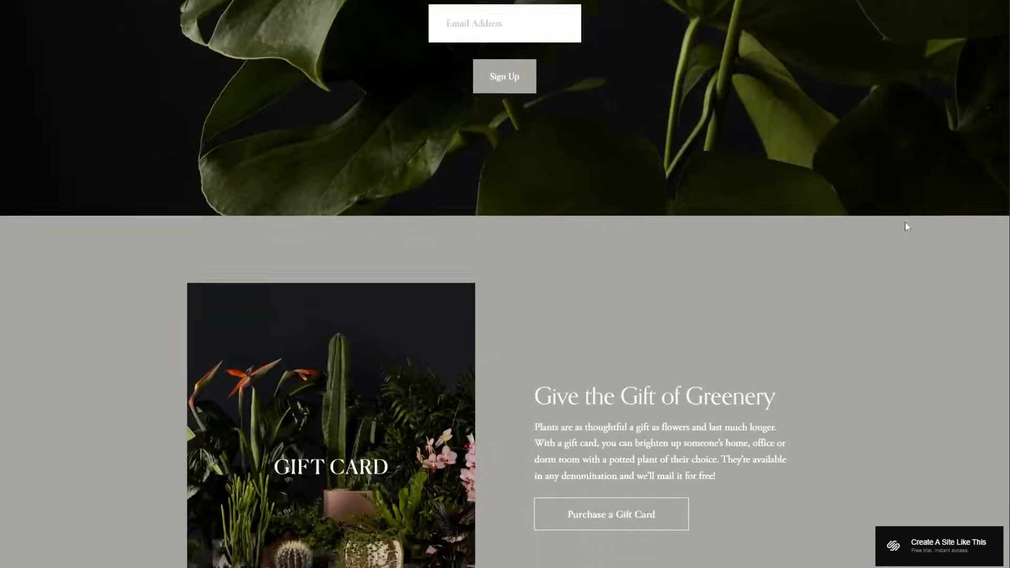
{"action": "scroll", "scroll_direction": "down", "scroll_amount": 3}
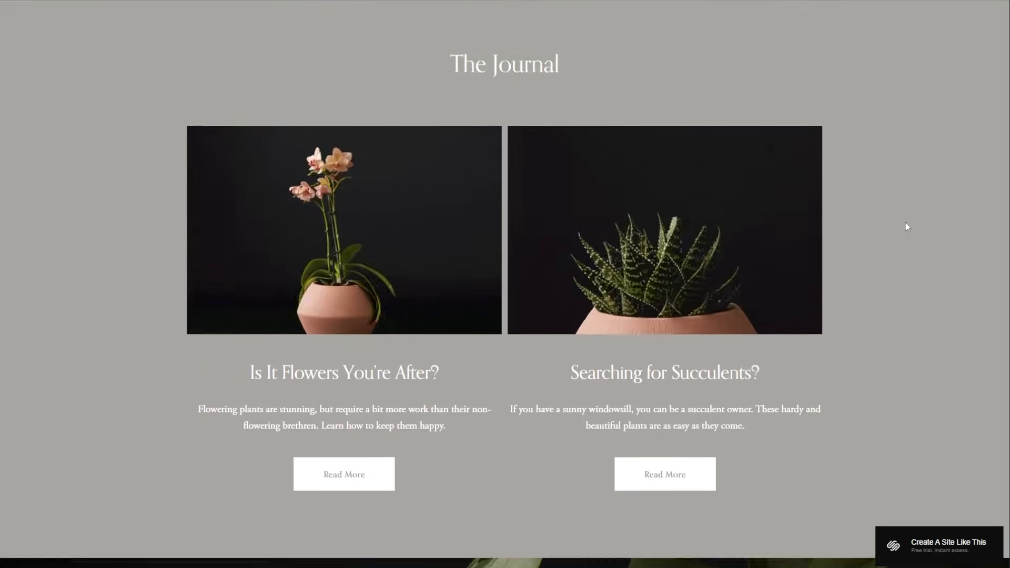
{"action": "scroll", "scroll_direction": "up", "scroll_amount": 3}
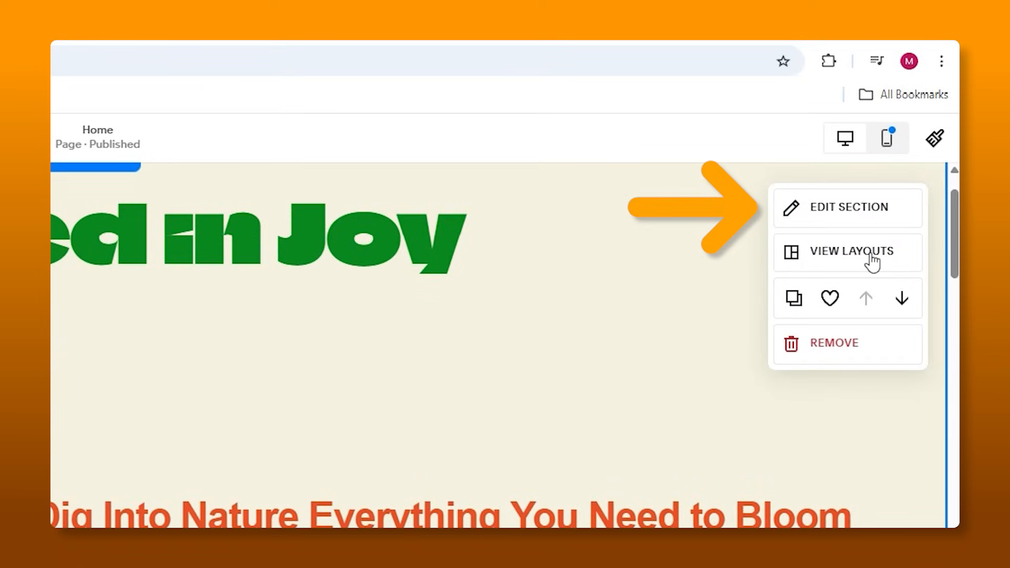
- View the section's colour themes, edit the Bright 1 theme, then browse pricing plans
{"action": "left_click", "coordinate": [846, 206]}
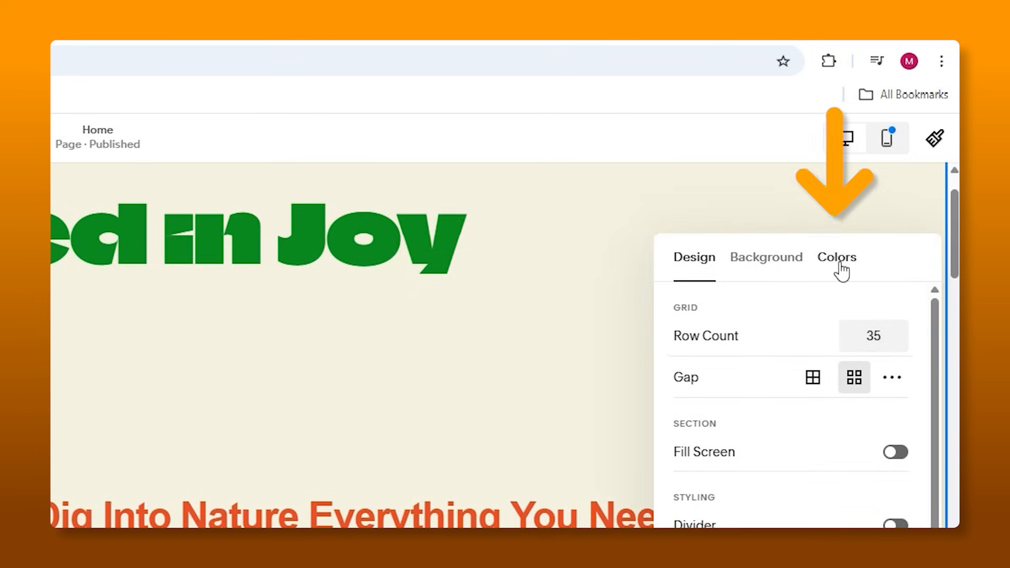
{"action": "left_click", "coordinate": [836, 257]}
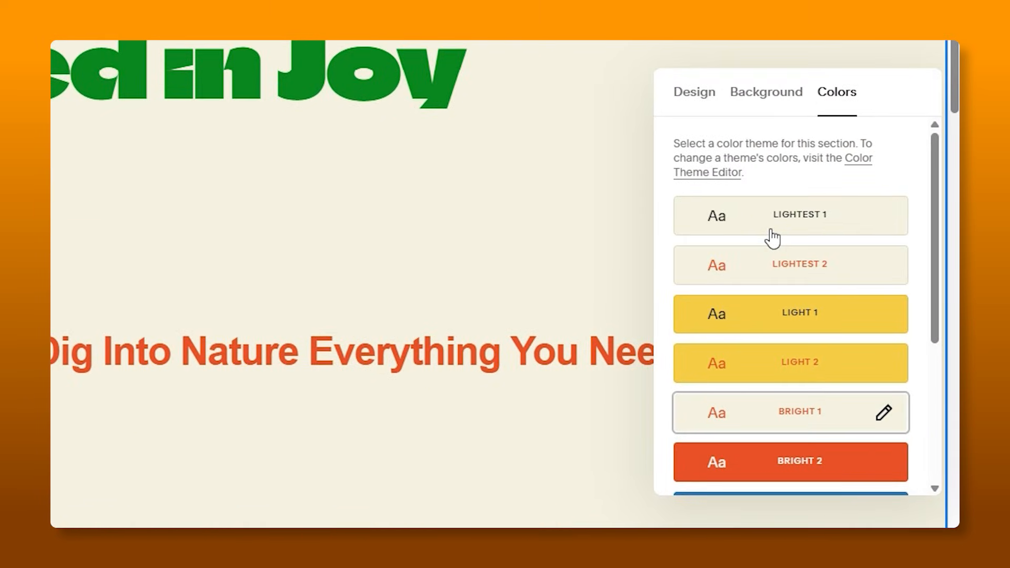
{"action": "scroll", "scroll_direction": "down", "scroll_amount": 3}
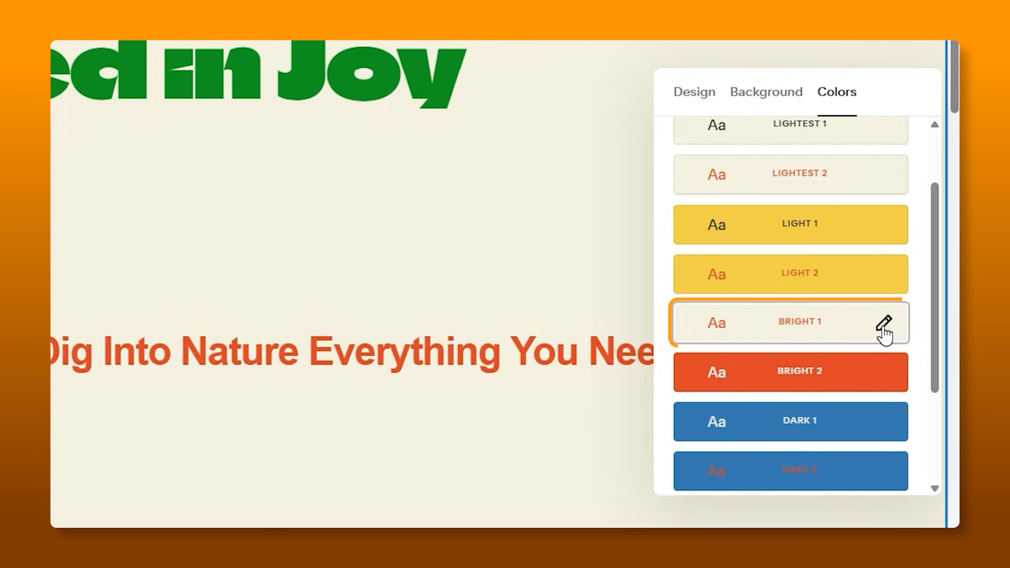
{"action": "left_click", "coordinate": [886, 322]}
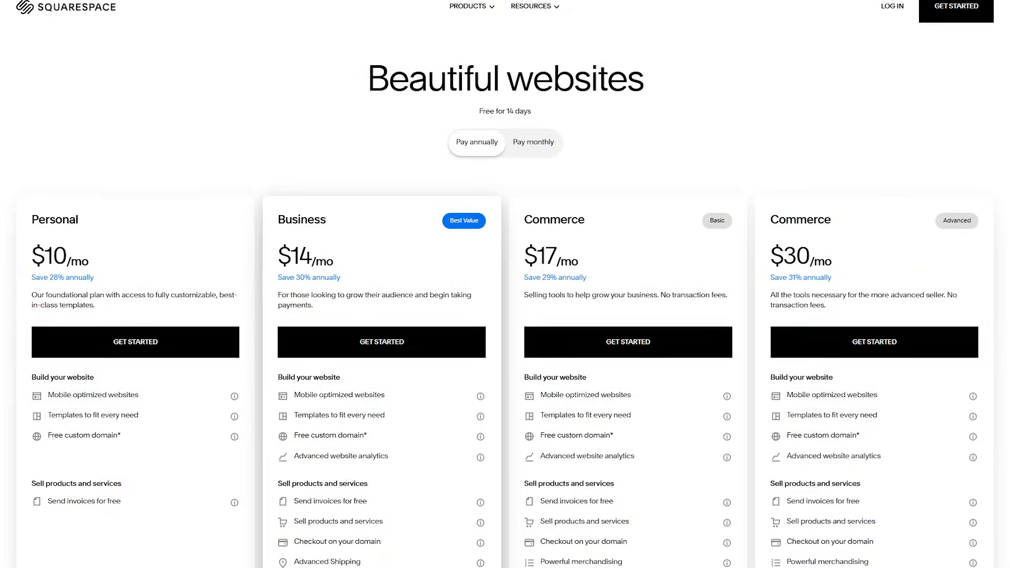
{"action": "scroll", "scroll_direction": "down", "scroll_amount": 3}
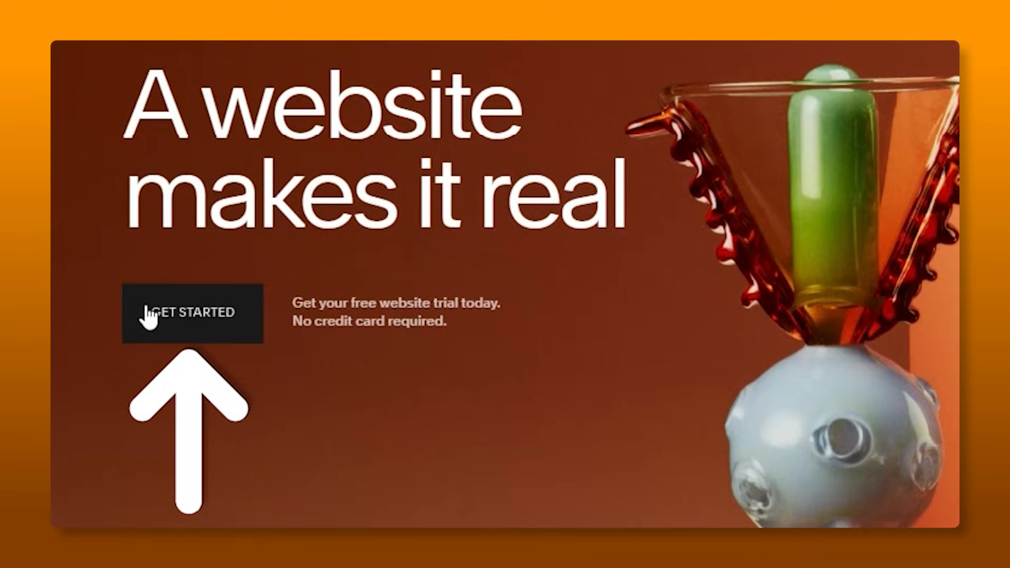
- Start building a new website to reach the popular templates gallery
{"action": "left_click", "coordinate": [192, 312]}
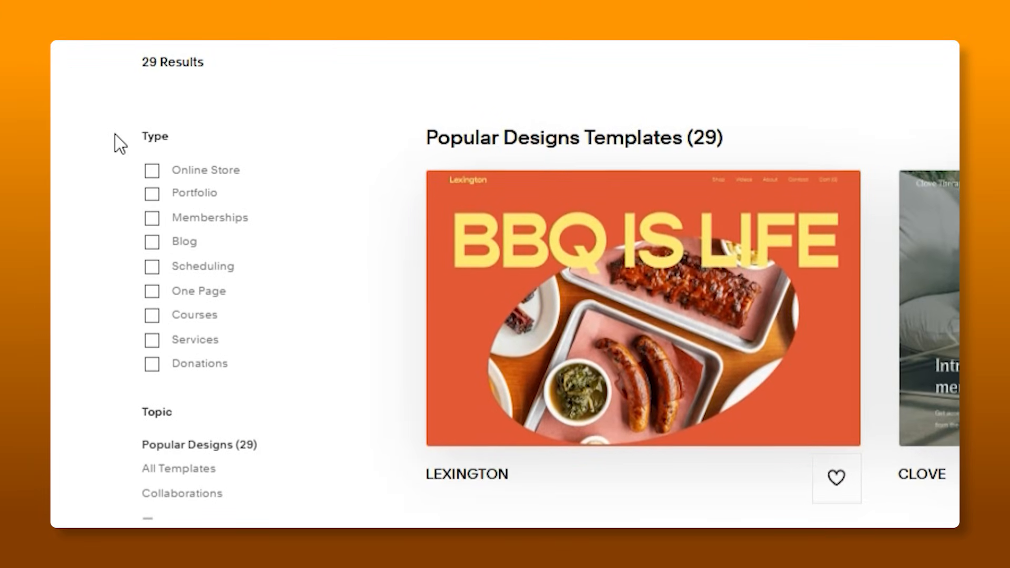
{"action": "mouse_move", "coordinate": [179, 123]}
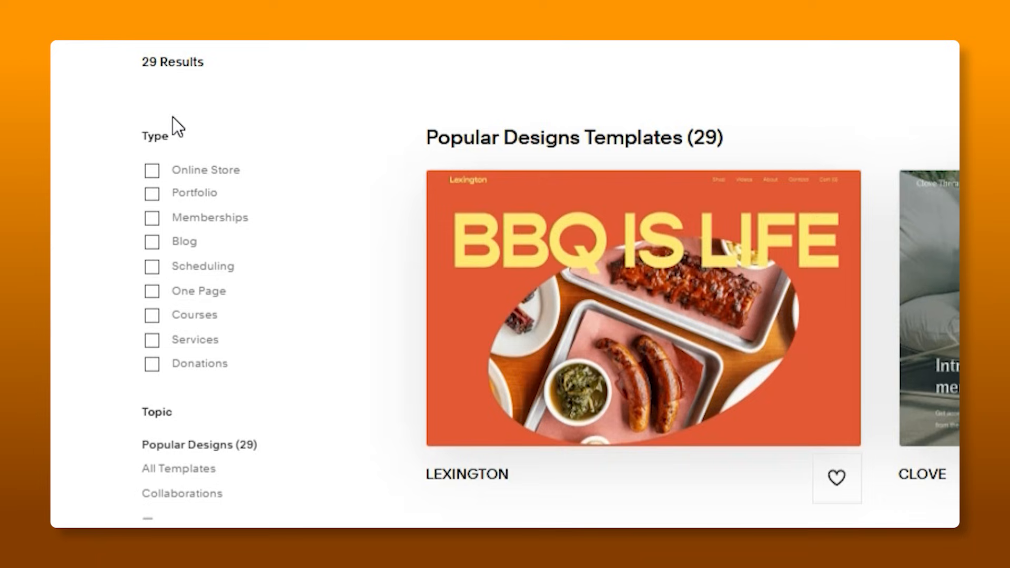
{"action": "mouse_move", "coordinate": [164, 223]}
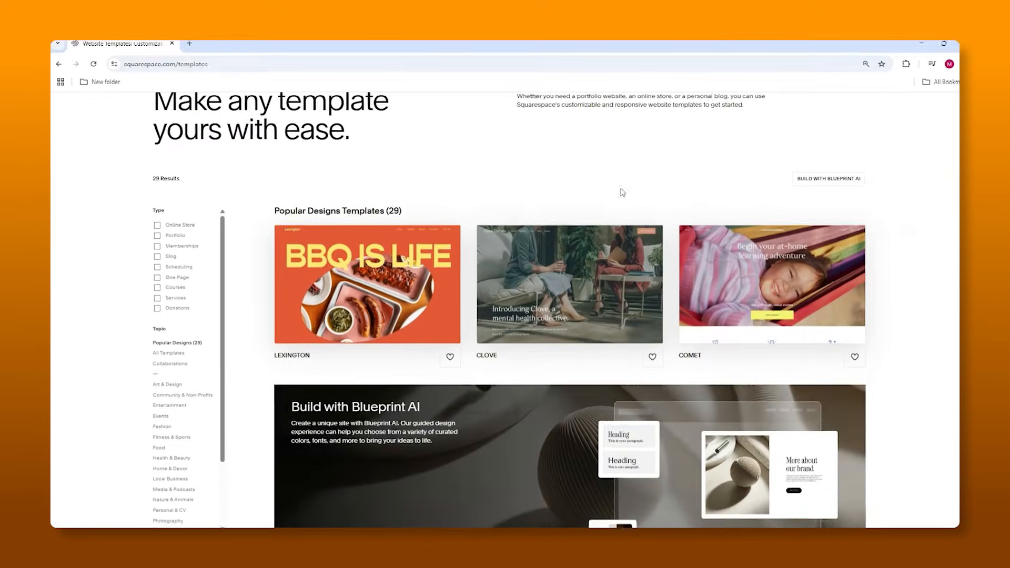
- Start a Condesa-template site using the cream, orange and blue colour preset
{"action": "scroll", "scroll_direction": "down", "scroll_amount": 3}
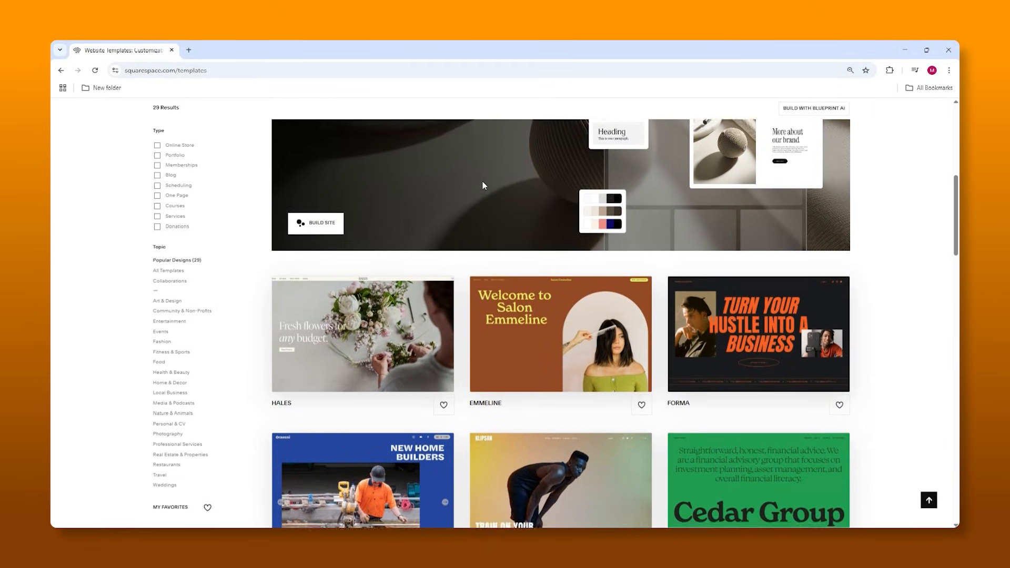
{"action": "scroll", "scroll_direction": "down", "scroll_amount": 3}
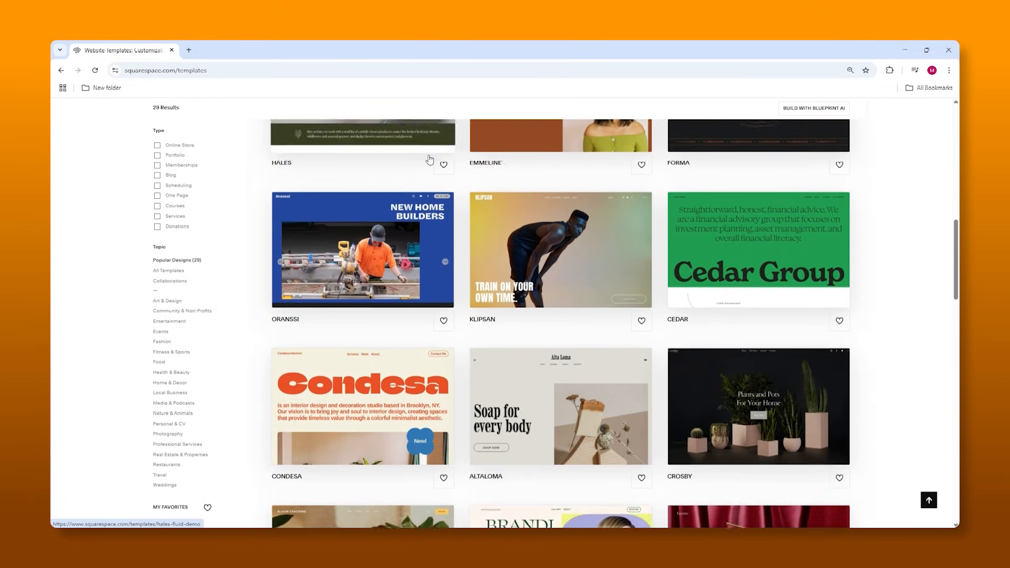
{"action": "scroll", "scroll_direction": "down", "scroll_amount": 3}
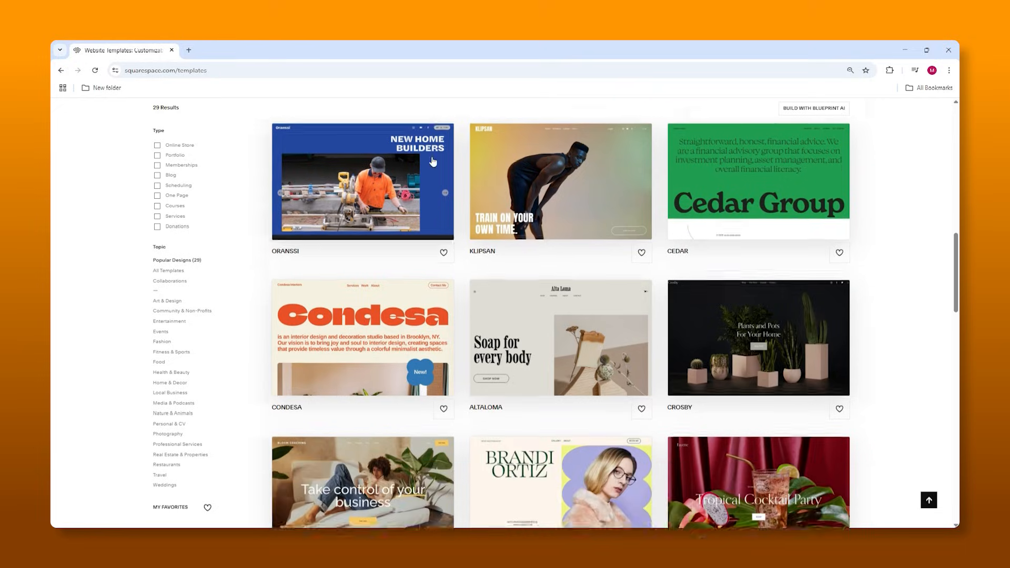
{"action": "scroll", "scroll_direction": "down", "scroll_amount": 3}
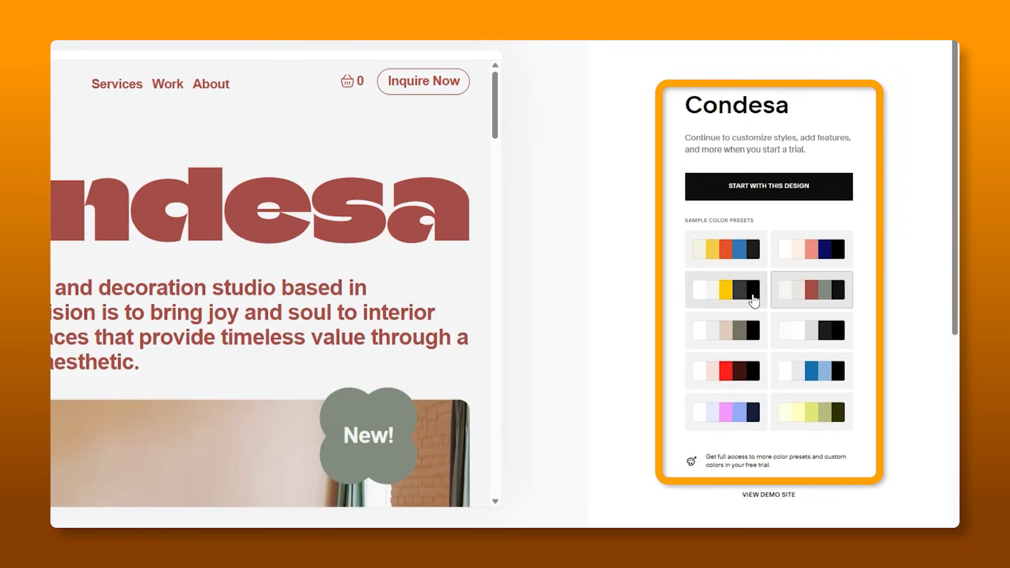
{"action": "left_click", "coordinate": [724, 250]}
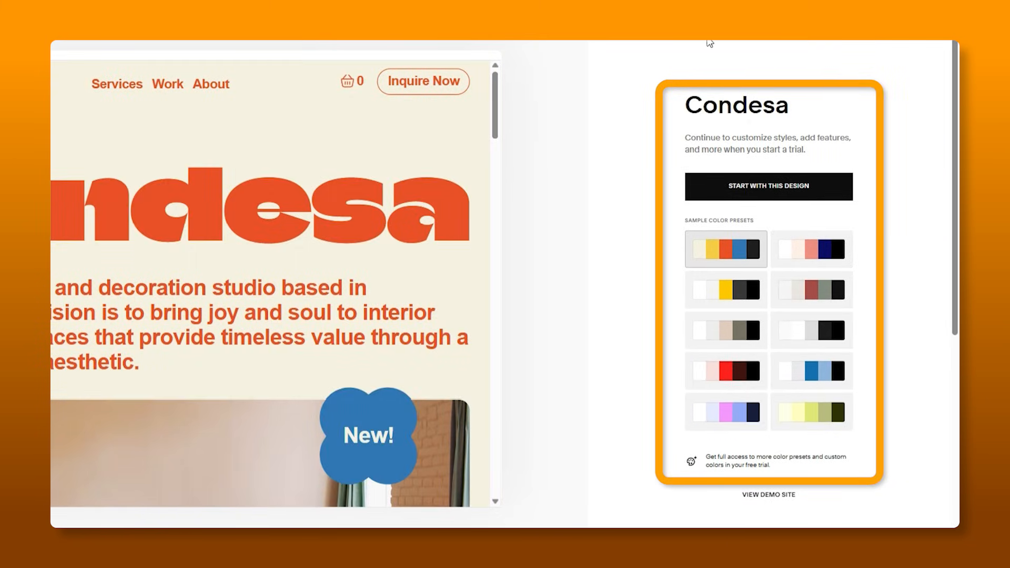
{"action": "mouse_move", "coordinate": [720, 43]}
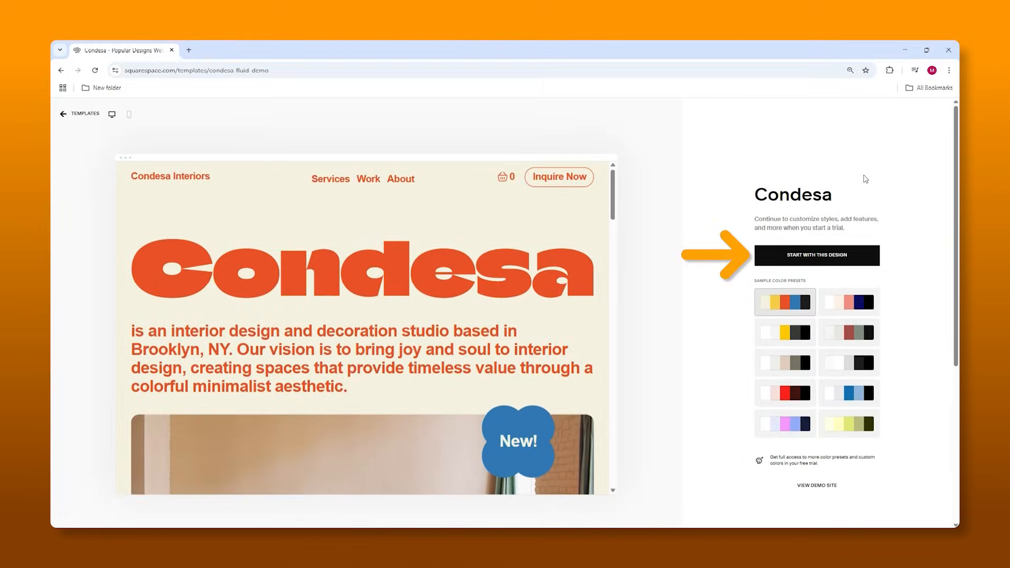
{"action": "left_click", "coordinate": [816, 255]}
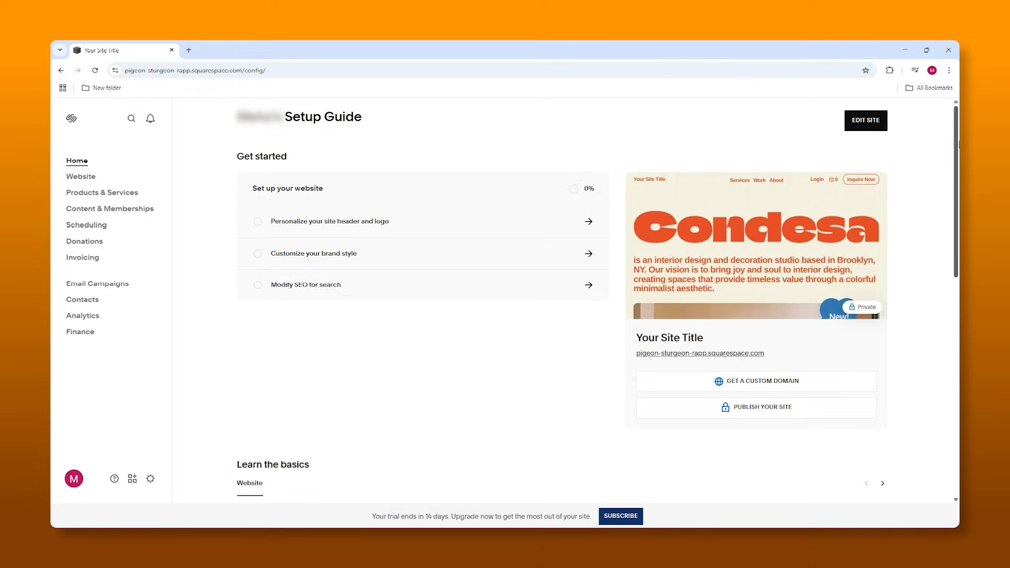
{"action": "mouse_move", "coordinate": [863, 227]}
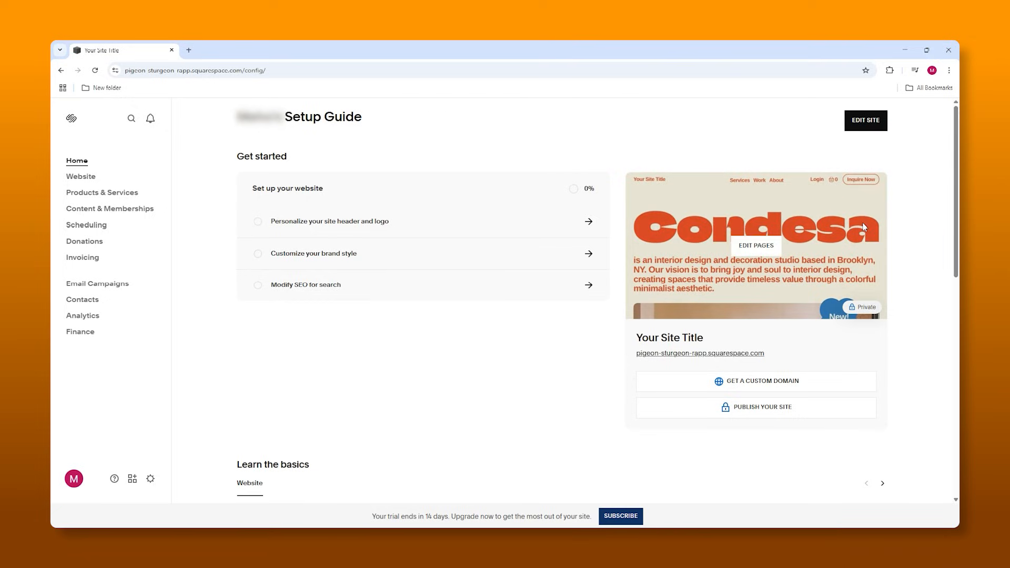
{"action": "mouse_move", "coordinate": [416, 247]}
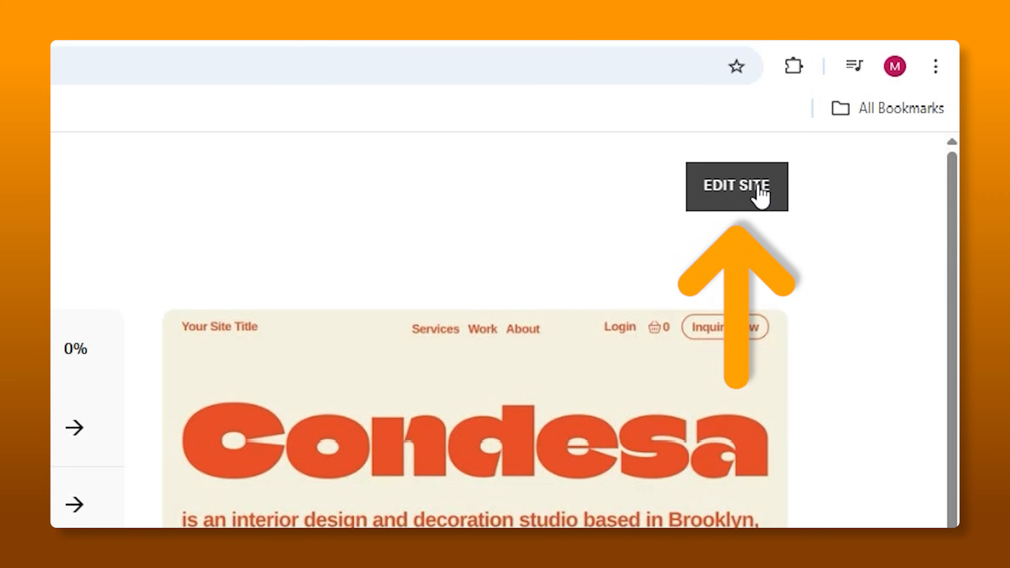
- Open the Condesa site's Home page in the website editor from the Setup Guide
{"action": "left_click", "coordinate": [736, 186]}
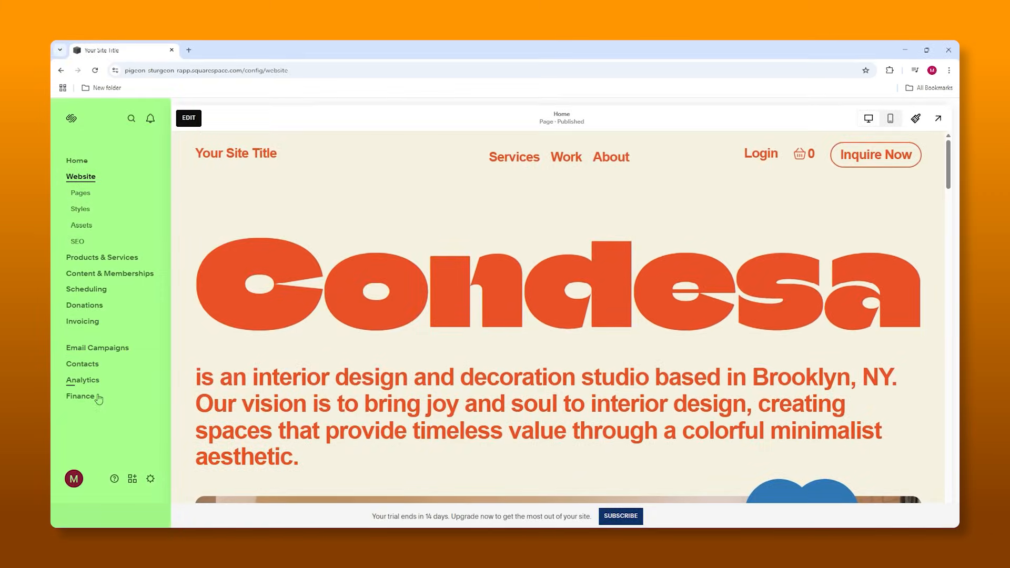
{"action": "mouse_move", "coordinate": [100, 289]}
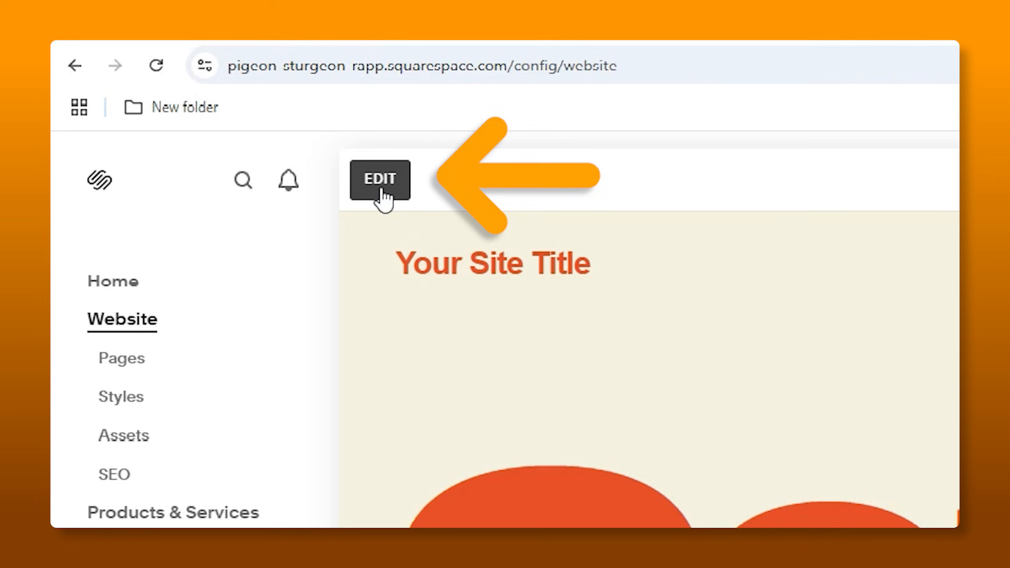
- Switch the Condesa home page into content editing mode
{"action": "left_click", "coordinate": [379, 180]}
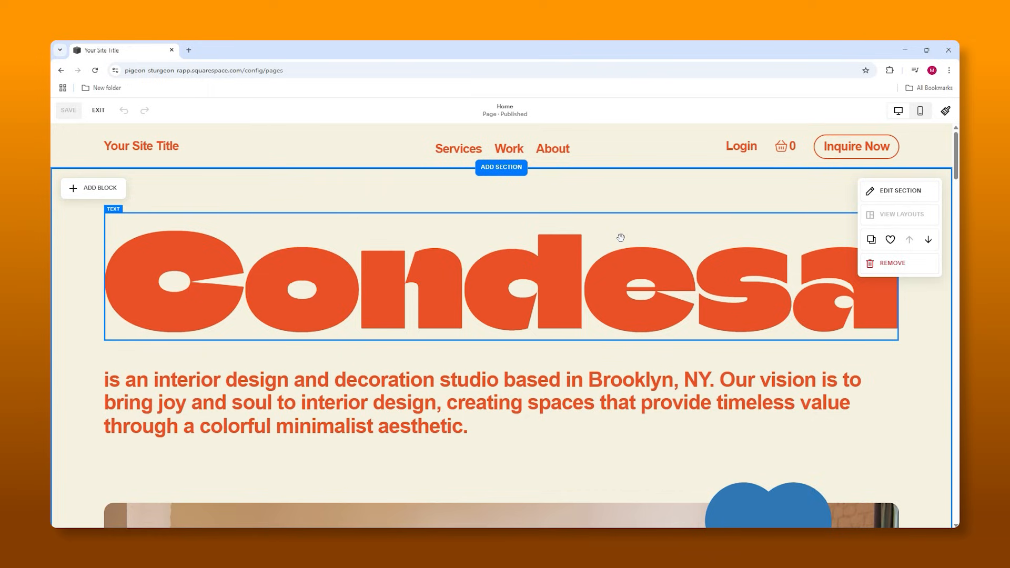
{"action": "mouse_move", "coordinate": [626, 255]}
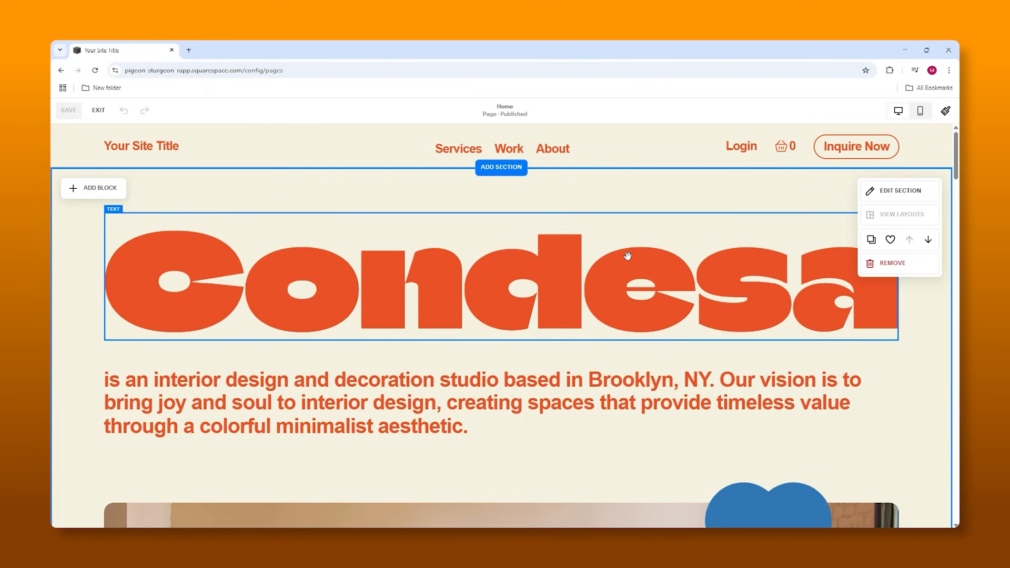
{"action": "mouse_move", "coordinate": [593, 272]}
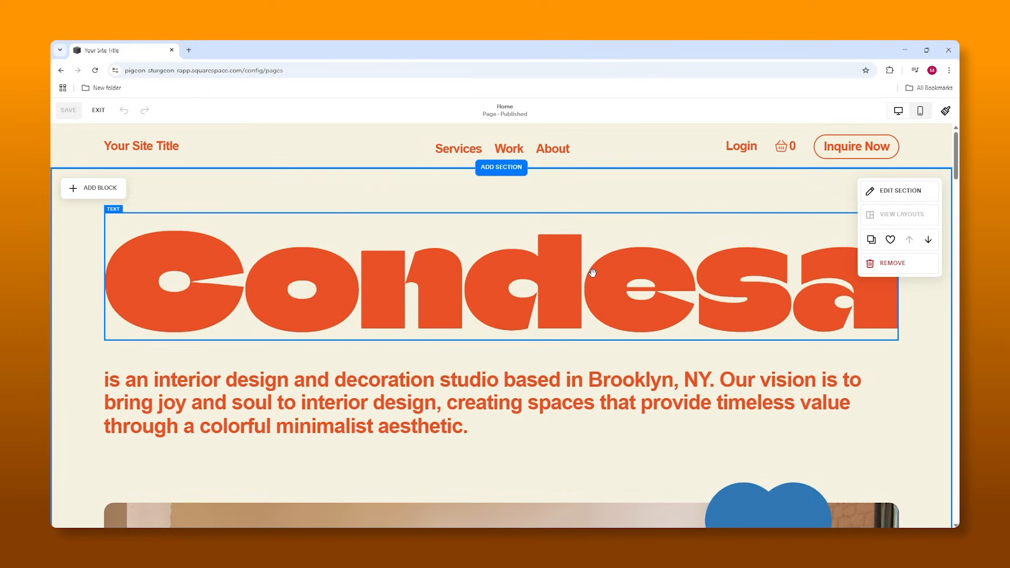
{"action": "mouse_move", "coordinate": [542, 284]}
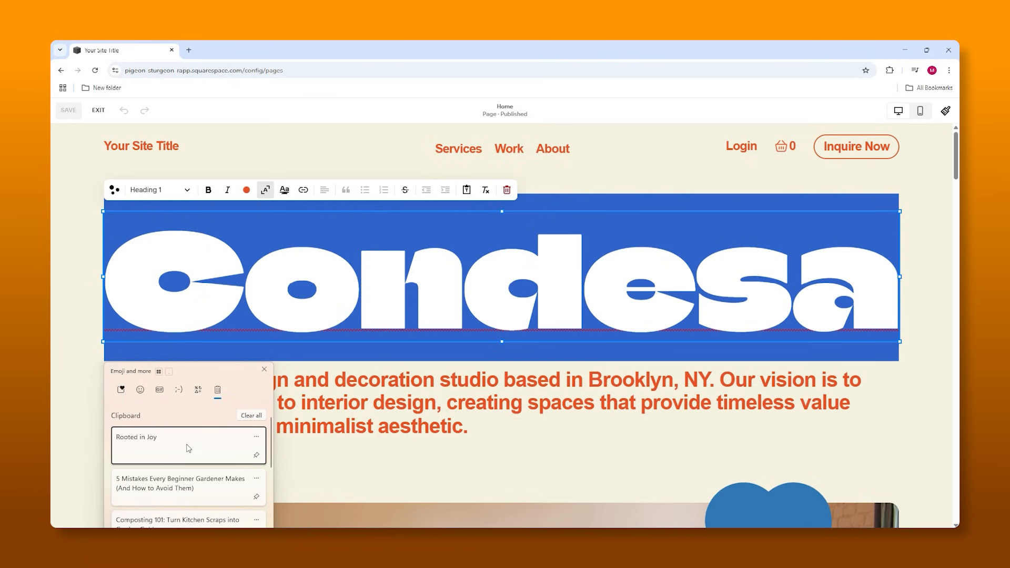
- Replace the large heading with 'Rooted in Joy' and adjust its heading style
{"action": "left_click", "coordinate": [186, 436]}
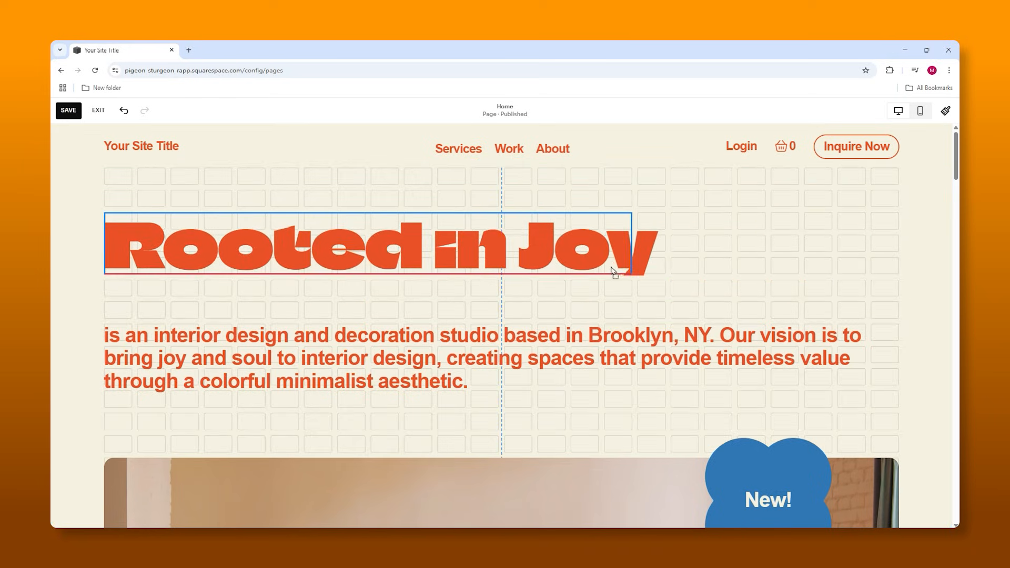
{"action": "left_click", "coordinate": [367, 245]}
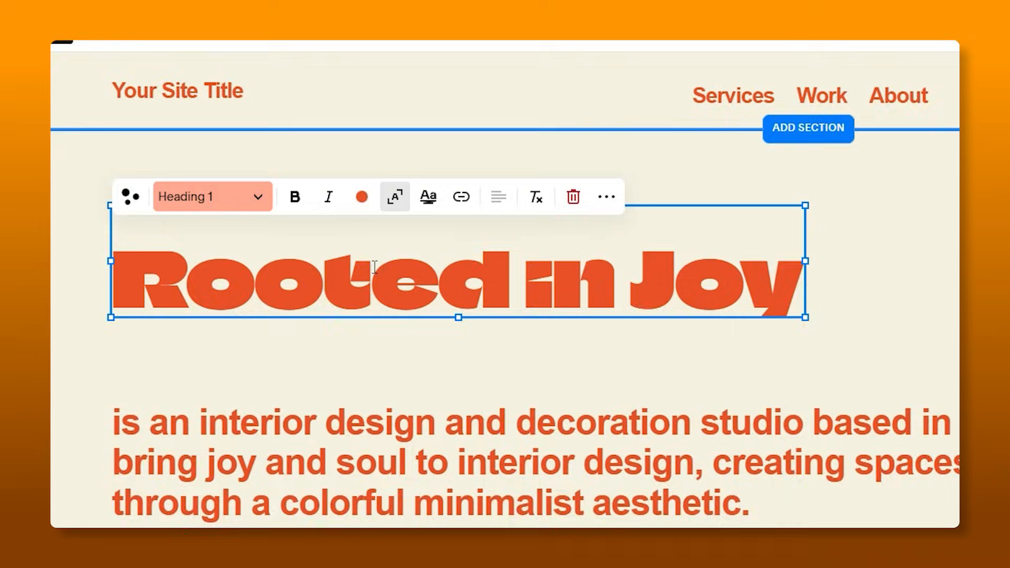
{"action": "left_click", "coordinate": [212, 195]}
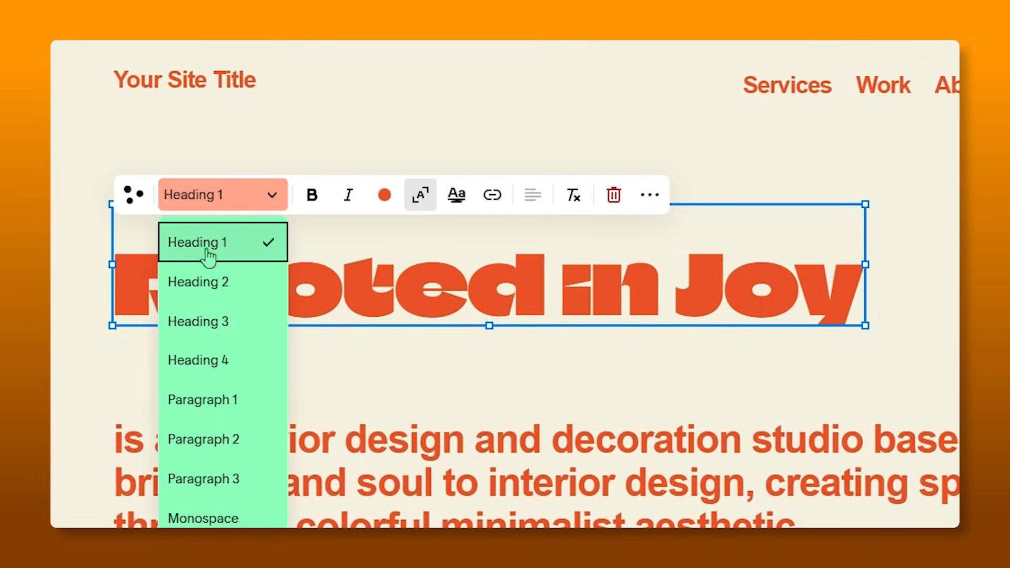
{"action": "mouse_move", "coordinate": [326, 167]}
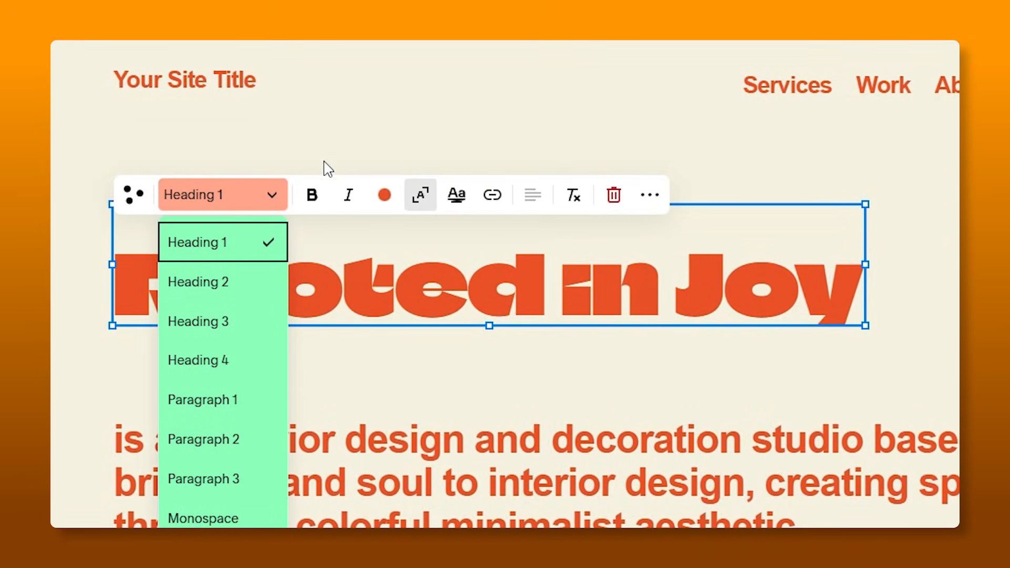
{"action": "left_click", "coordinate": [347, 194]}
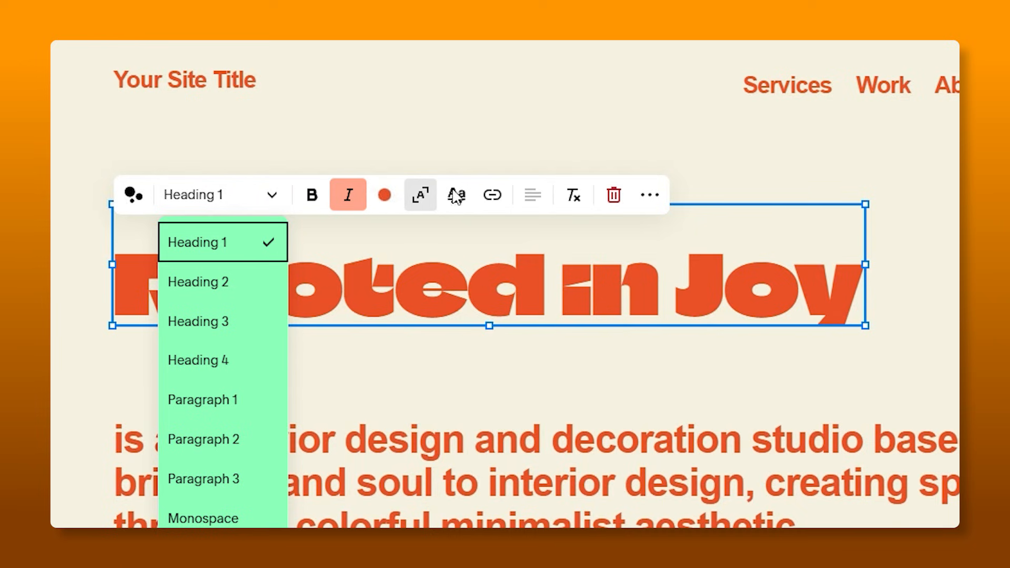
{"action": "left_click", "coordinate": [544, 240]}
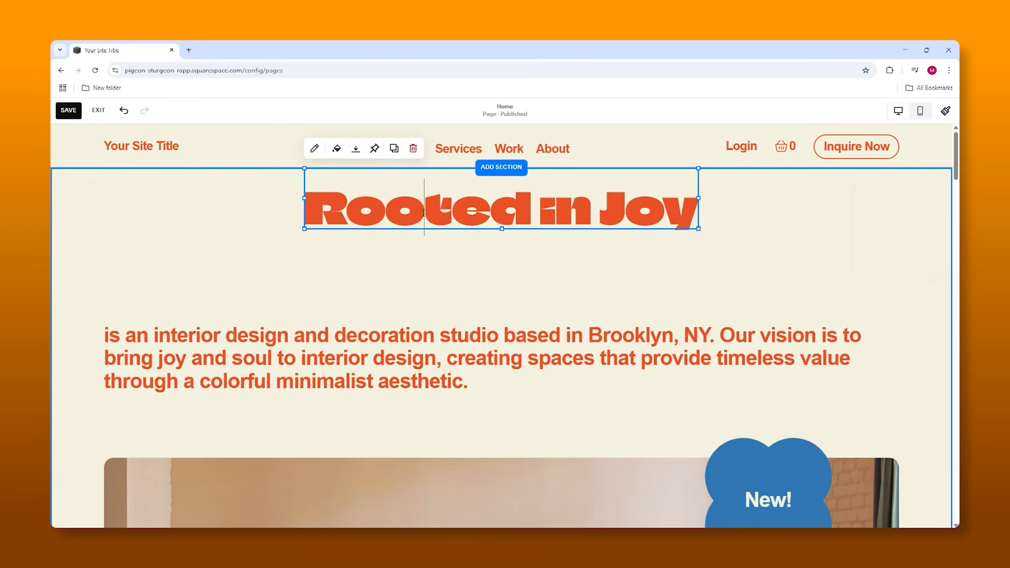
- Set the Rooted in Joy heading colour to a custom green
{"action": "left_click", "coordinate": [410, 201]}
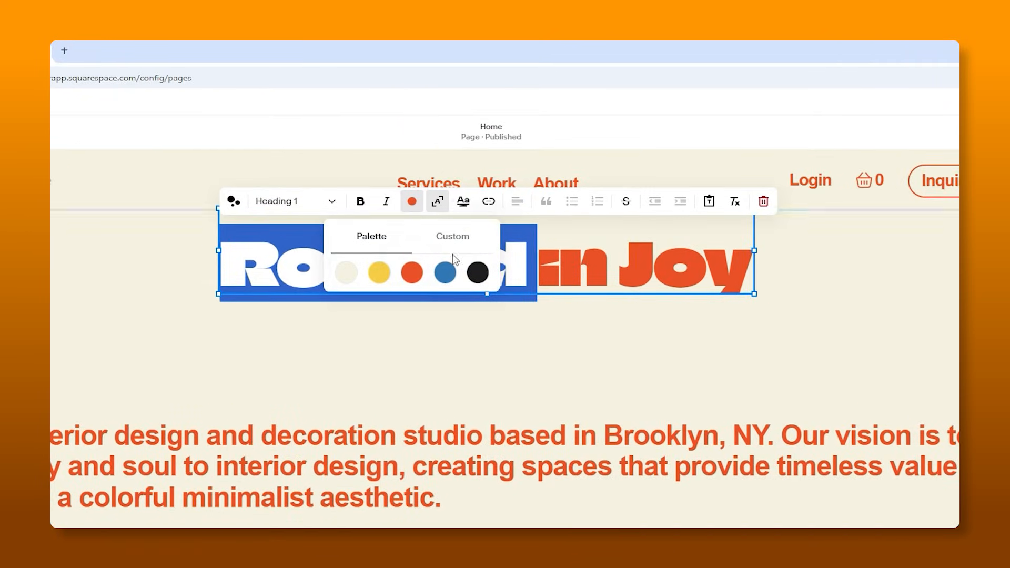
{"action": "left_click", "coordinate": [452, 235]}
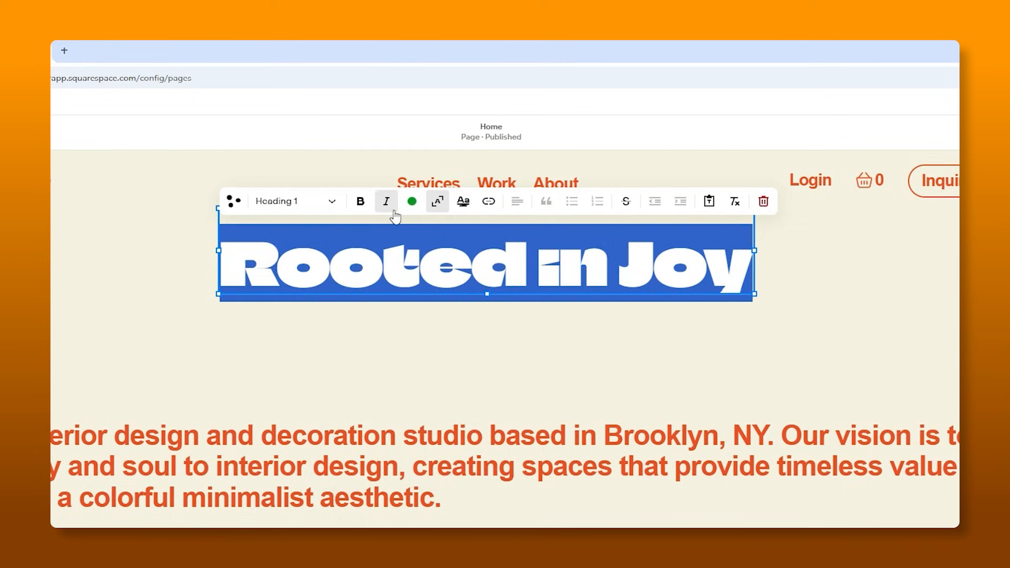
{"action": "left_click", "coordinate": [411, 201]}
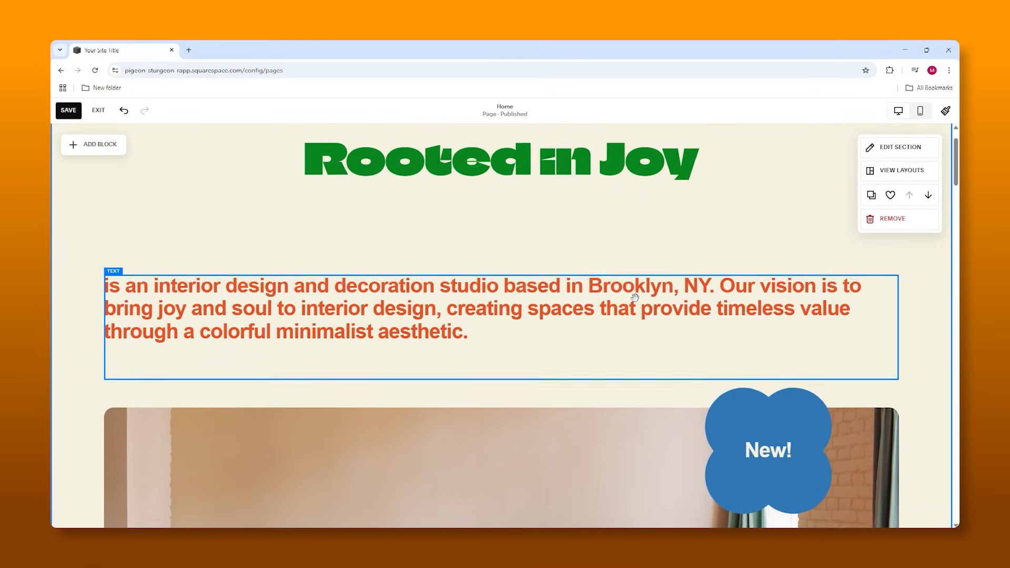
- Paste 'Dig Into Nature Everything You Need to Bloom' over the studio description paragraph
{"action": "triple_click", "coordinate": [479, 309]}
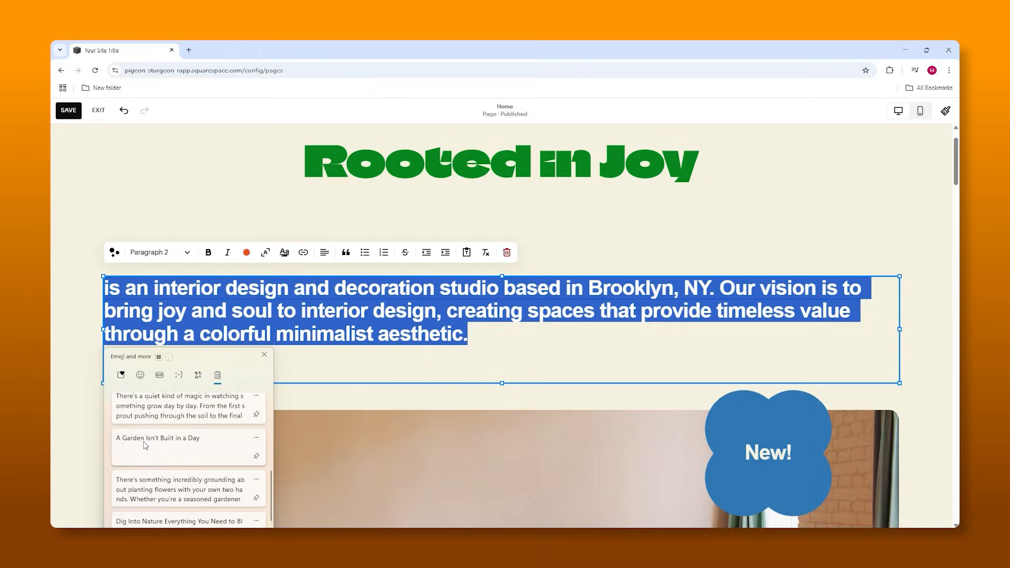
{"action": "left_click", "coordinate": [183, 521]}
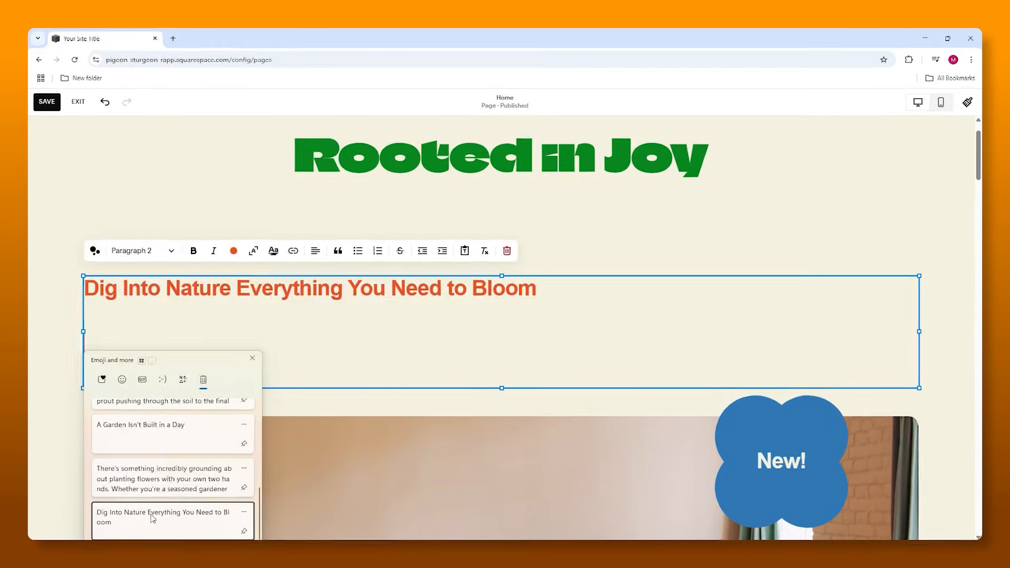
{"action": "left_click", "coordinate": [251, 358]}
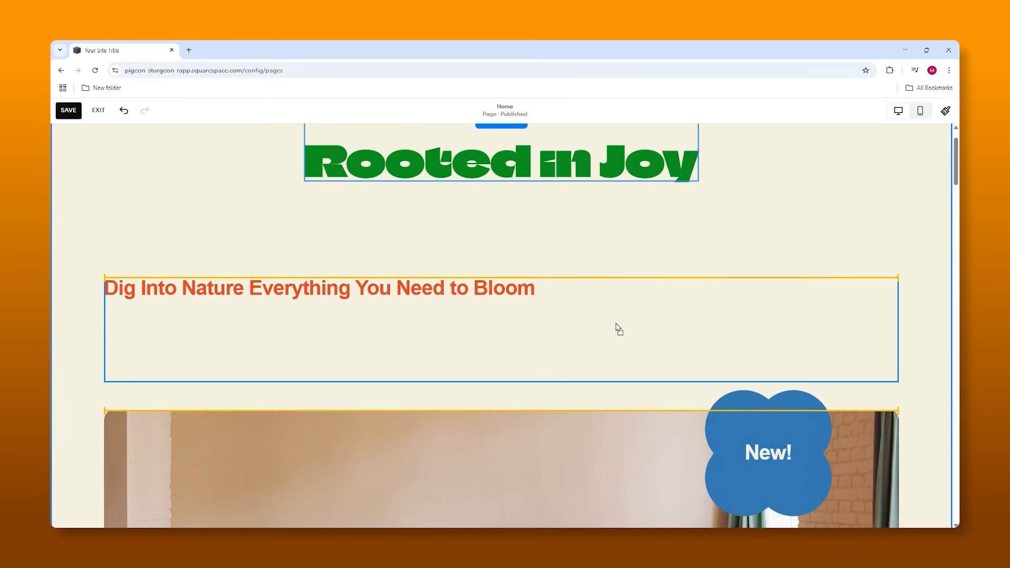
{"action": "left_click", "coordinate": [319, 287]}
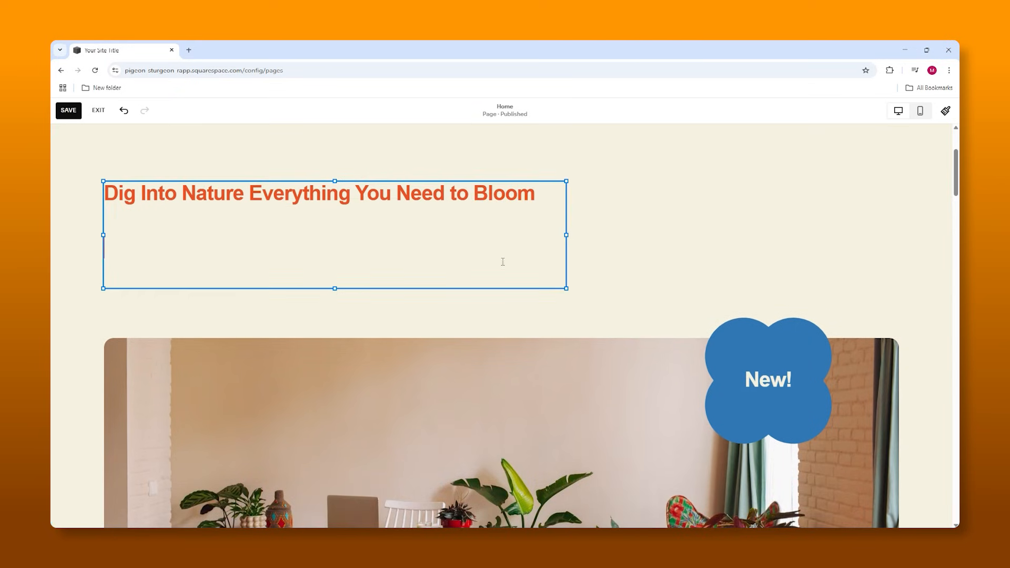
{"action": "scroll", "scroll_direction": "down", "scroll_amount": 3}
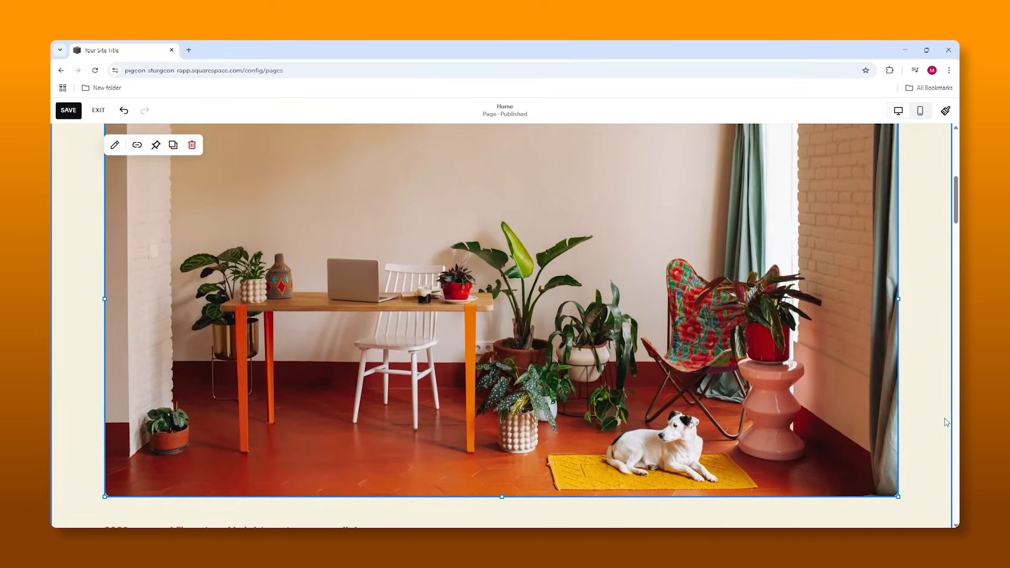
- Delete the living-room photo, leaving an empty image block ready for a new image
{"action": "scroll", "scroll_direction": "down", "scroll_amount": 3}
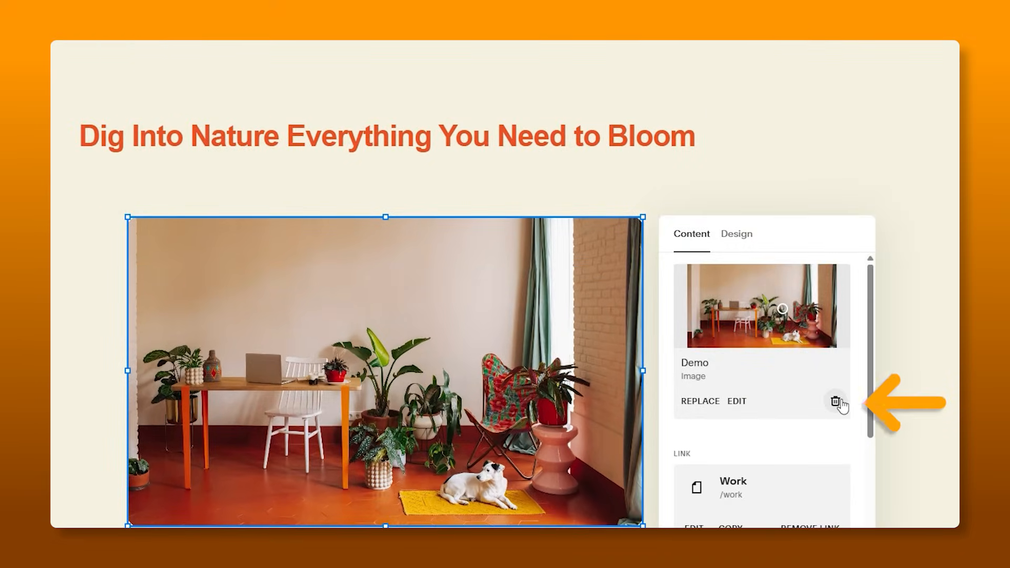
{"action": "left_click", "coordinate": [835, 402]}
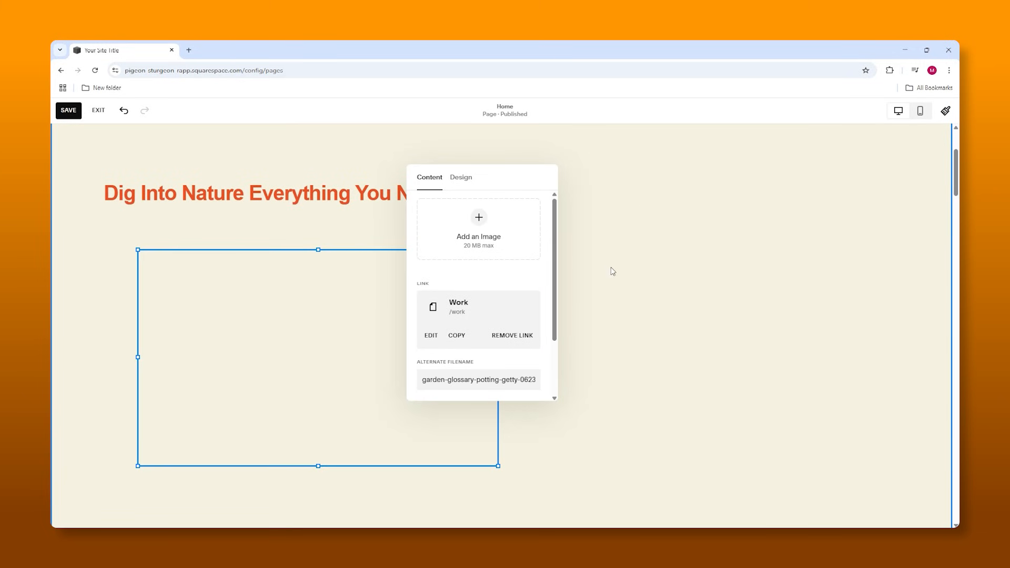
{"action": "left_click", "coordinate": [478, 217]}
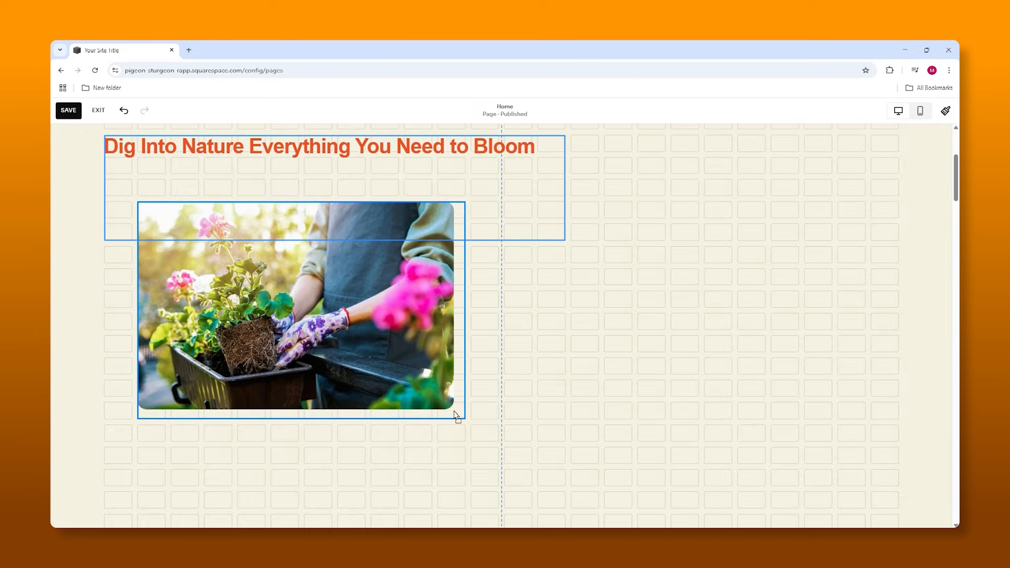
- Settle the gloved-hands pink-flower photo beside the Dig Into Nature title
{"action": "left_click", "coordinate": [299, 308]}
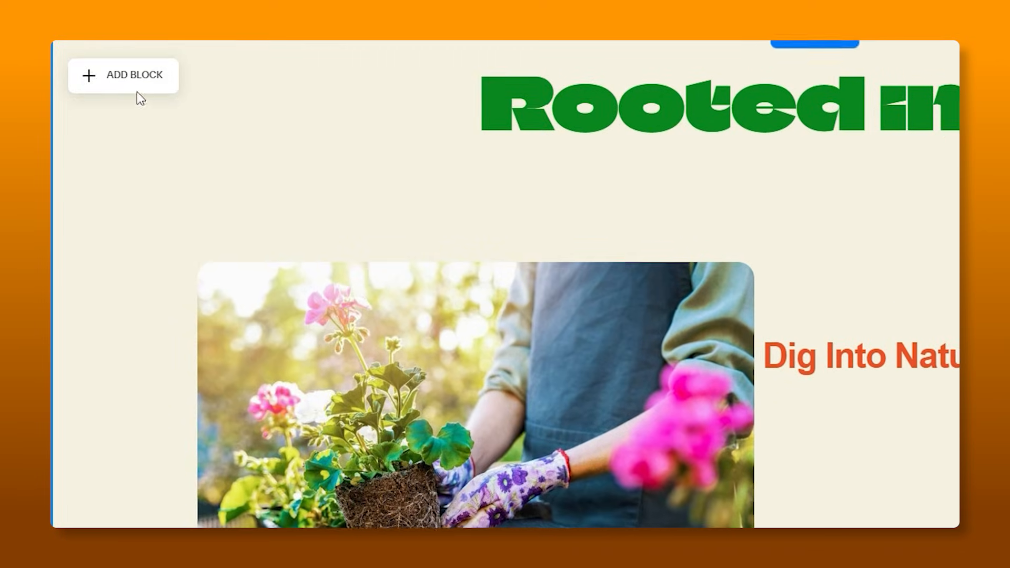
- Bring up the block list to add a Line block above the photo
{"action": "left_click", "coordinate": [123, 75]}
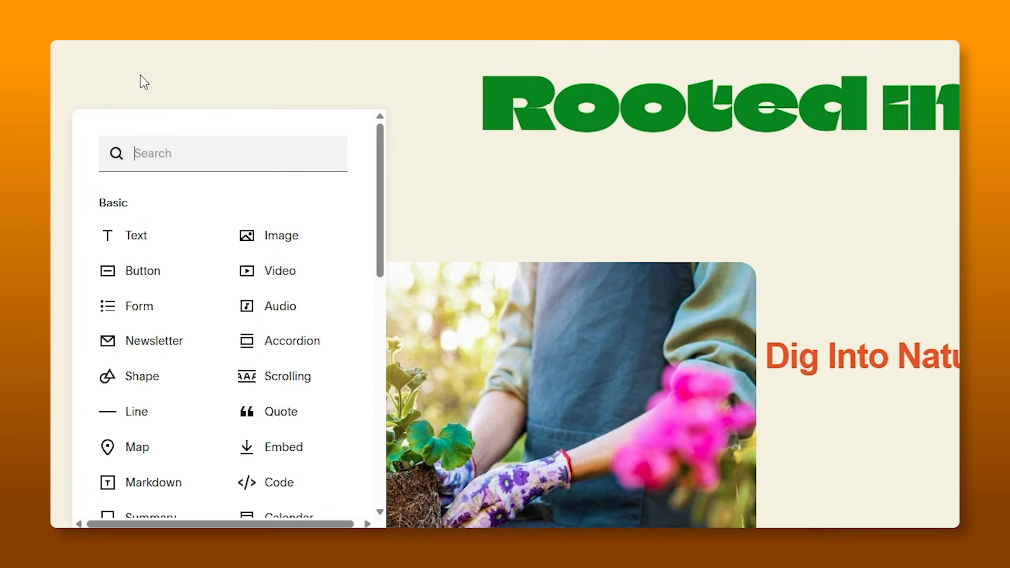
{"action": "mouse_move", "coordinate": [199, 203]}
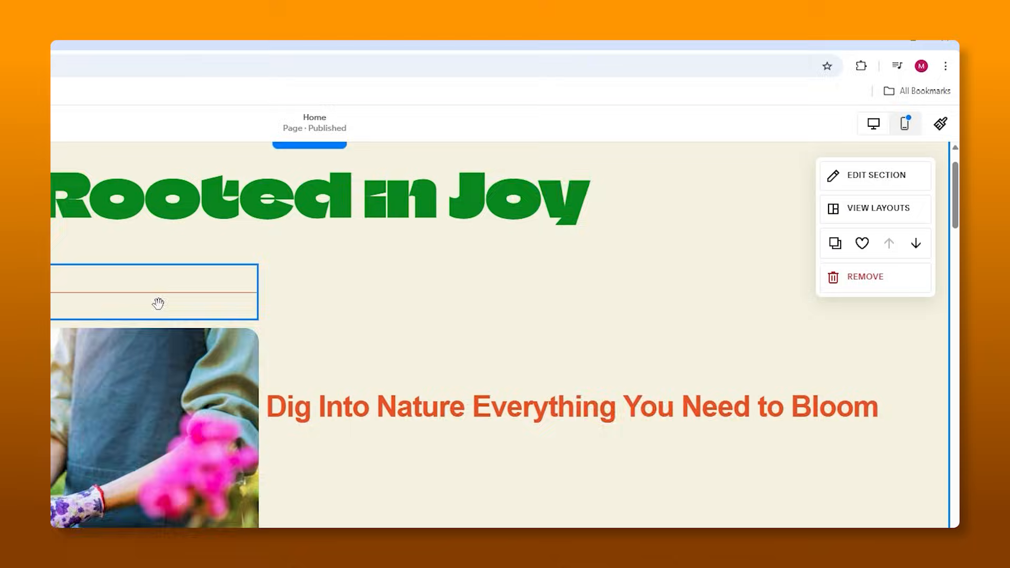
- Edit the Bright 1 colour theme so its Line Block line colour is black
{"action": "left_click", "coordinate": [874, 174]}
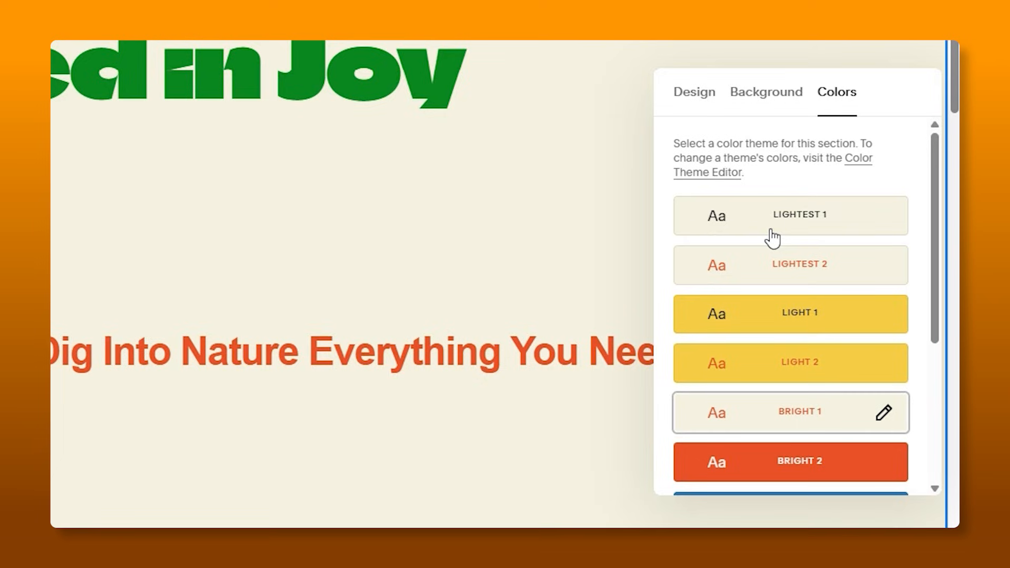
{"action": "scroll", "scroll_direction": "down", "scroll_amount": 3}
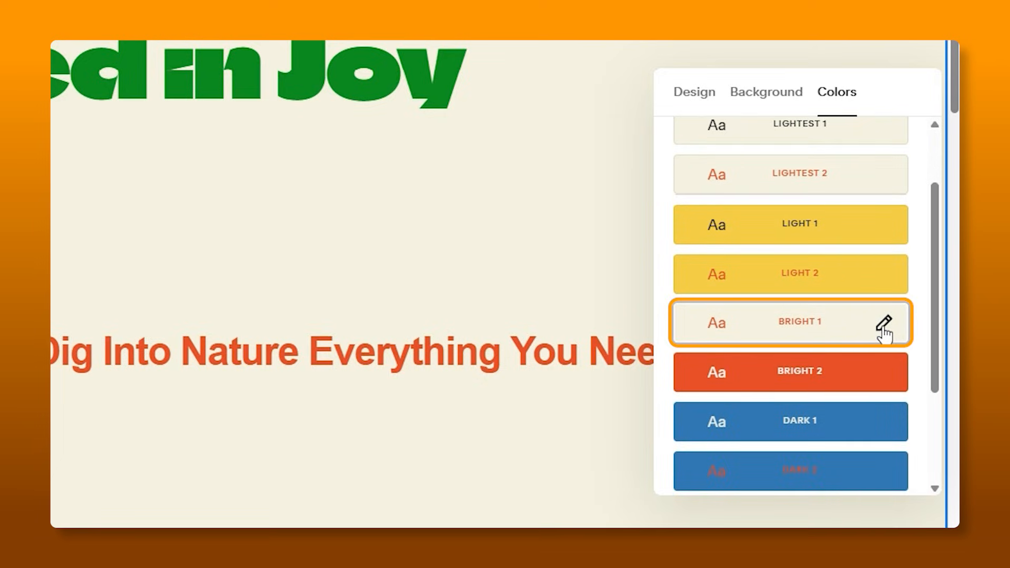
{"action": "left_click", "coordinate": [886, 322]}
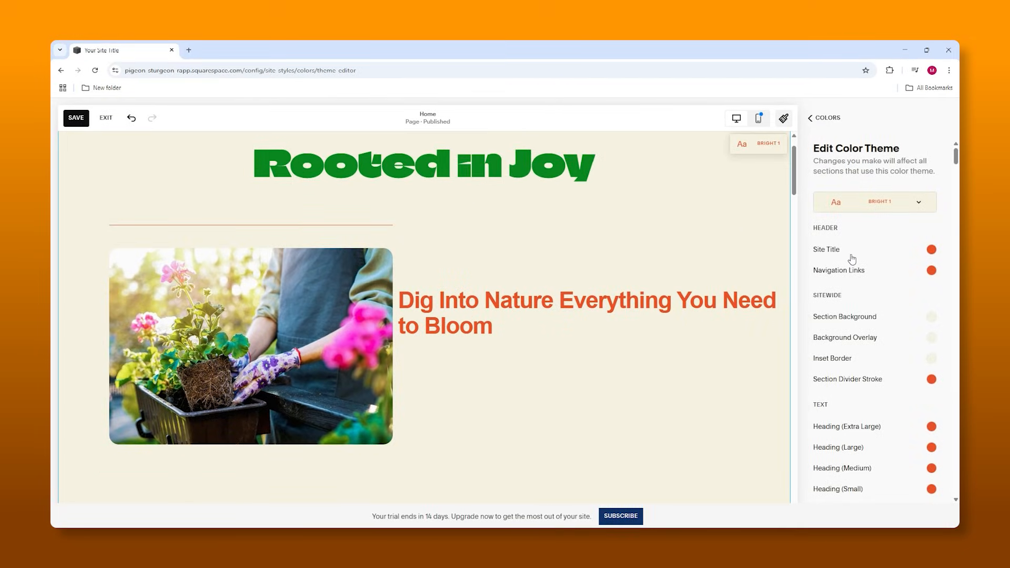
{"action": "mouse_move", "coordinate": [851, 259]}
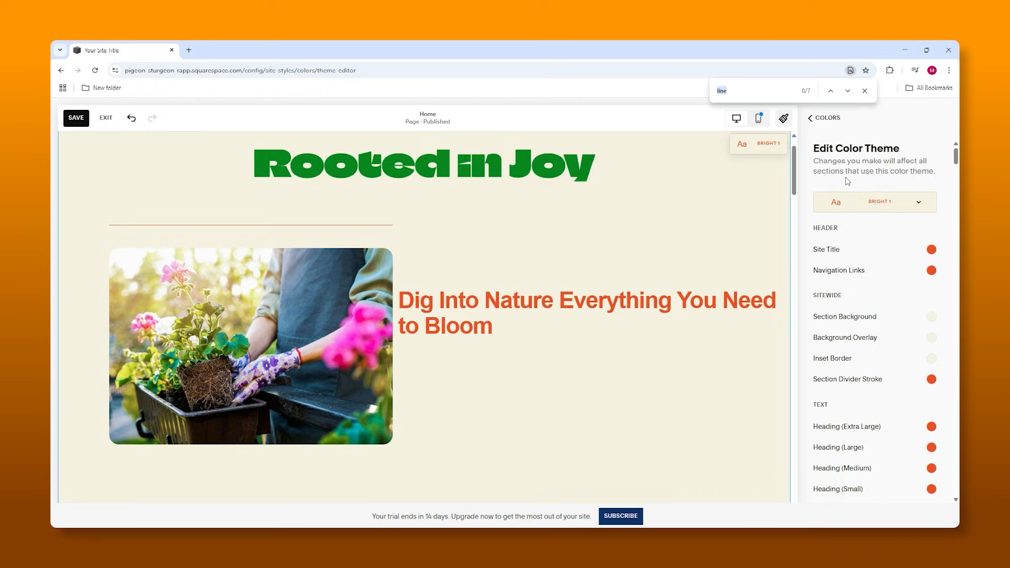
{"action": "left_click", "coordinate": [830, 90]}
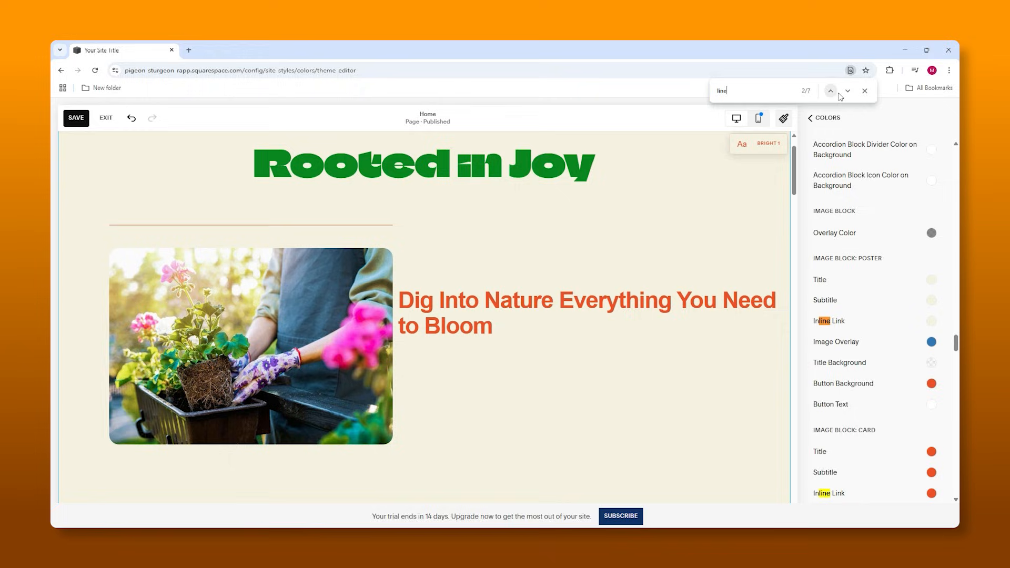
{"action": "left_click", "coordinate": [847, 90]}
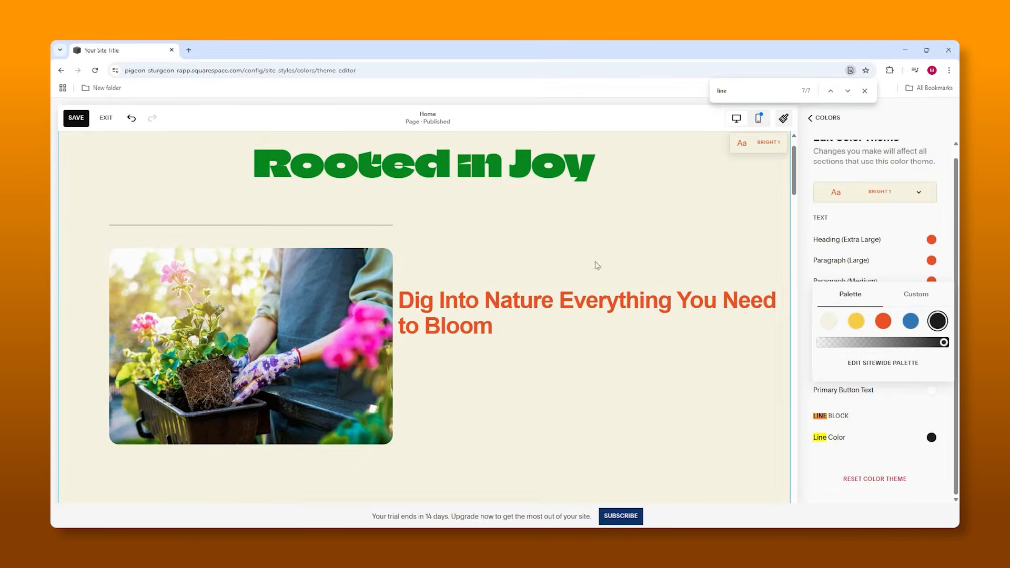
{"action": "left_click", "coordinate": [823, 118]}
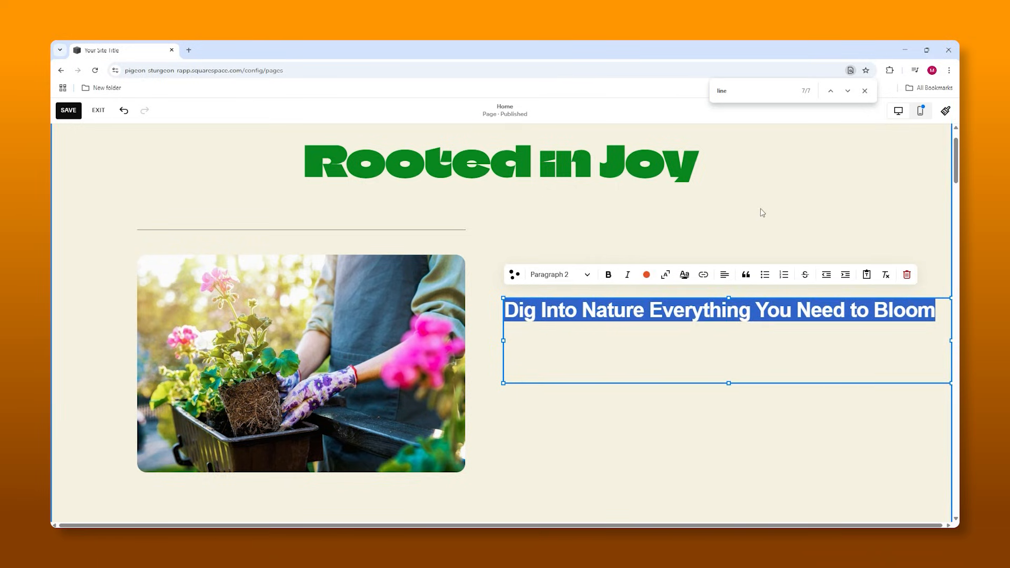
- Stop editing the Dig Into Nature title and select its text block for resizing
{"action": "left_click", "coordinate": [646, 274]}
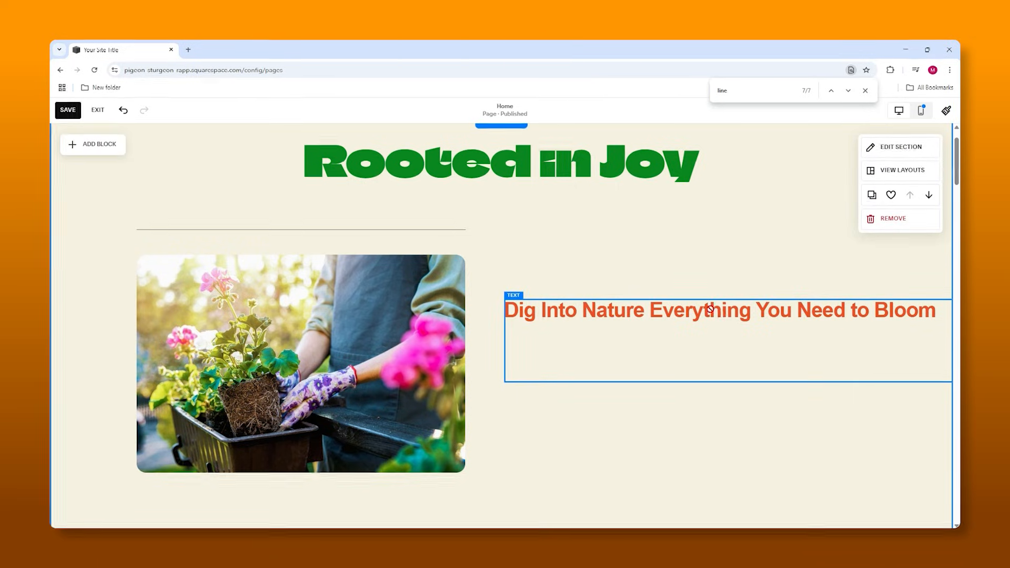
{"action": "left_click", "coordinate": [708, 309]}
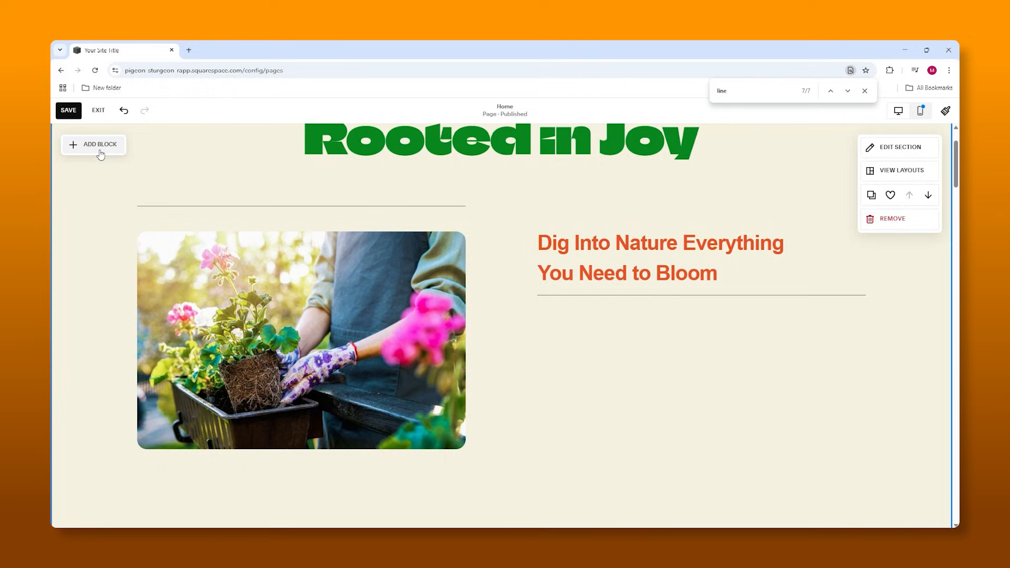
- Add a text block below the title and paste the planting flowers paragraph into it
{"action": "left_click", "coordinate": [98, 144]}
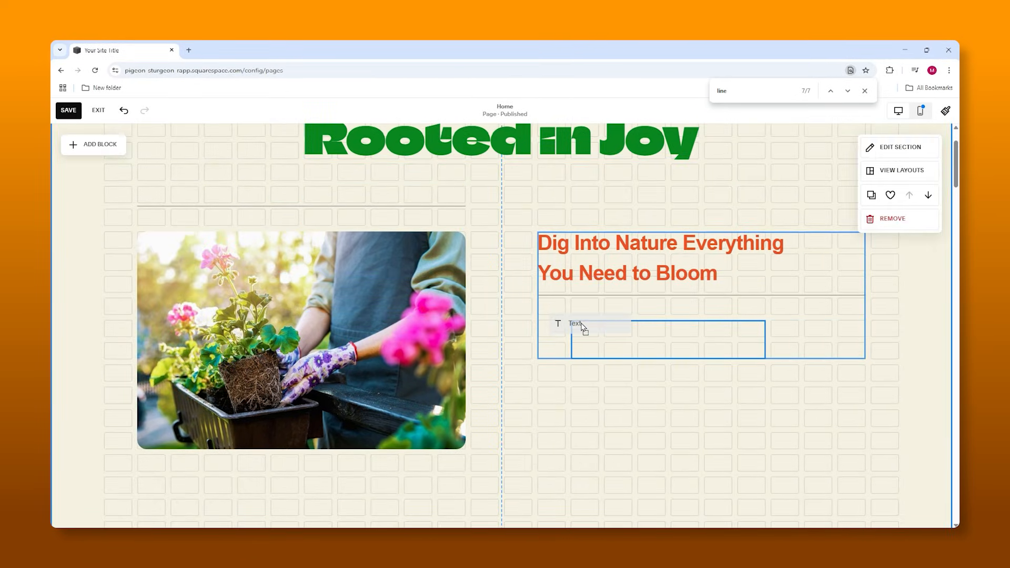
{"action": "left_click", "coordinate": [605, 321]}
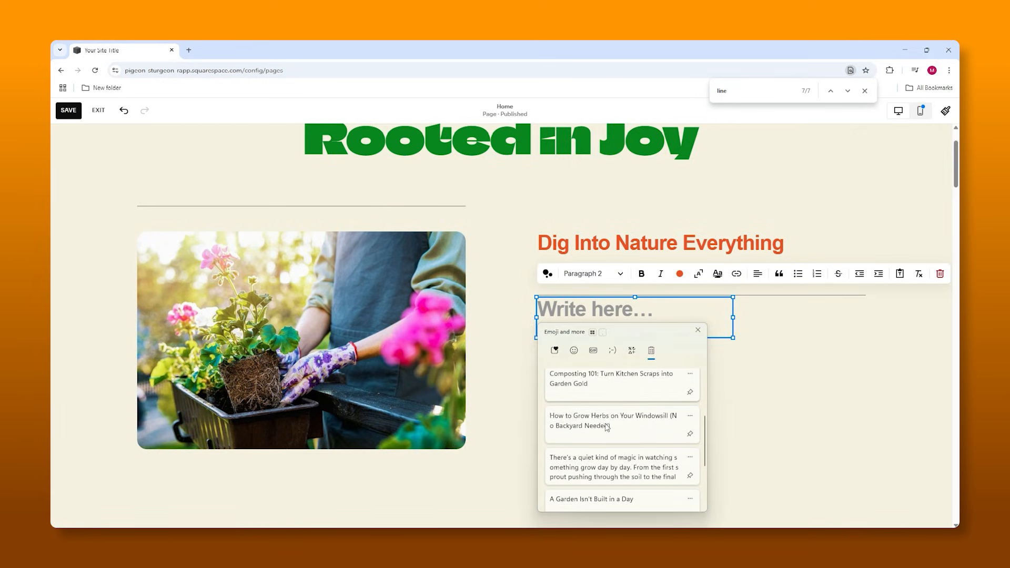
{"action": "scroll", "scroll_direction": "down", "scroll_amount": 3}
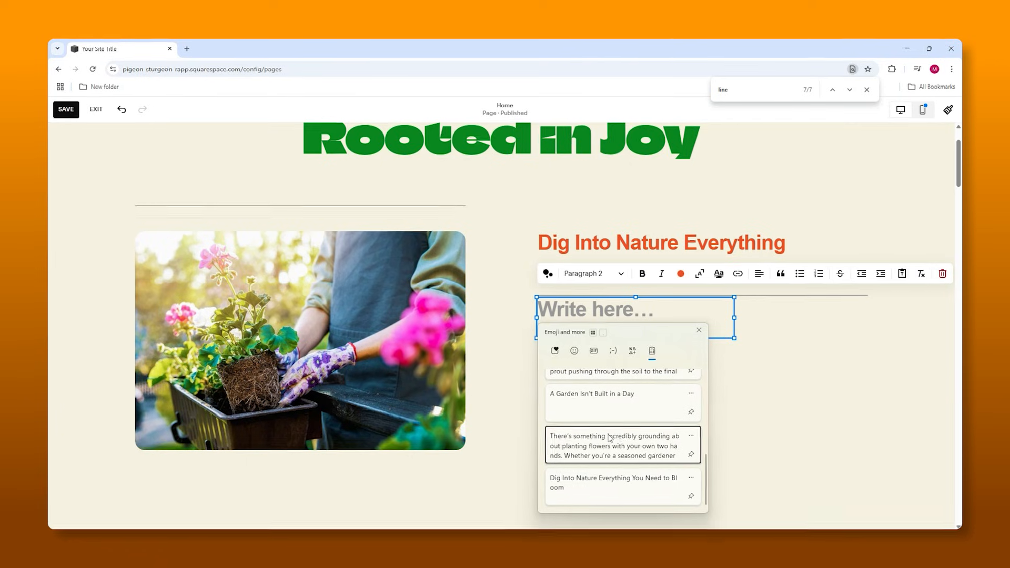
{"action": "left_click", "coordinate": [614, 446]}
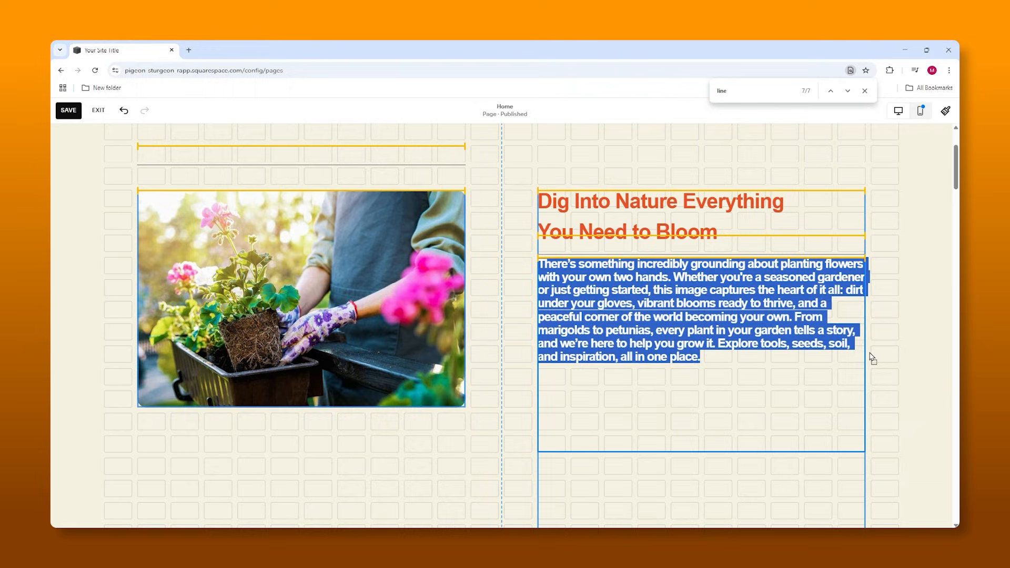
{"action": "left_click", "coordinate": [701, 315]}
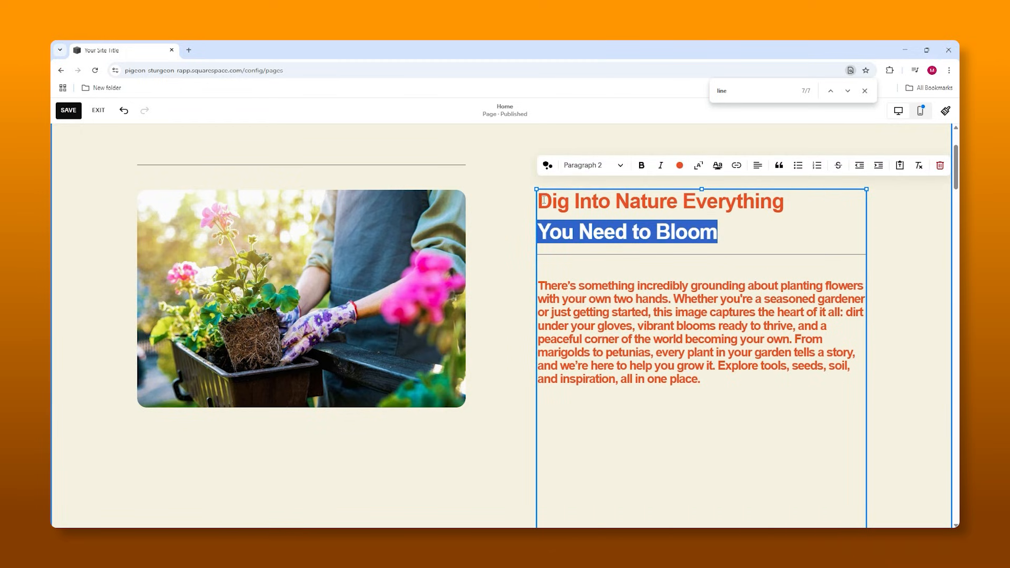
- Turn the Dig Into Nature heading black and the planting paragraph dark green #166F32
{"action": "left_click", "coordinate": [679, 165]}
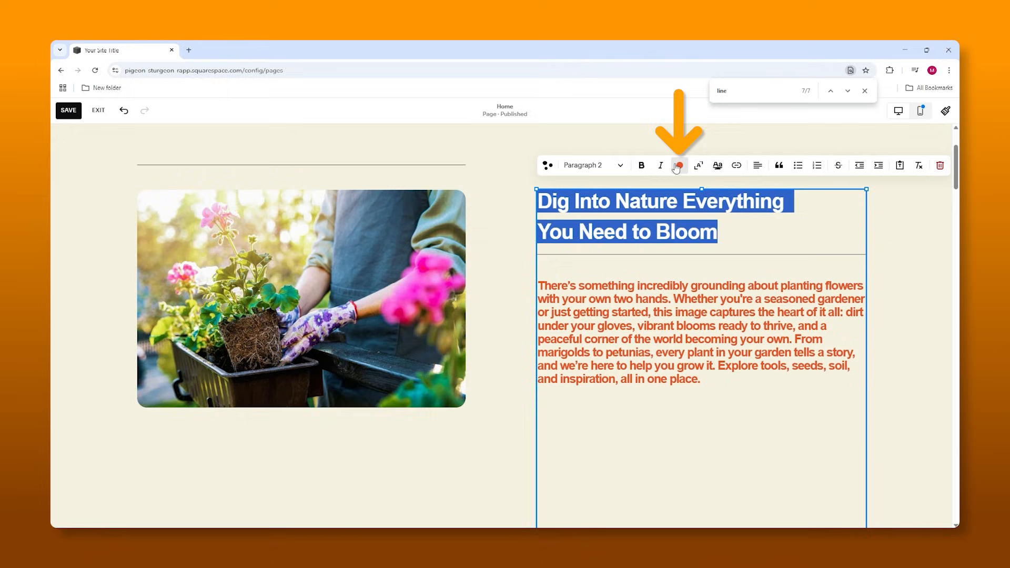
{"action": "left_click", "coordinate": [678, 165]}
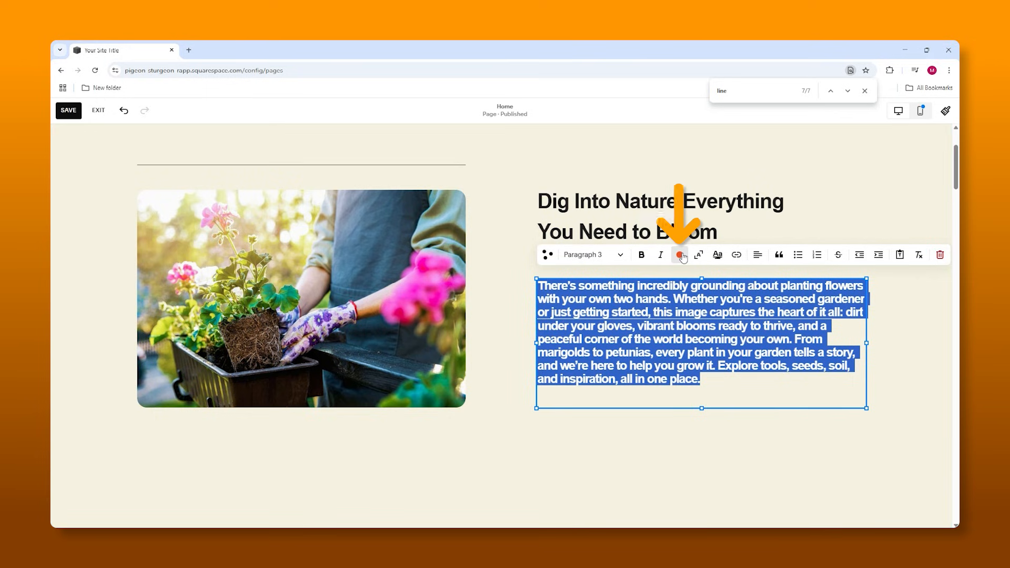
{"action": "left_click", "coordinate": [679, 255]}
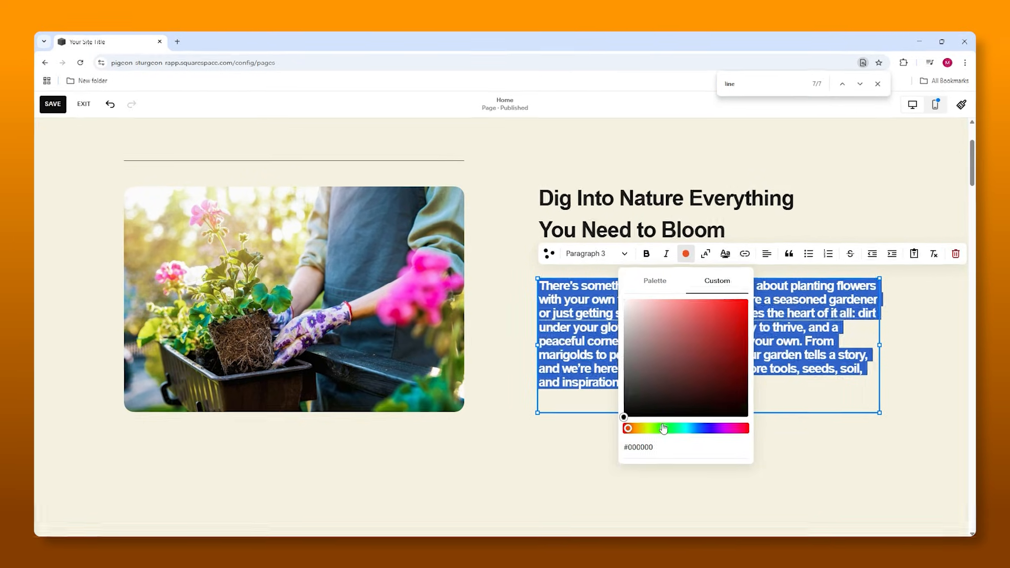
{"action": "left_click", "coordinate": [714, 363]}
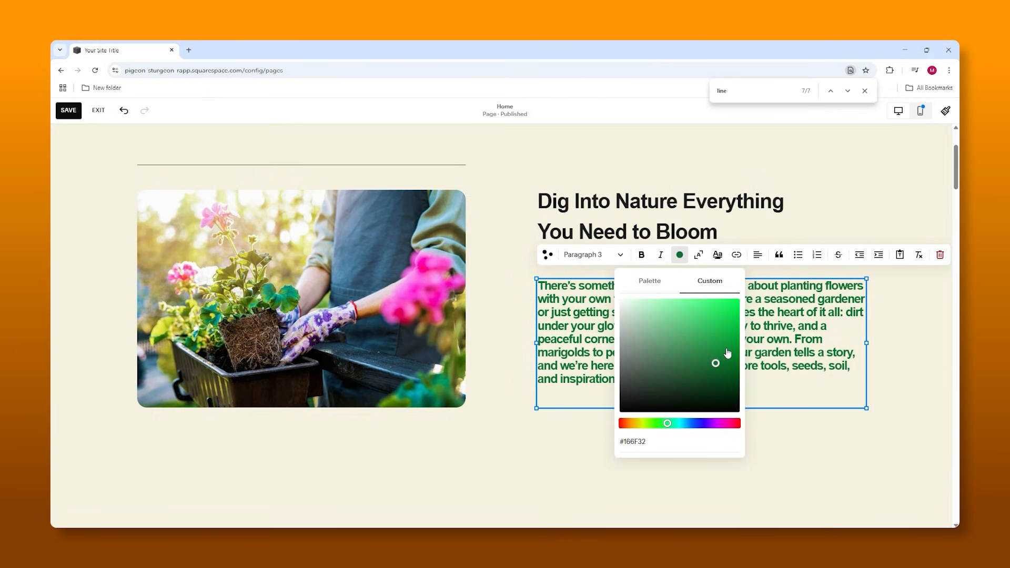
{"action": "scroll", "scroll_direction": "down", "scroll_amount": 3}
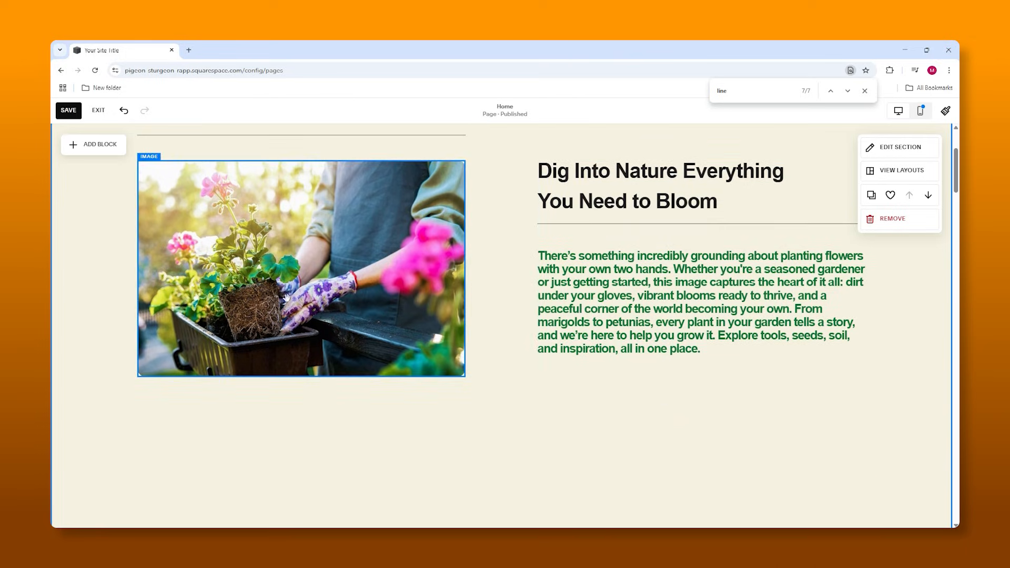
- Scroll from the flower-planting paragraph down to the A Garden Isn't Built in a Day article
{"action": "left_click", "coordinate": [647, 268]}
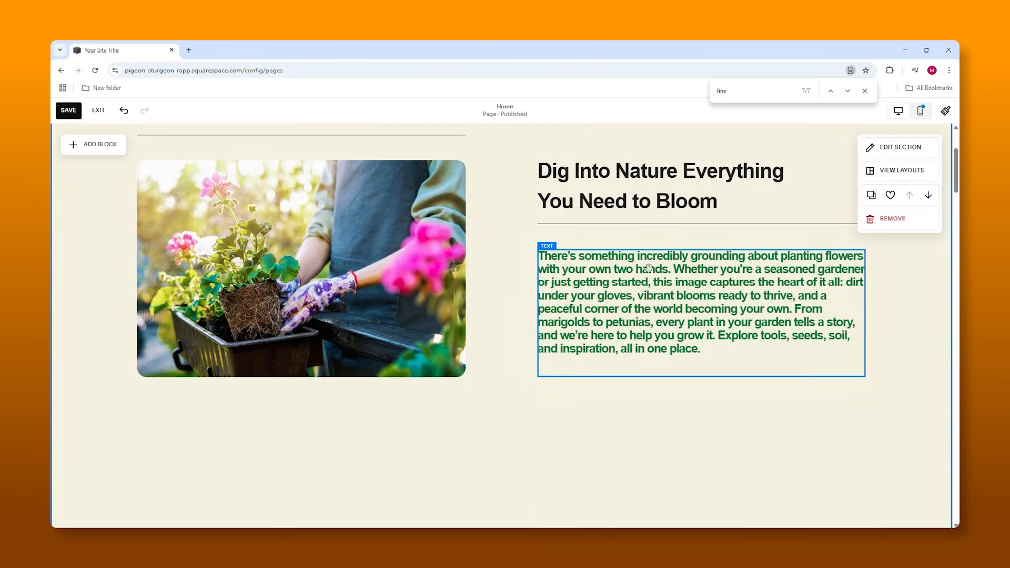
{"action": "scroll", "scroll_direction": "down", "scroll_amount": 3}
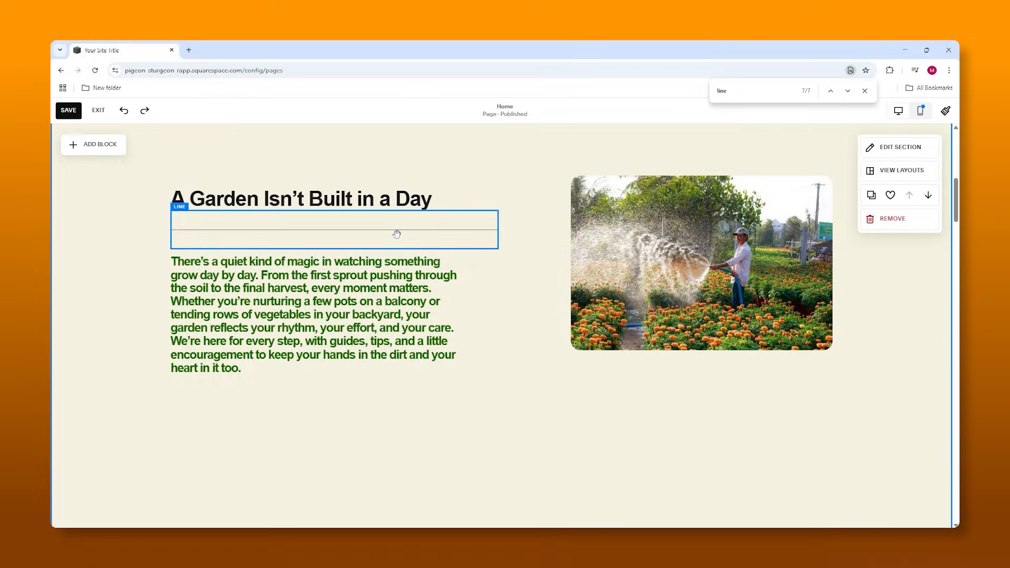
{"action": "scroll", "scroll_direction": "down", "scroll_amount": 3}
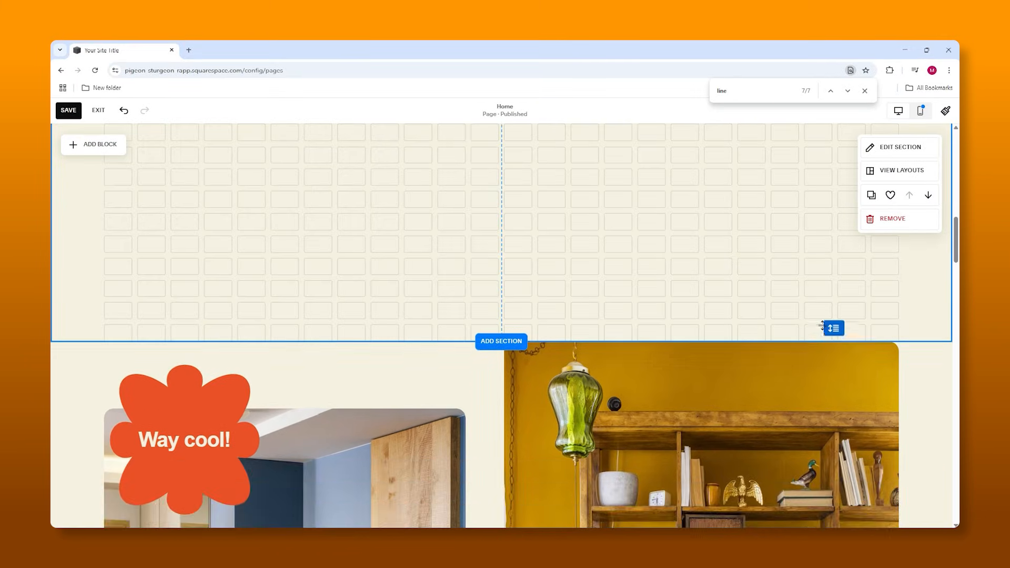
{"action": "scroll", "scroll_direction": "down", "scroll_amount": 3}
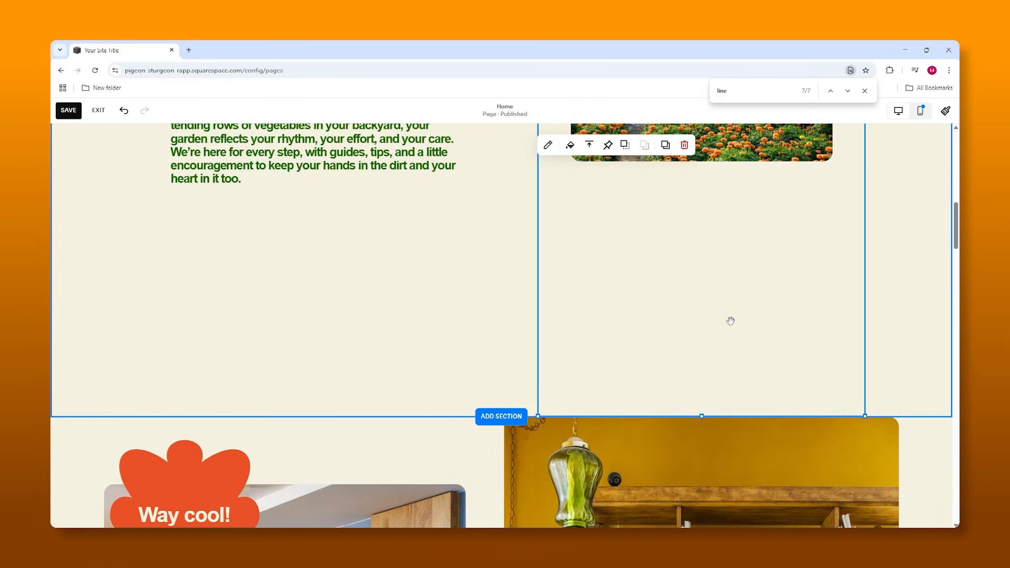
{"action": "scroll", "scroll_direction": "down", "scroll_amount": 3}
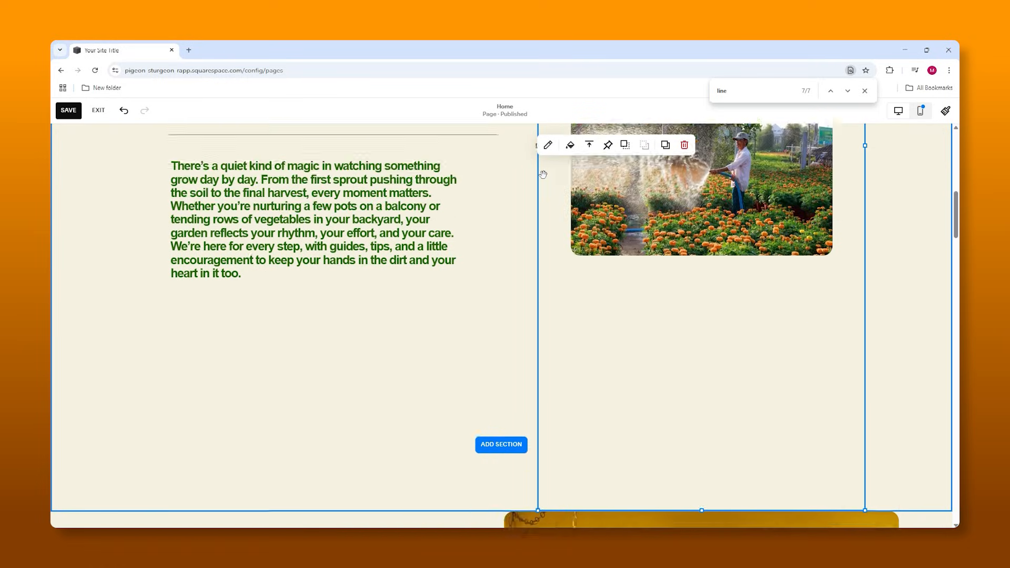
{"action": "scroll", "scroll_direction": "down", "scroll_amount": 3}
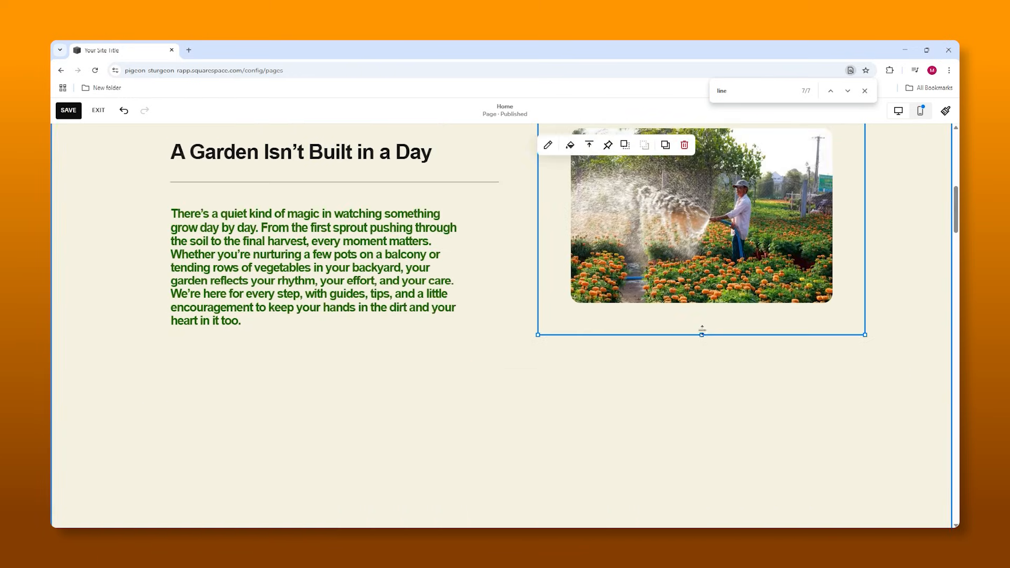
{"action": "scroll", "scroll_direction": "down", "scroll_amount": 3}
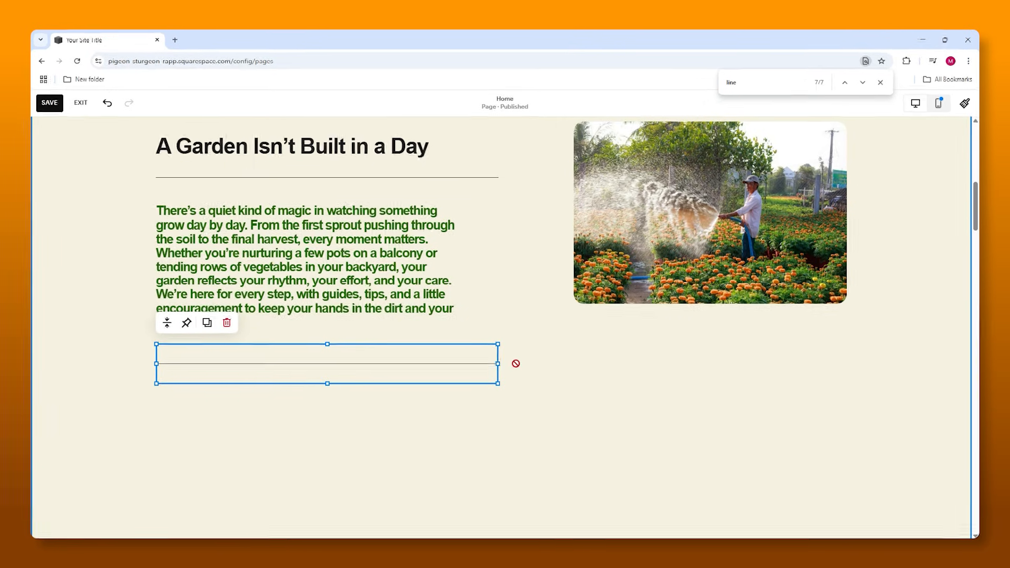
{"action": "scroll", "scroll_direction": "down", "scroll_amount": 3}
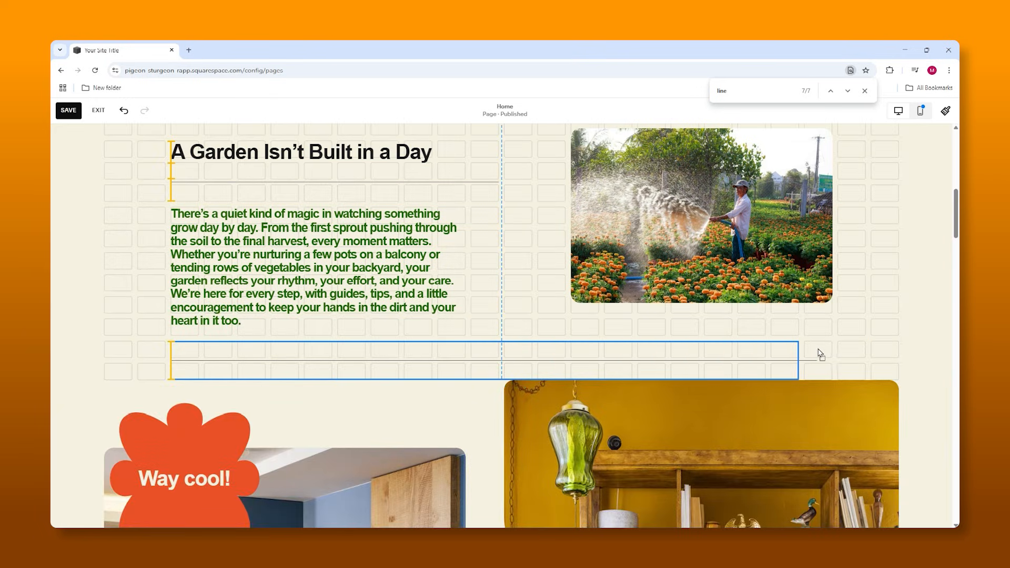
{"action": "scroll", "scroll_direction": "down", "scroll_amount": 3}
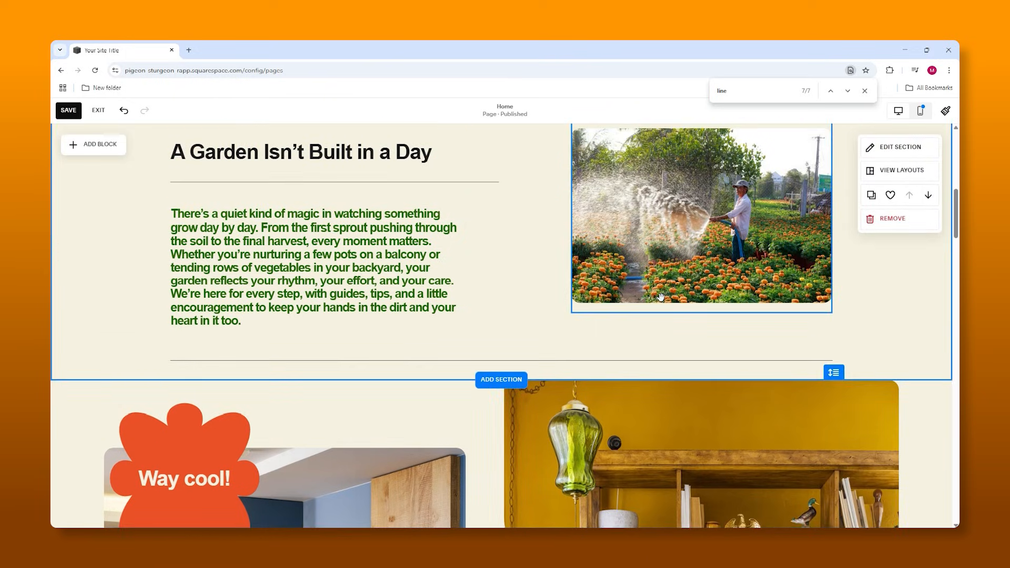
{"action": "scroll", "scroll_direction": "down", "scroll_amount": 3}
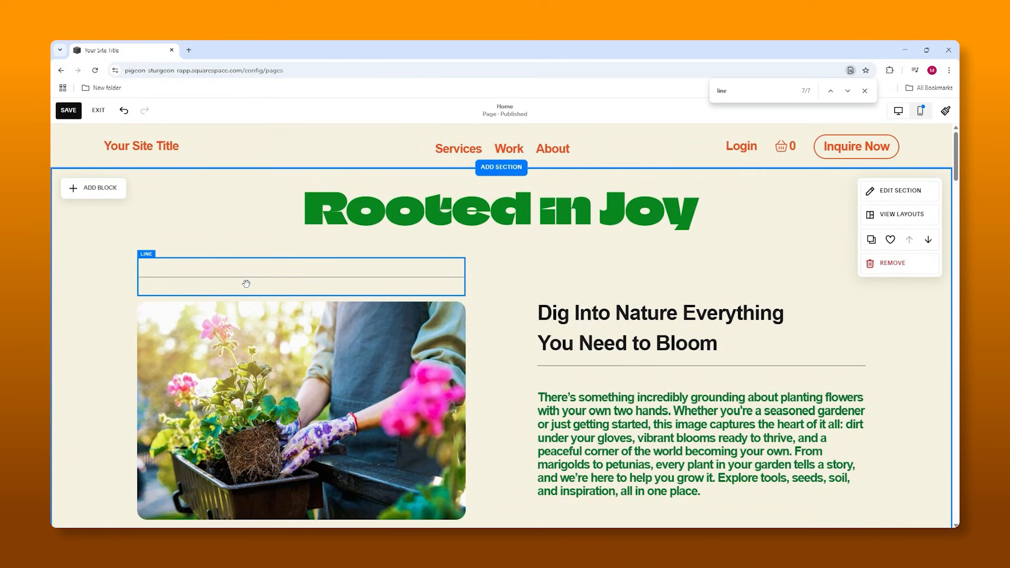
{"action": "scroll", "scroll_direction": "down", "scroll_amount": 3}
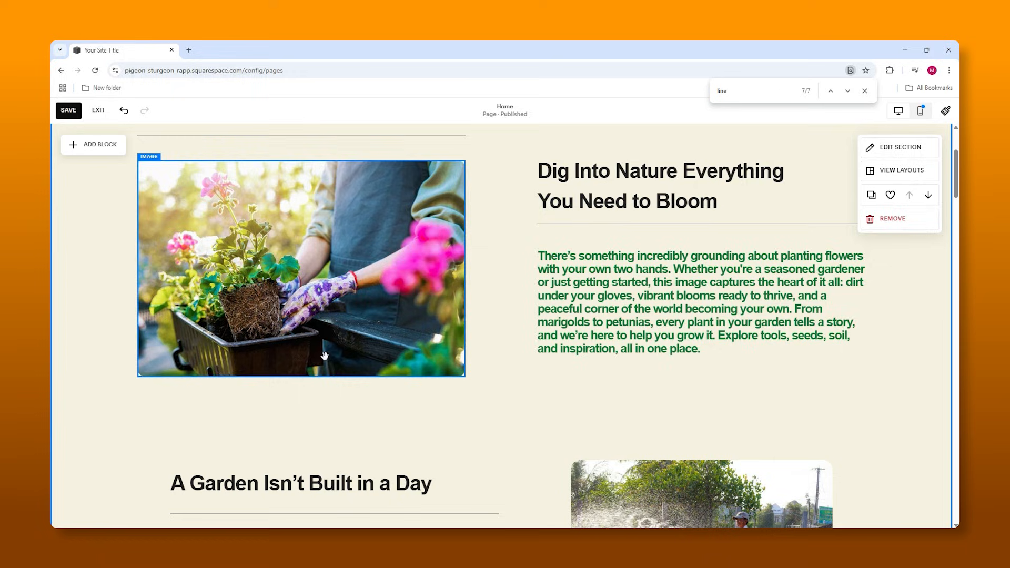
{"action": "scroll", "scroll_direction": "down", "scroll_amount": 3}
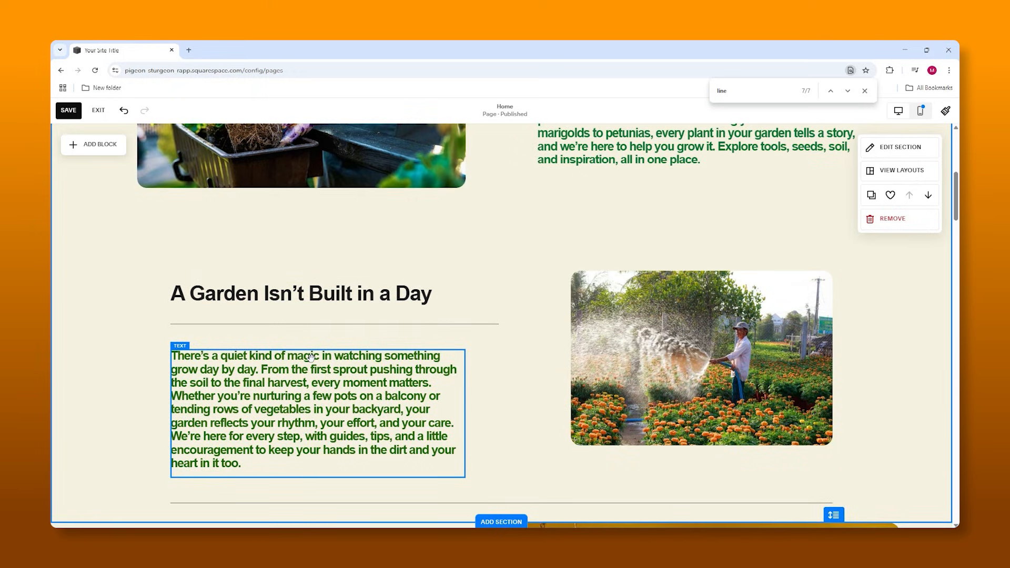
{"action": "scroll", "scroll_direction": "down", "scroll_amount": 3}
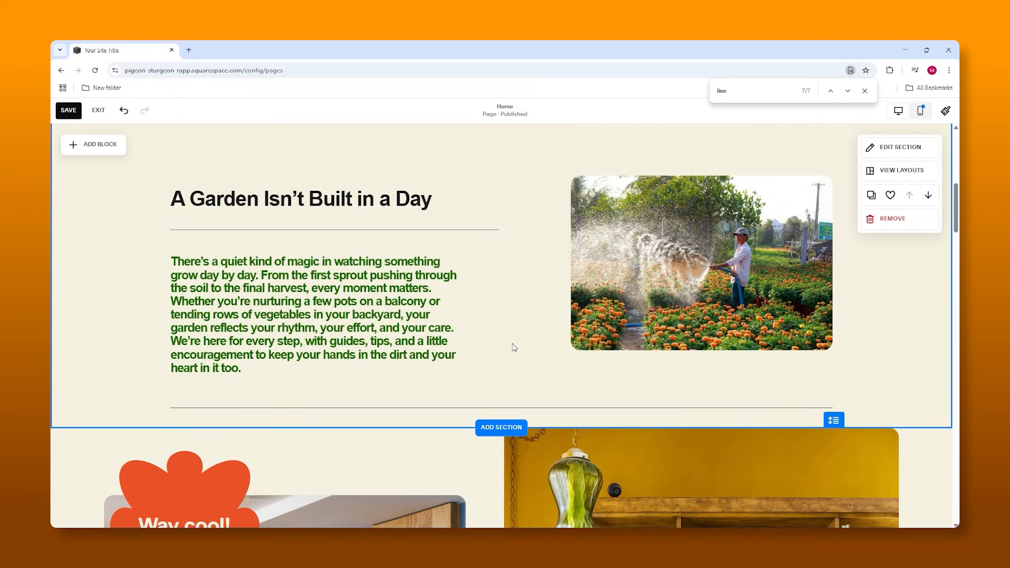
{"action": "scroll", "scroll_direction": "down", "scroll_amount": 3}
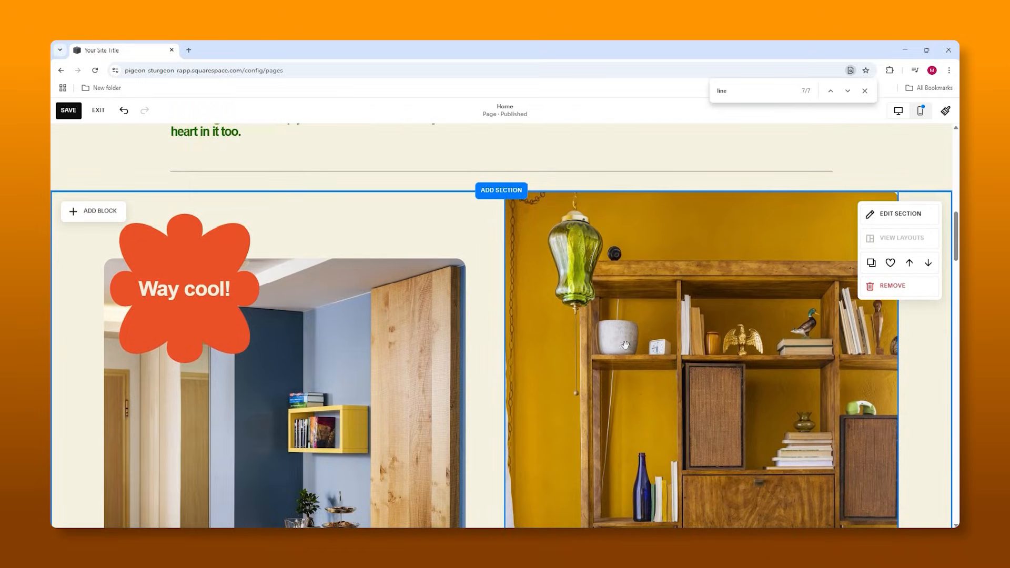
- Select the Way cool! section and remove its images, leaving it empty
{"action": "left_click", "coordinate": [892, 285]}
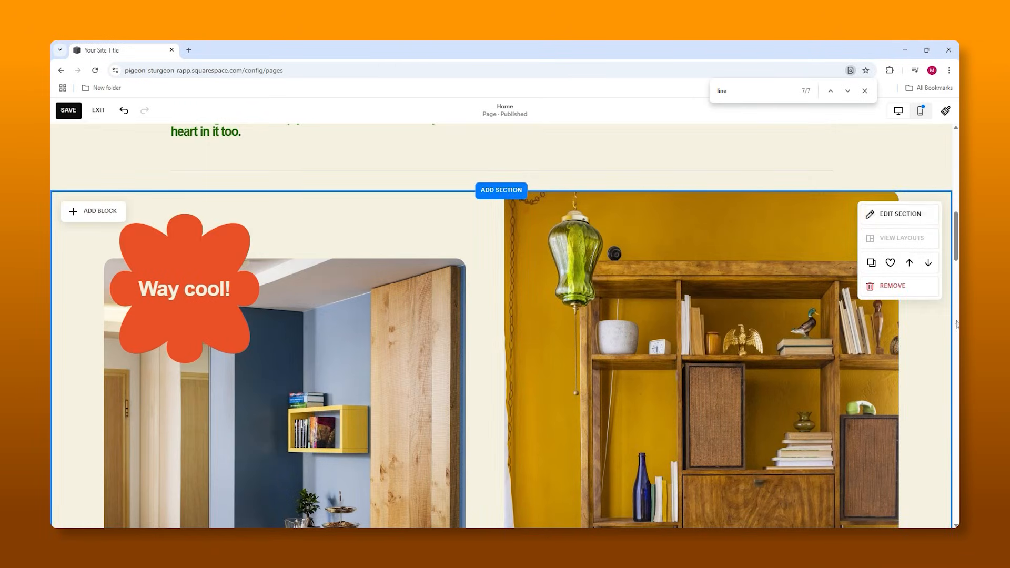
{"action": "mouse_move", "coordinate": [892, 285]}
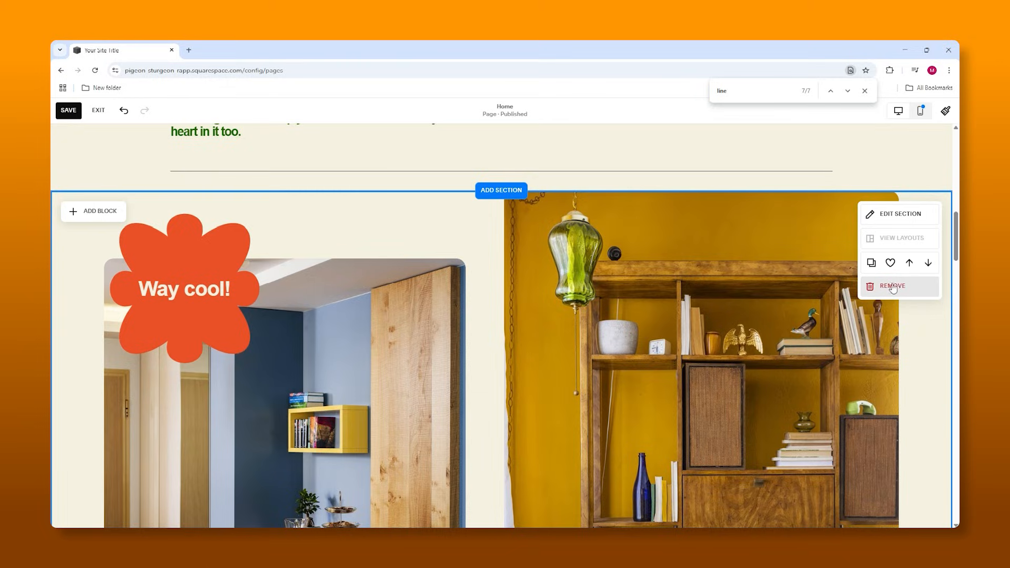
{"action": "left_click", "coordinate": [892, 285]}
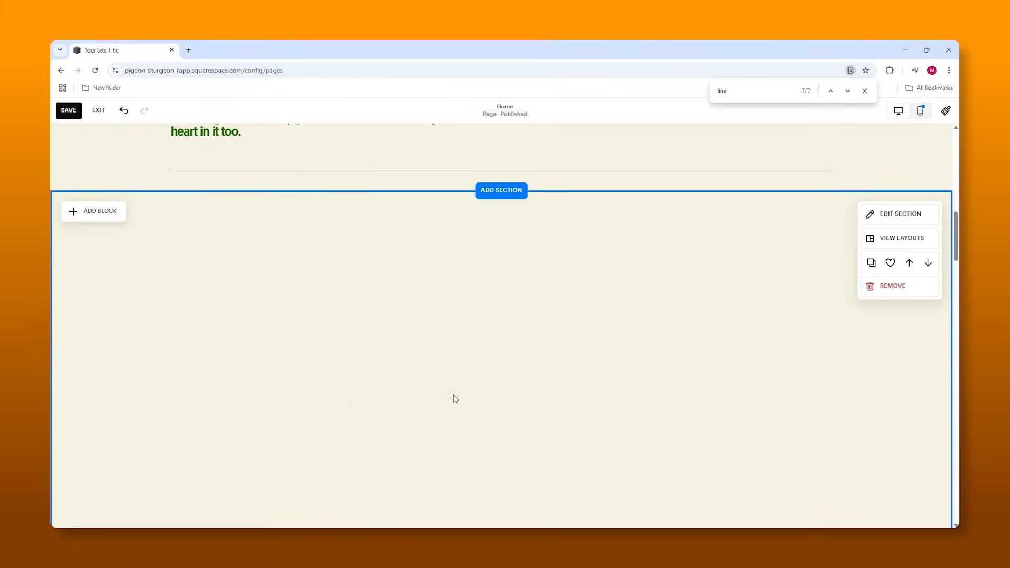
{"action": "left_click", "coordinate": [94, 210]}
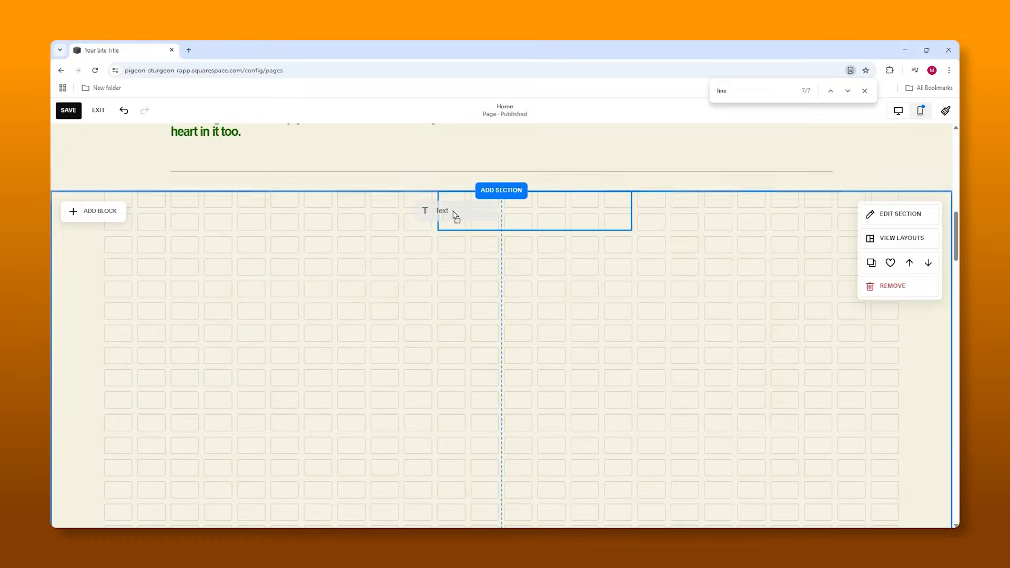
- Add a 'Readers' Favourite' heading, fix its spelling and make it black
{"action": "left_click", "coordinate": [441, 210]}
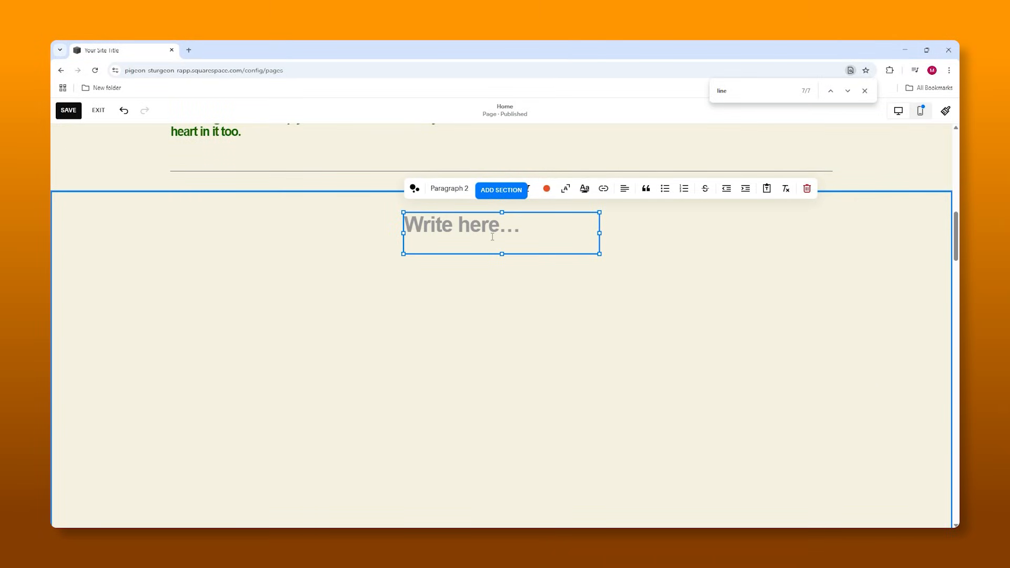
{"action": "type", "text": "Readers"}
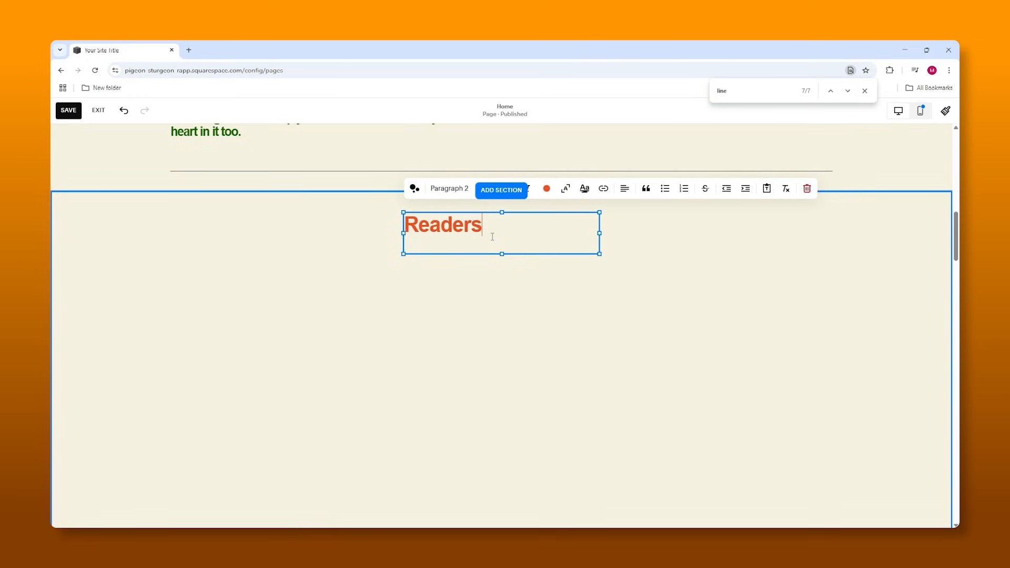
{"action": "type", "text": "'s F"}
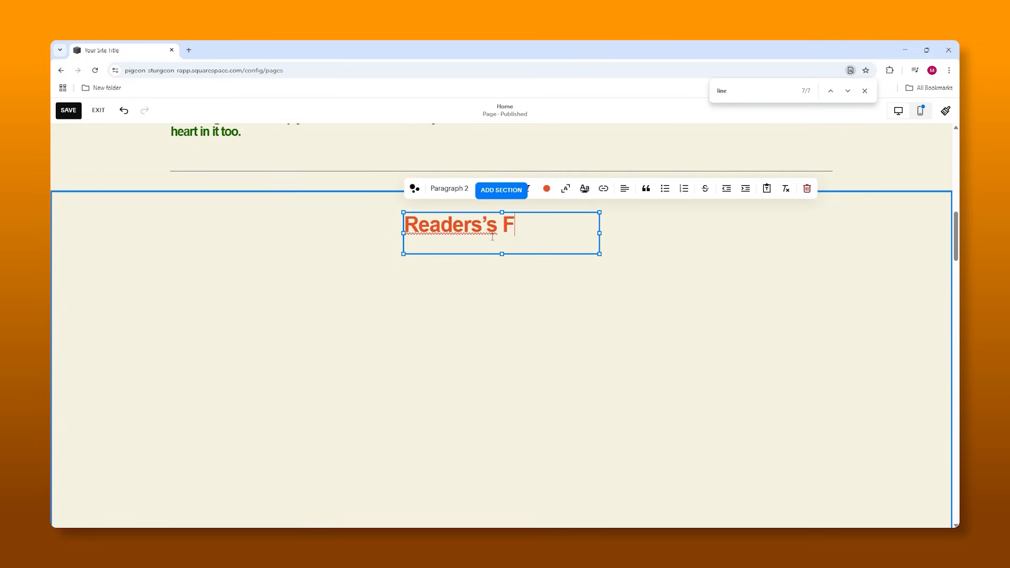
{"action": "type", "text": "avourite"}
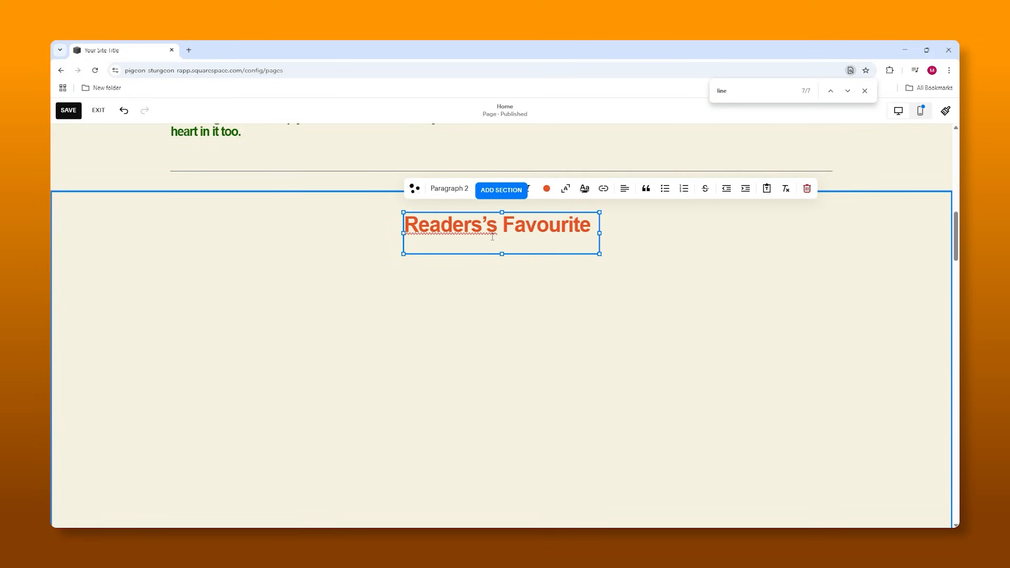
{"action": "right_click", "coordinate": [450, 224]}
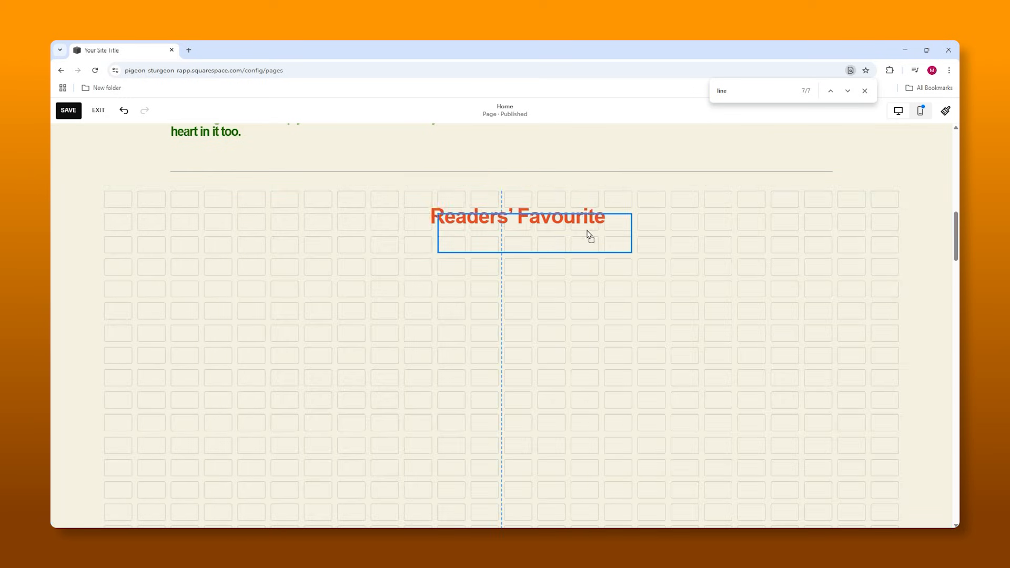
{"action": "left_click", "coordinate": [519, 233]}
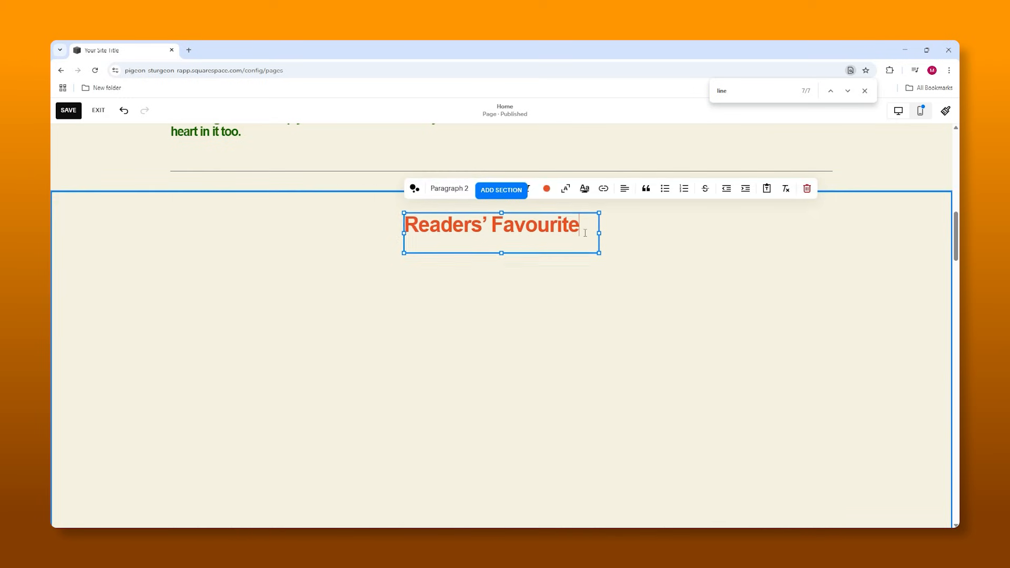
{"action": "left_click", "coordinate": [545, 188]}
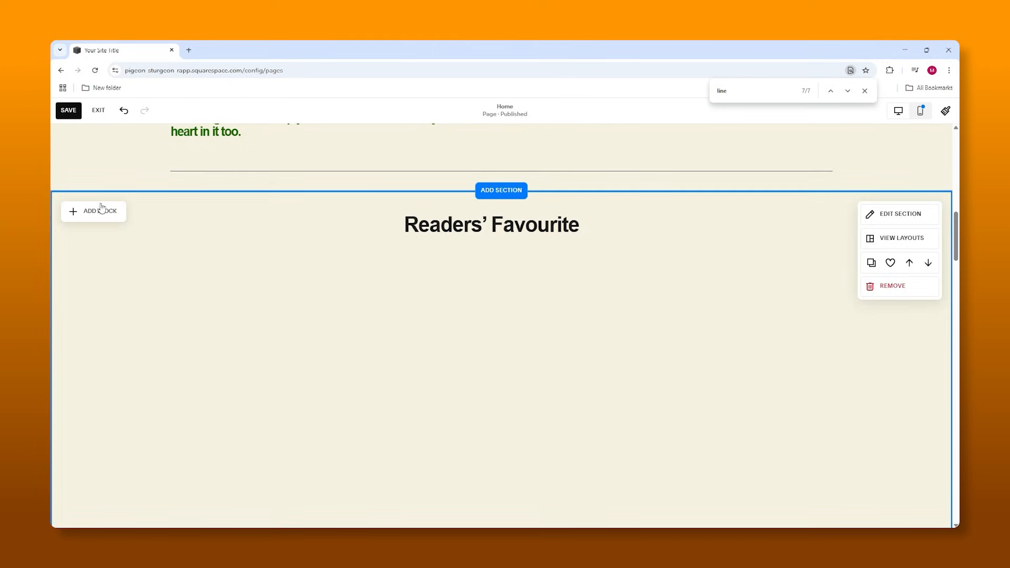
{"action": "left_click", "coordinate": [94, 211]}
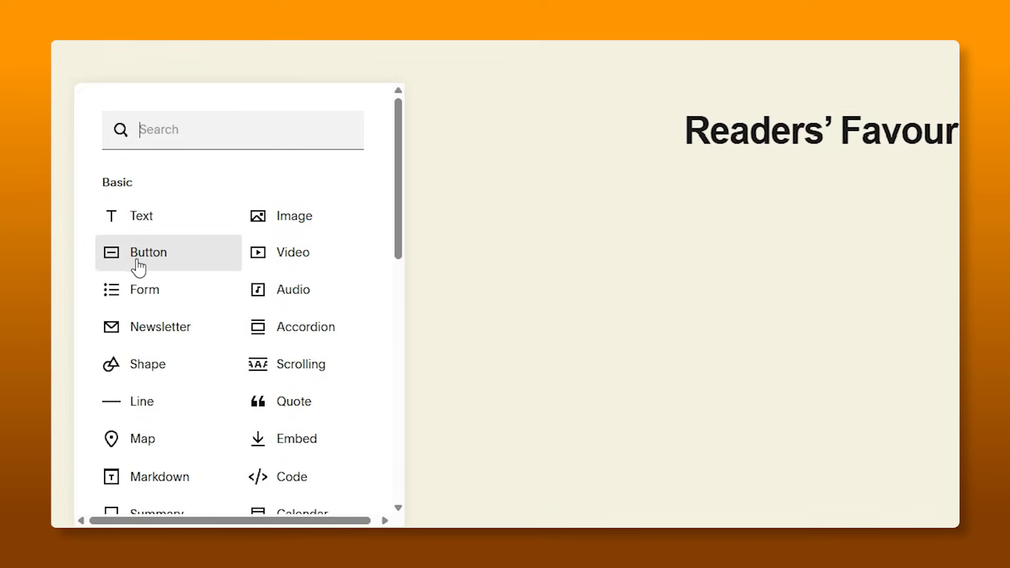
- Add an image block and a centred '5 Mistakes Every Beginner Gardener' title
{"action": "left_click", "coordinate": [147, 252]}
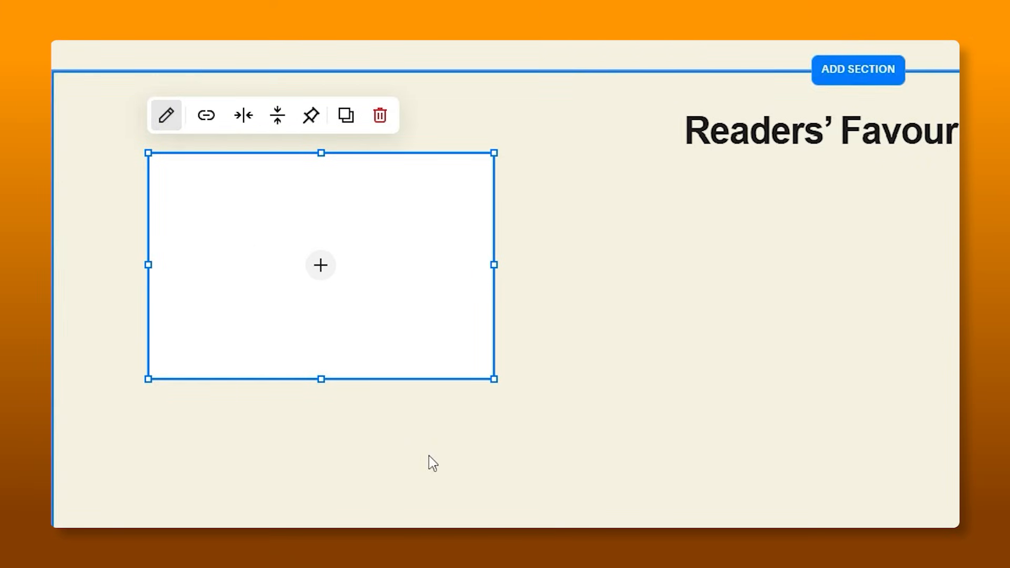
{"action": "left_click", "coordinate": [320, 264]}
{"action": "type", "text": "5 Mistakes Every Beginner Gardener Makes (And How to Avoid Them)"}
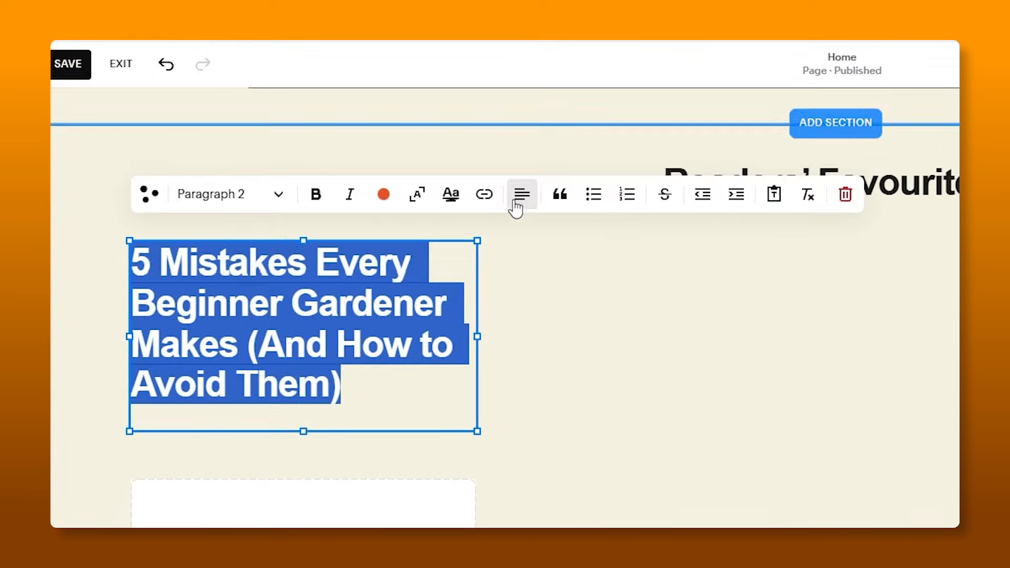
{"action": "left_click", "coordinate": [522, 194]}
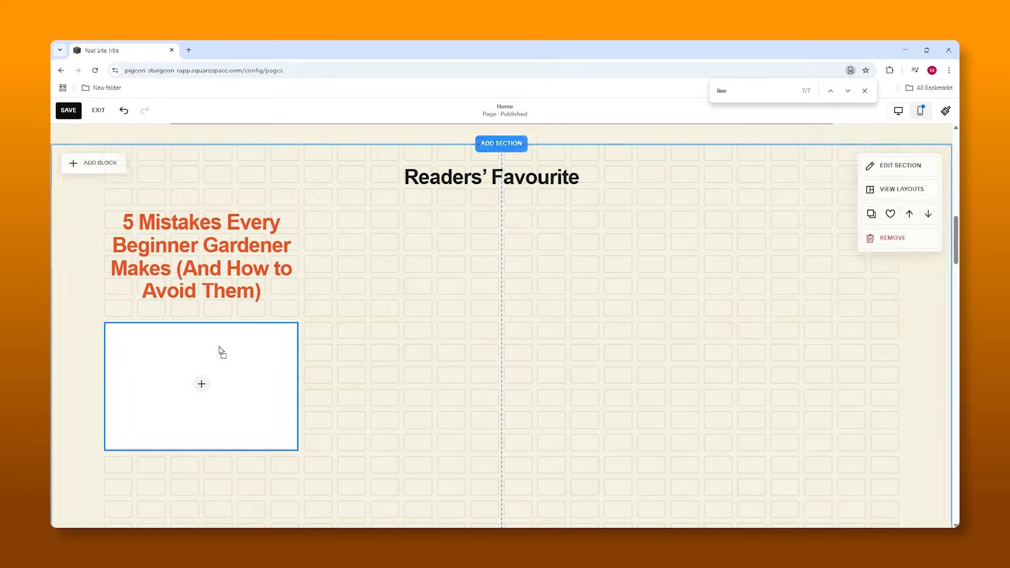
{"action": "left_click", "coordinate": [201, 384]}
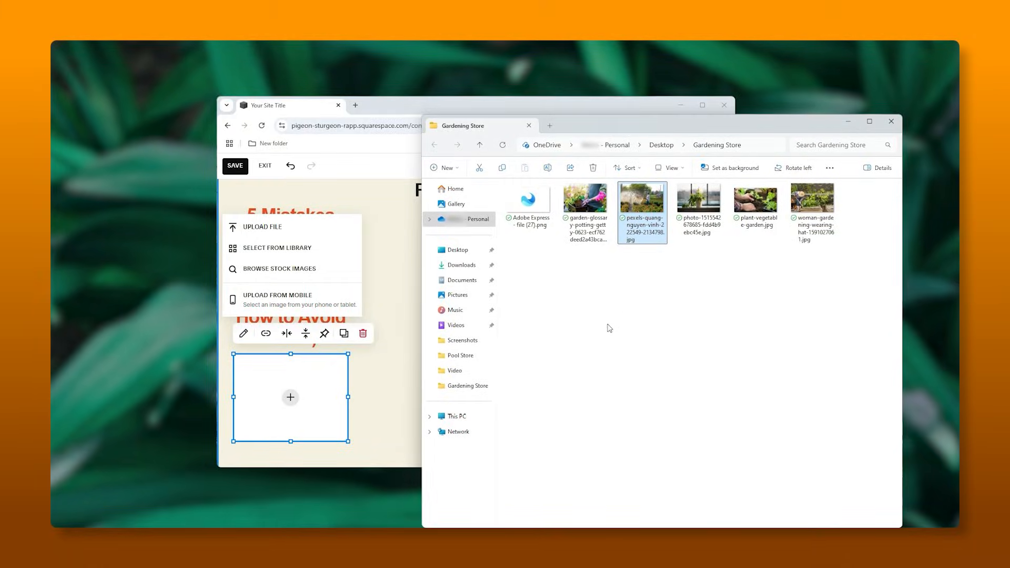
- Upload the sun-hat gardener photo from the Gardening Store folder
{"action": "left_click", "coordinate": [708, 321]}
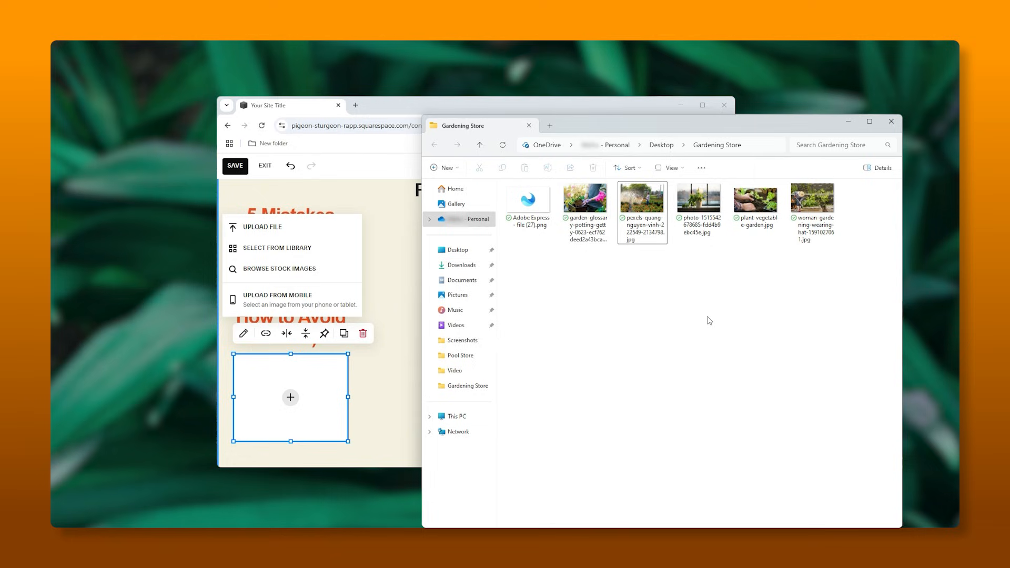
{"action": "left_click", "coordinate": [812, 199]}
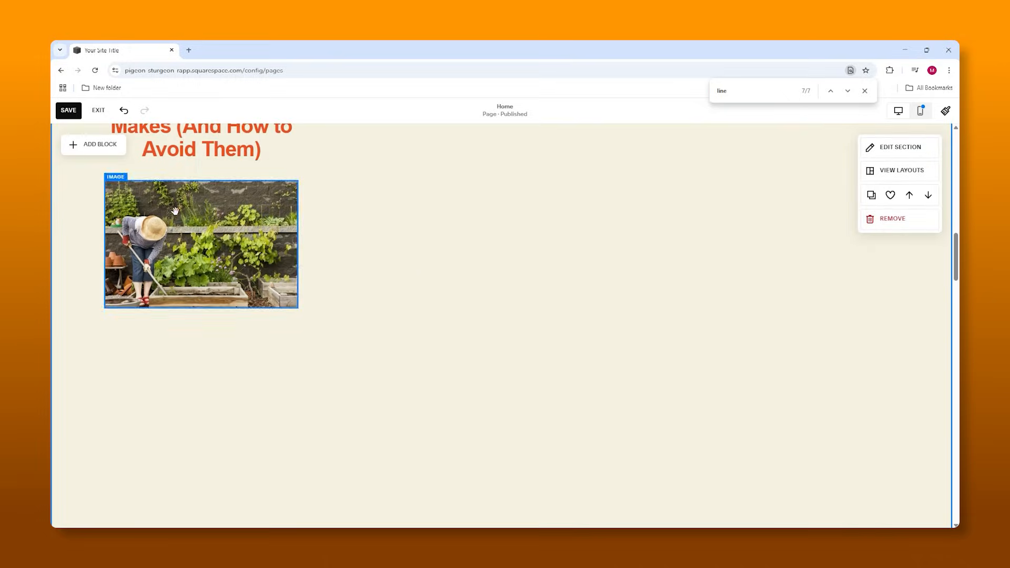
{"action": "scroll", "scroll_direction": "down", "scroll_amount": 3}
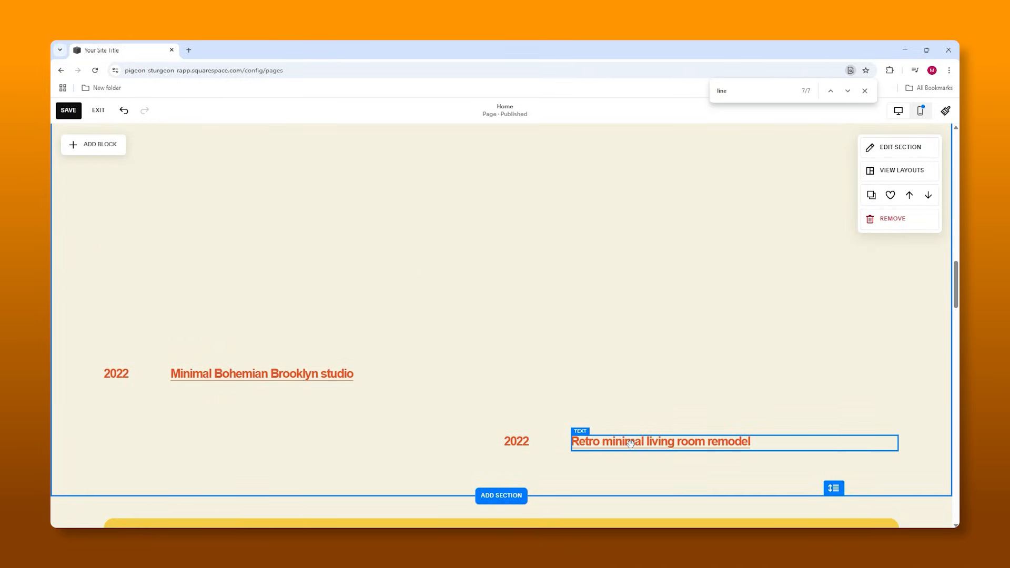
{"action": "left_click", "coordinate": [517, 442]}
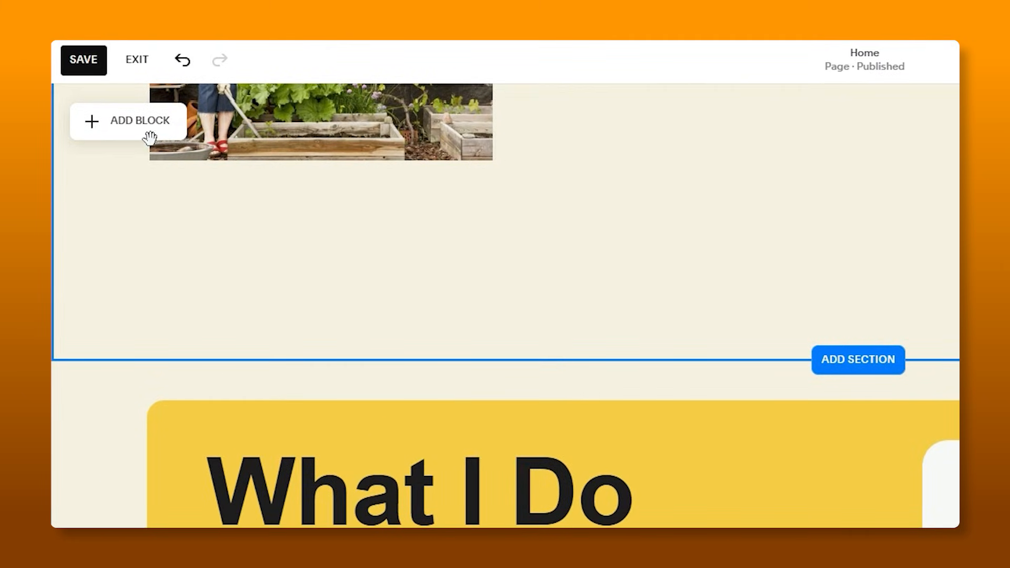
- Add a Learn More button below the first article and open its link settings
{"action": "left_click", "coordinate": [128, 121]}
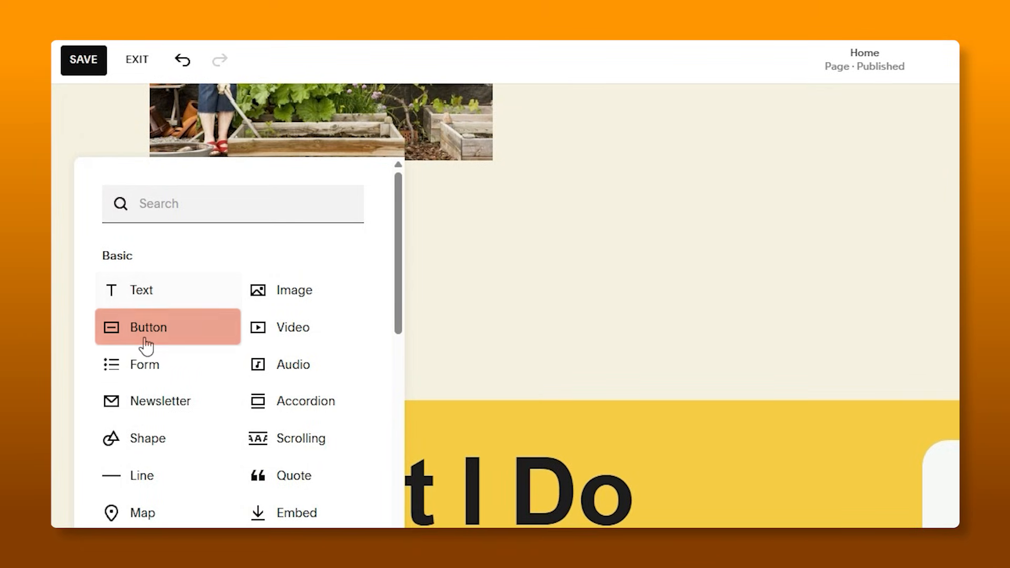
{"action": "left_click", "coordinate": [146, 327]}
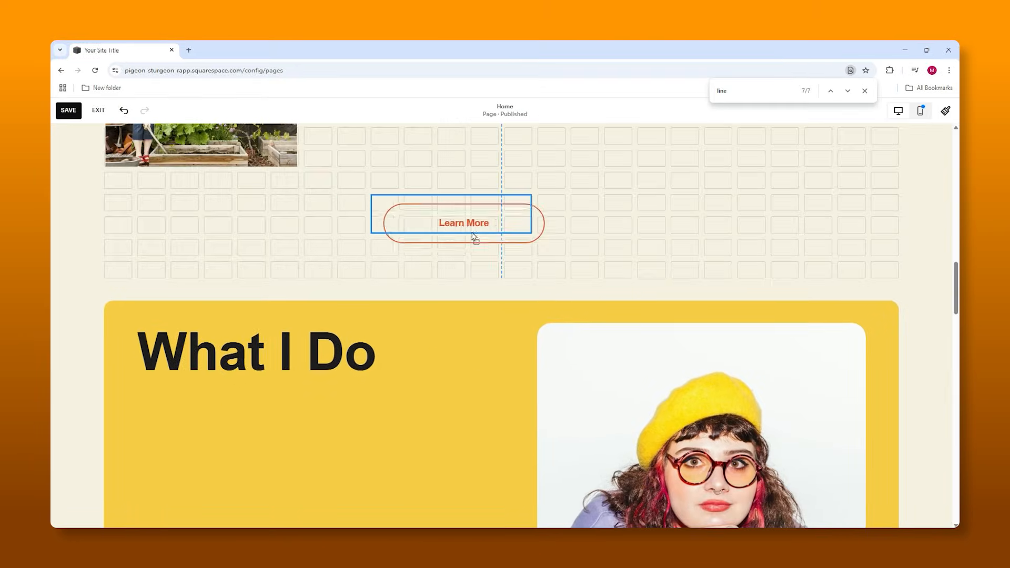
{"action": "left_click", "coordinate": [462, 222]}
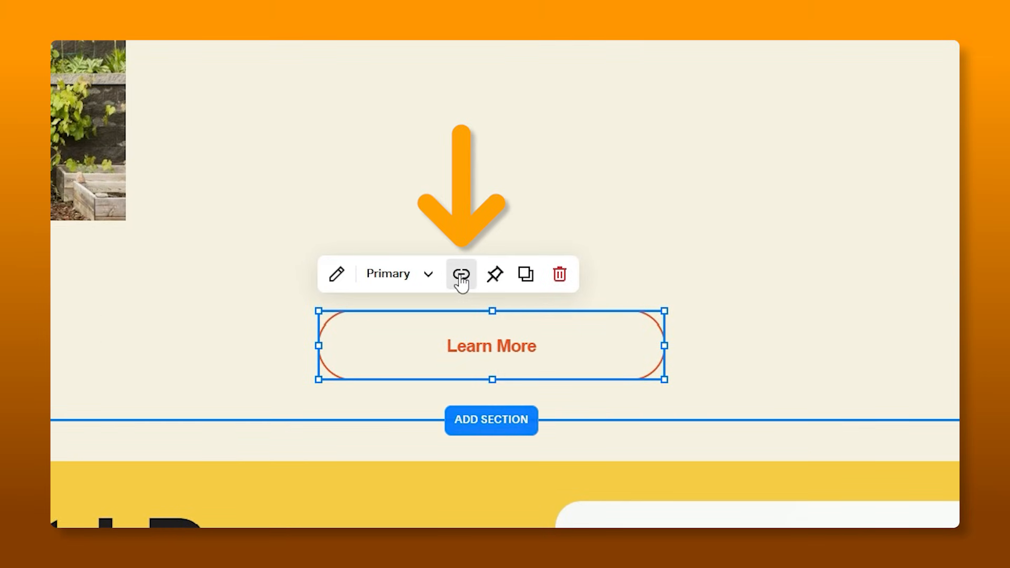
{"action": "left_click", "coordinate": [461, 273]}
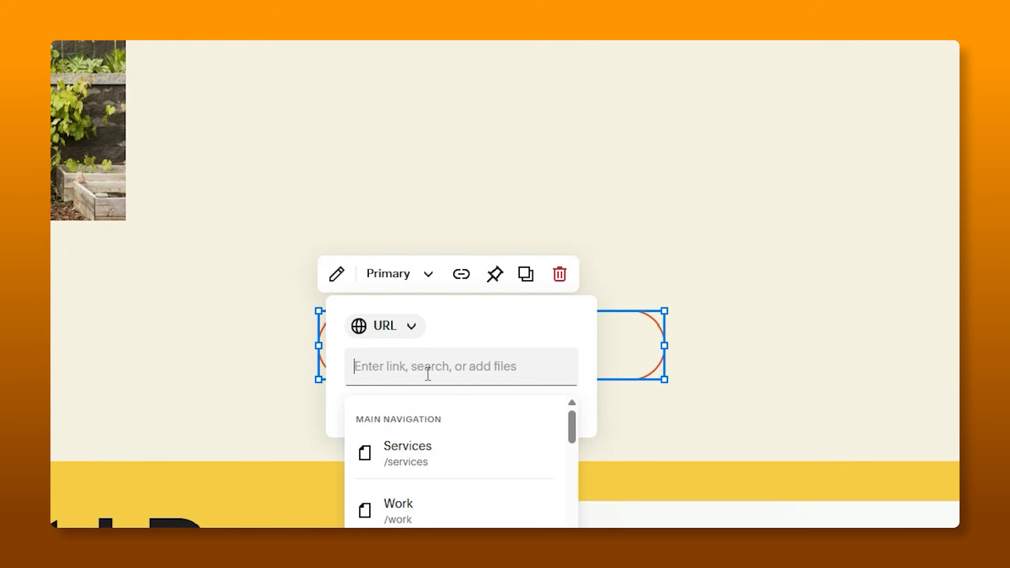
{"action": "scroll", "scroll_direction": "down", "scroll_amount": 3}
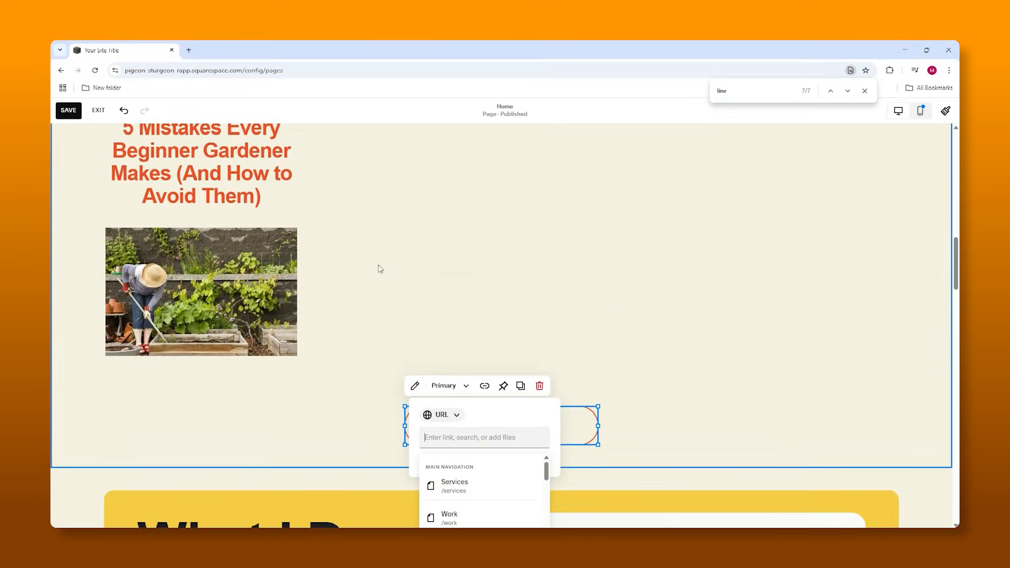
{"action": "mouse_move", "coordinate": [582, 372]}
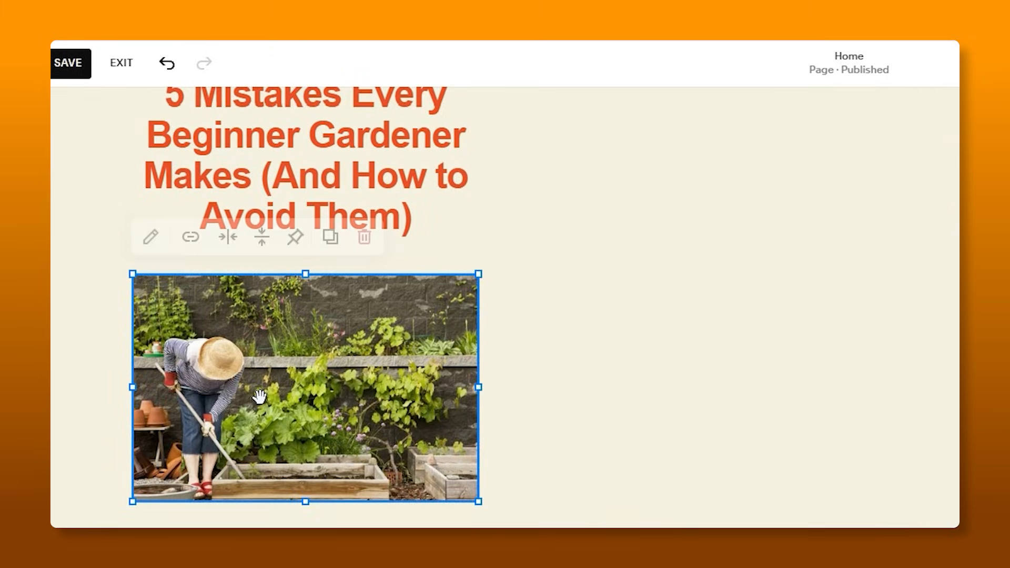
- Select the first Readers' Favourite article photo and open its link settings for a blog URL
{"action": "left_click", "coordinate": [189, 237]}
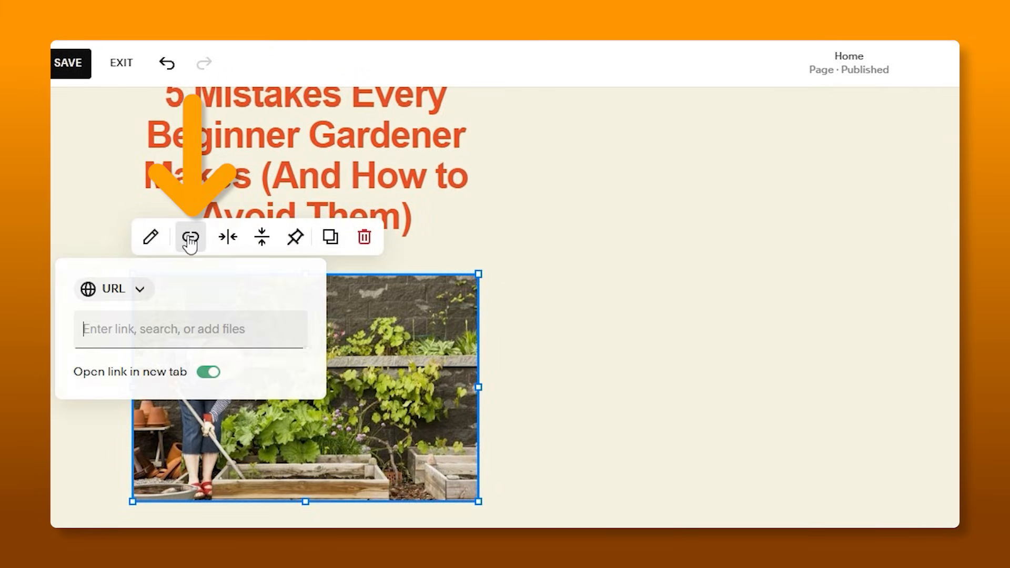
{"action": "left_click", "coordinate": [189, 328]}
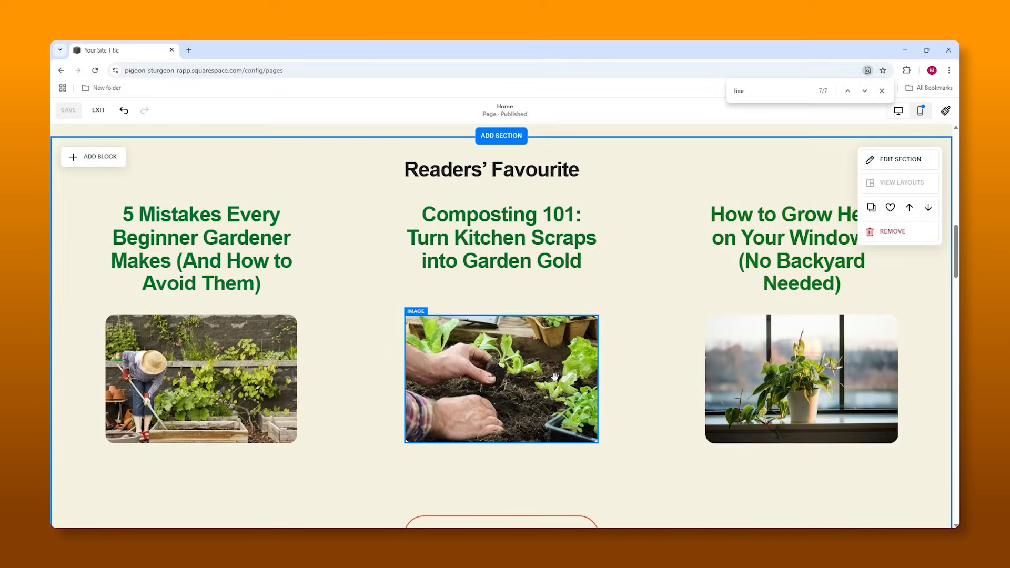
{"action": "scroll", "scroll_direction": "down", "scroll_amount": 3}
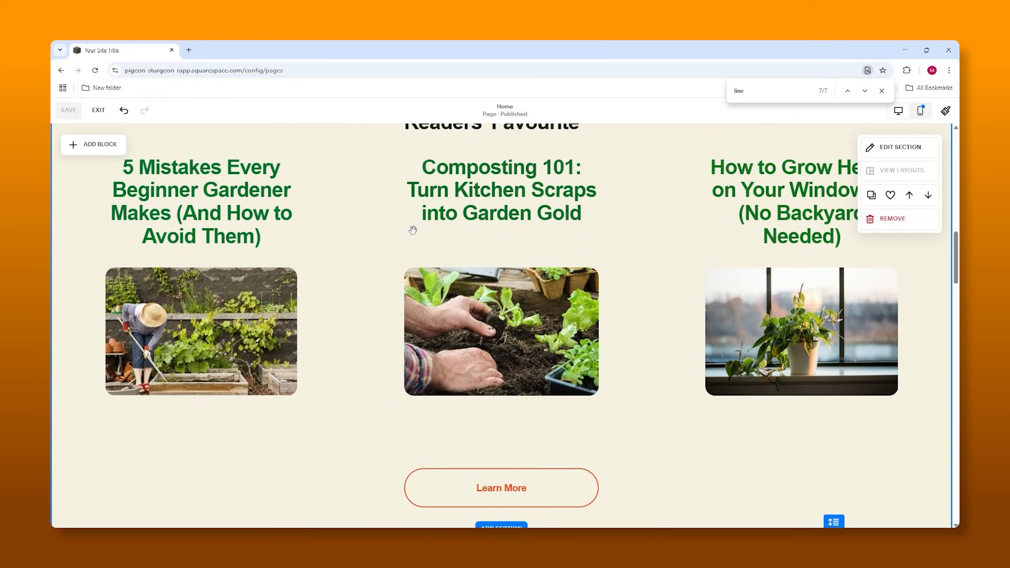
{"action": "scroll", "scroll_direction": "up", "scroll_amount": 3}
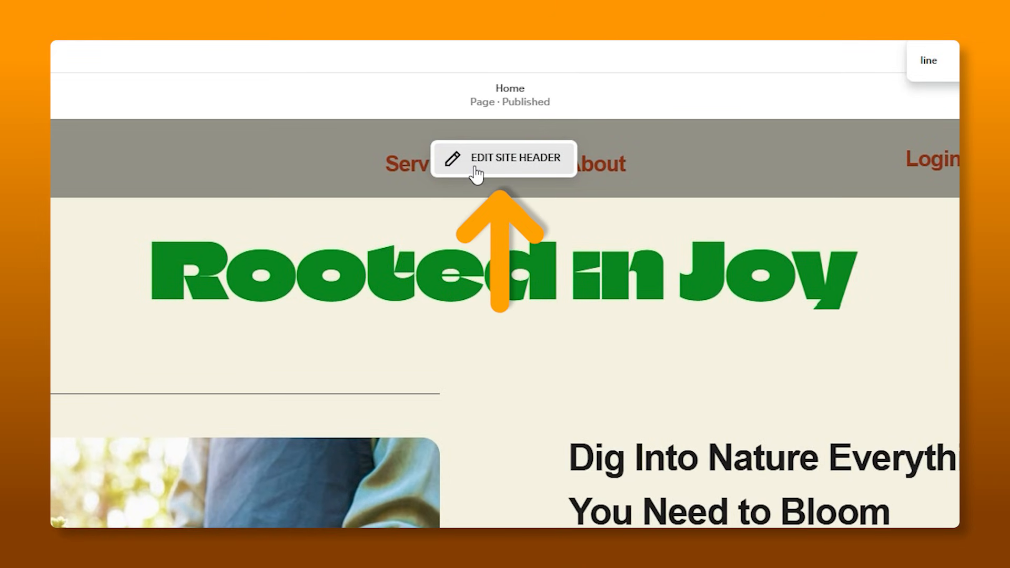
- Edit the site header and open Site Title & Logo settings for 'Your Site Title'
{"action": "left_click", "coordinate": [502, 158]}
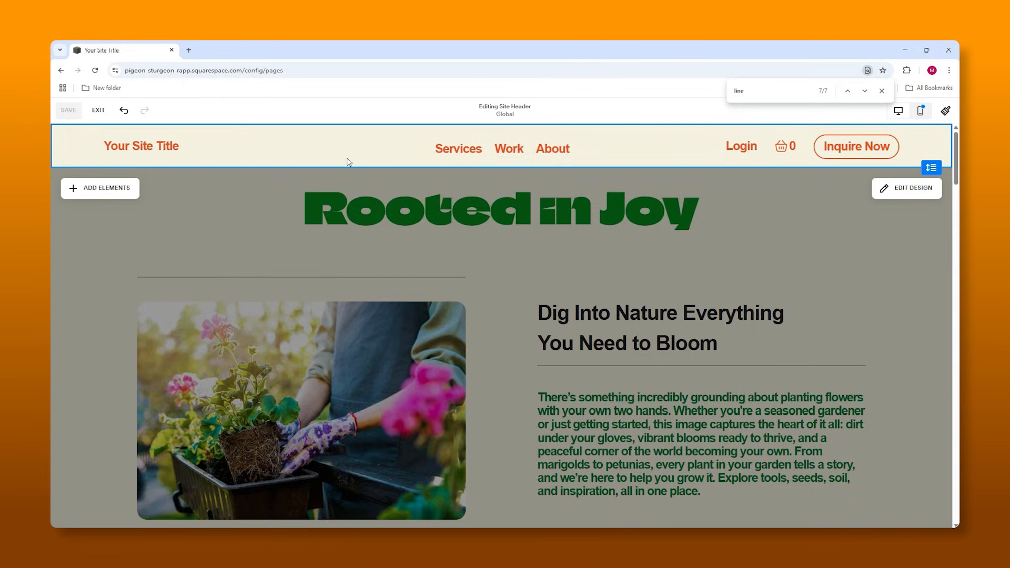
{"action": "left_click", "coordinate": [141, 146]}
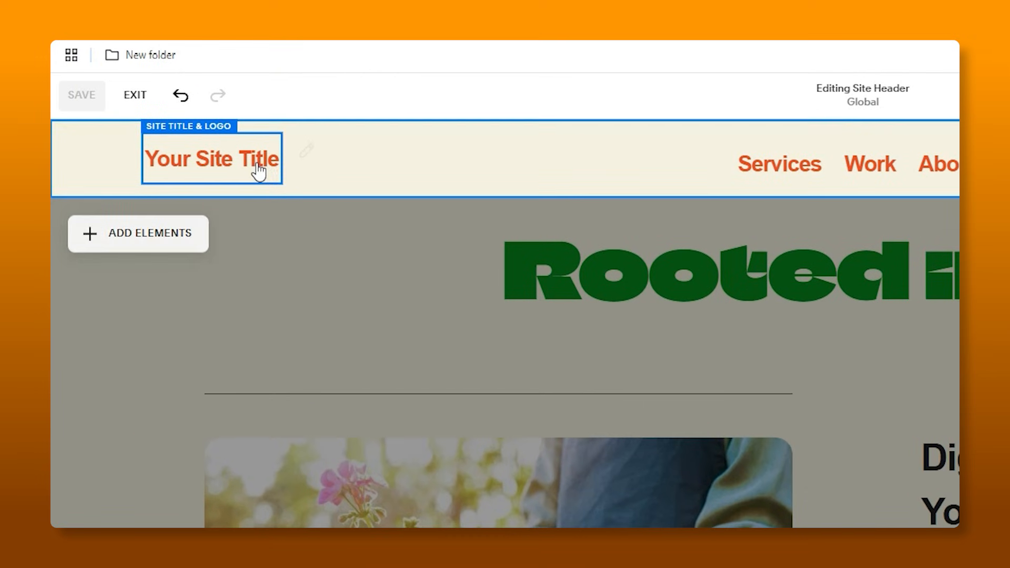
{"action": "left_click", "coordinate": [211, 159]}
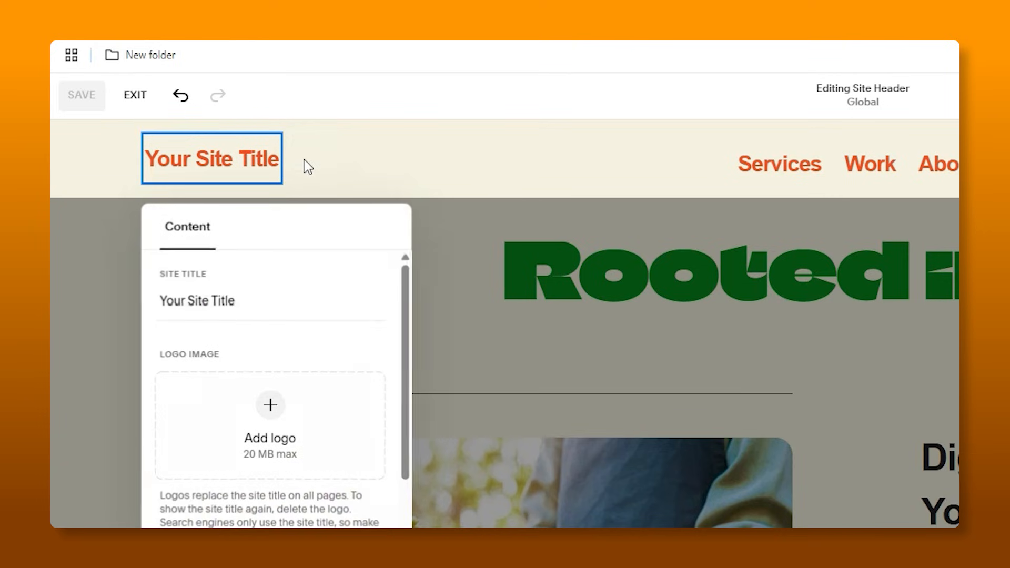
{"action": "mouse_move", "coordinate": [220, 164]}
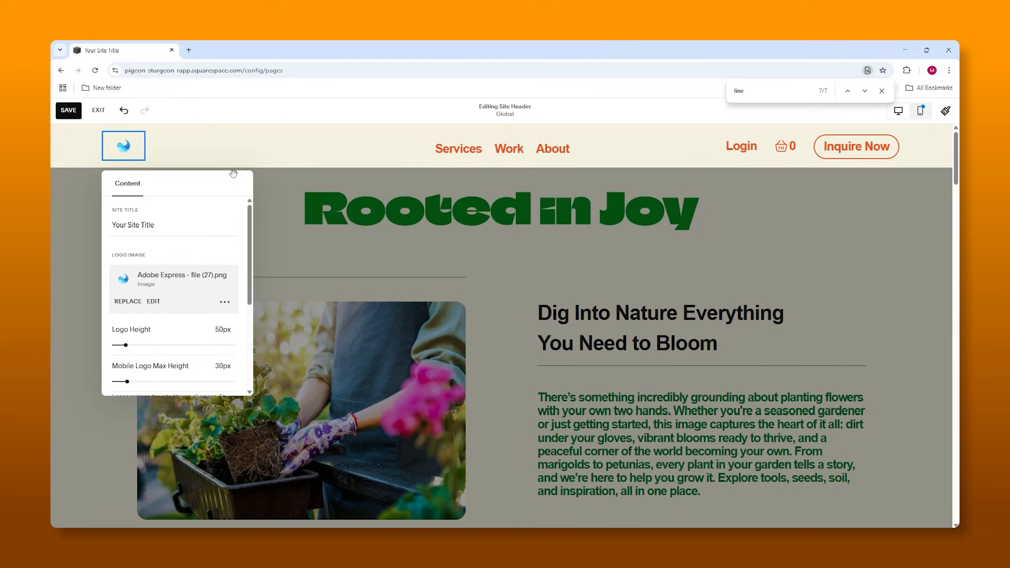
{"action": "mouse_move", "coordinate": [330, 151]}
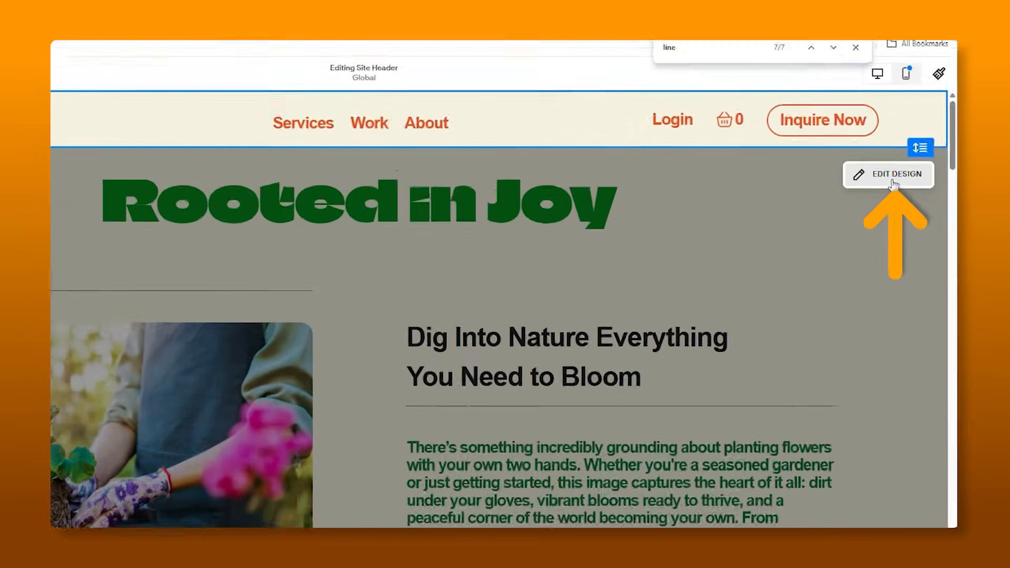
- Open the header design options, select the logo and drag Logo Height to resize it
{"action": "left_click", "coordinate": [888, 174]}
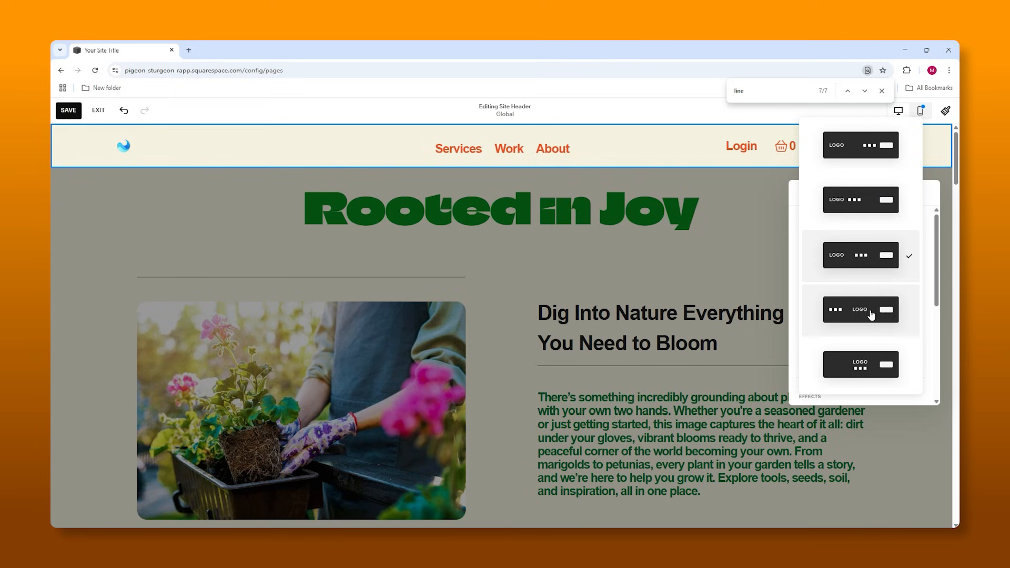
{"action": "left_click", "coordinate": [859, 310]}
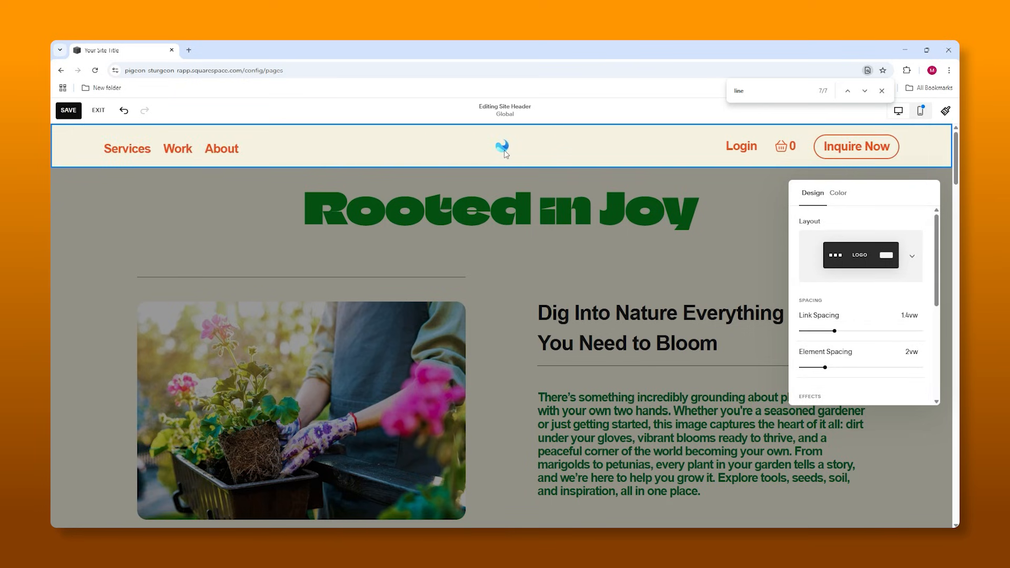
{"action": "left_click", "coordinate": [502, 146]}
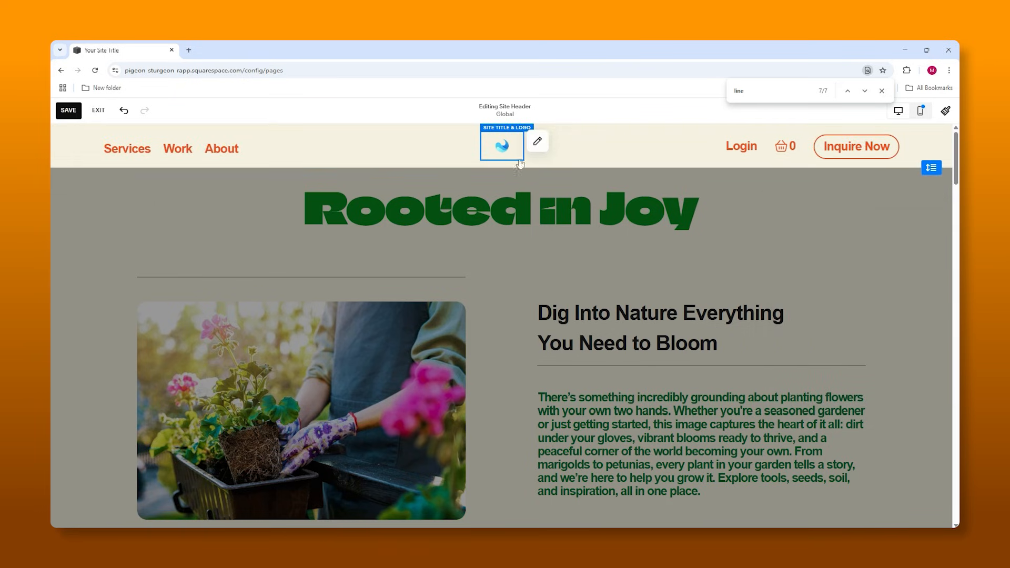
{"action": "left_click", "coordinate": [537, 140]}
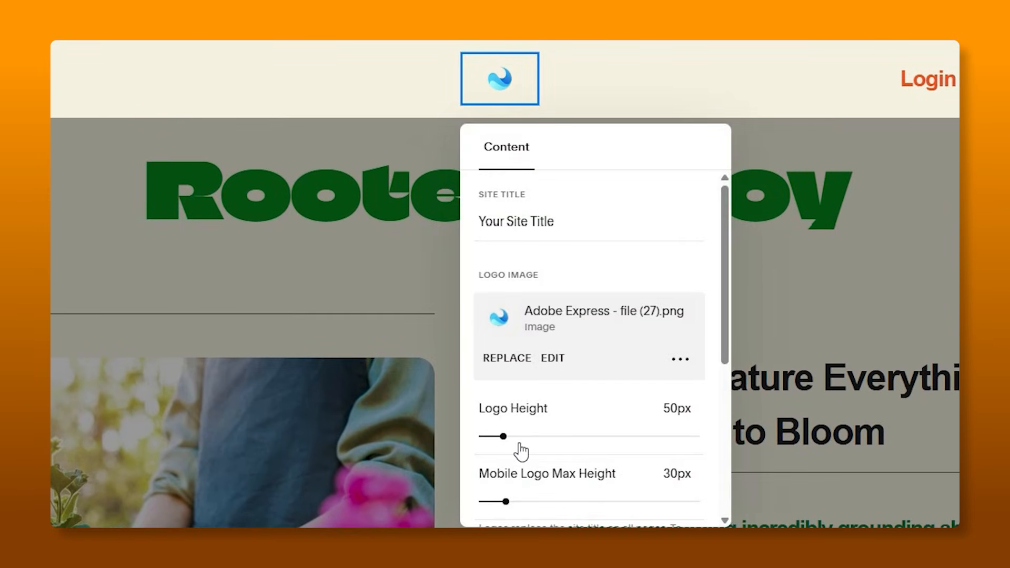
{"action": "left_click_drag", "start_coordinate": [495, 435], "coordinate": [529, 436]}
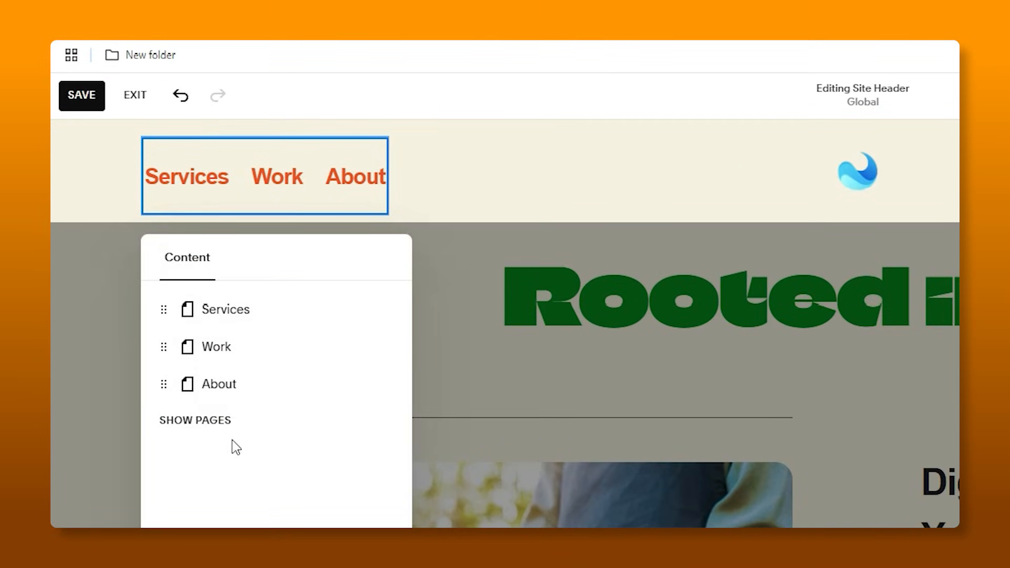
{"action": "mouse_move", "coordinate": [667, 340]}
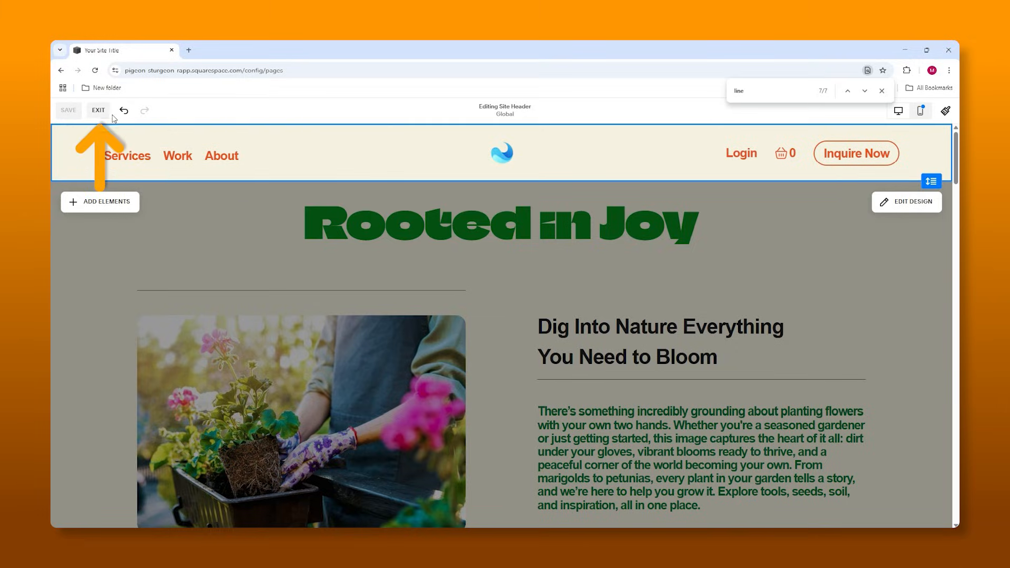
- Leave header editing and go to the site's Pages list
{"action": "left_click", "coordinate": [98, 110]}
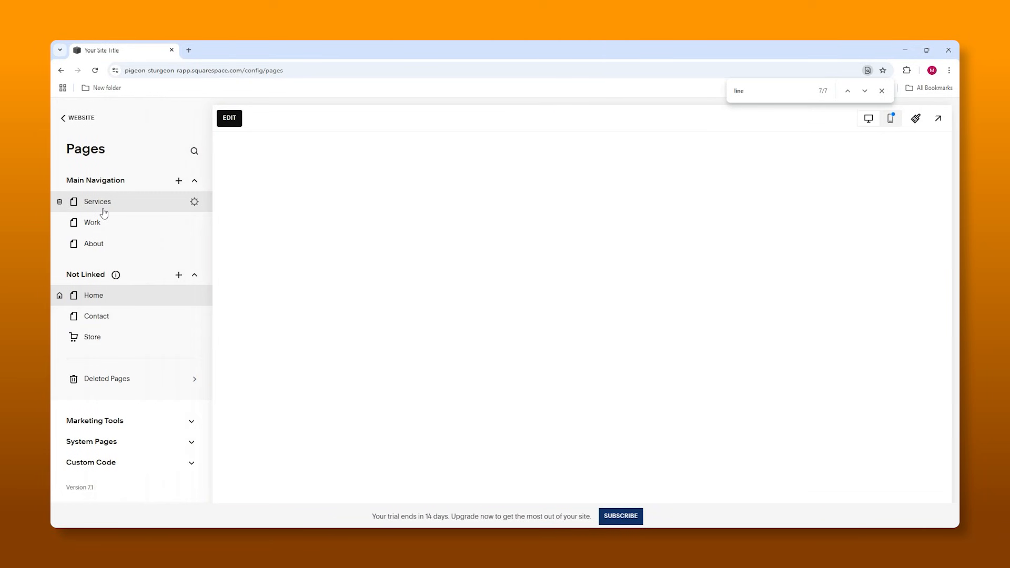
{"action": "left_click", "coordinate": [93, 295]}
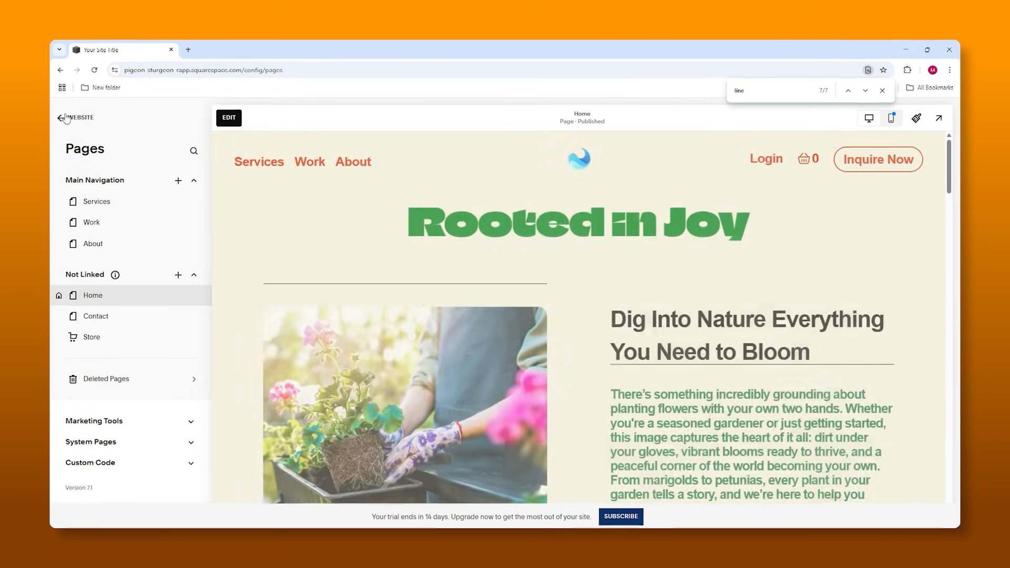
{"action": "left_click", "coordinate": [63, 118]}
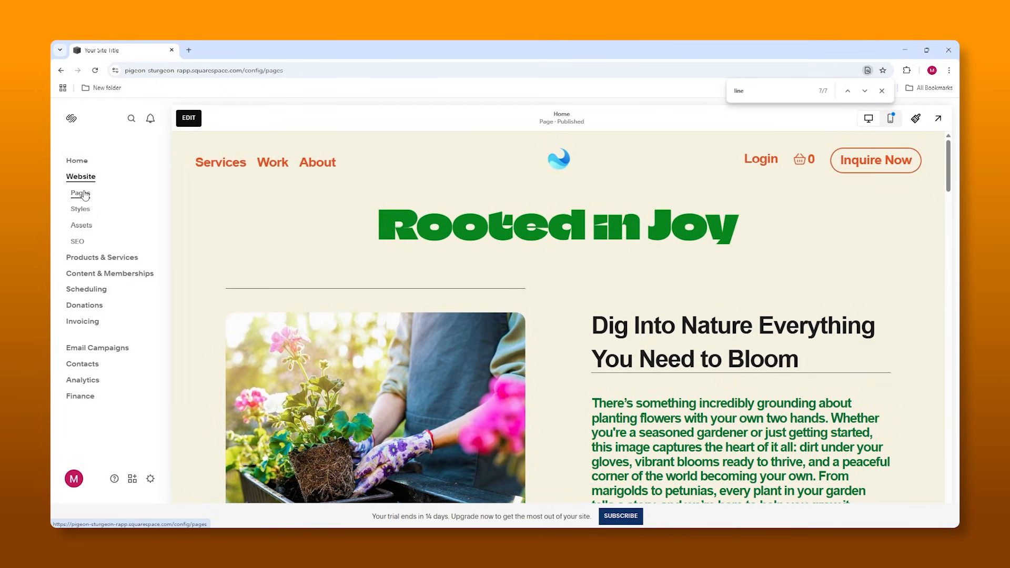
{"action": "left_click", "coordinate": [81, 193]}
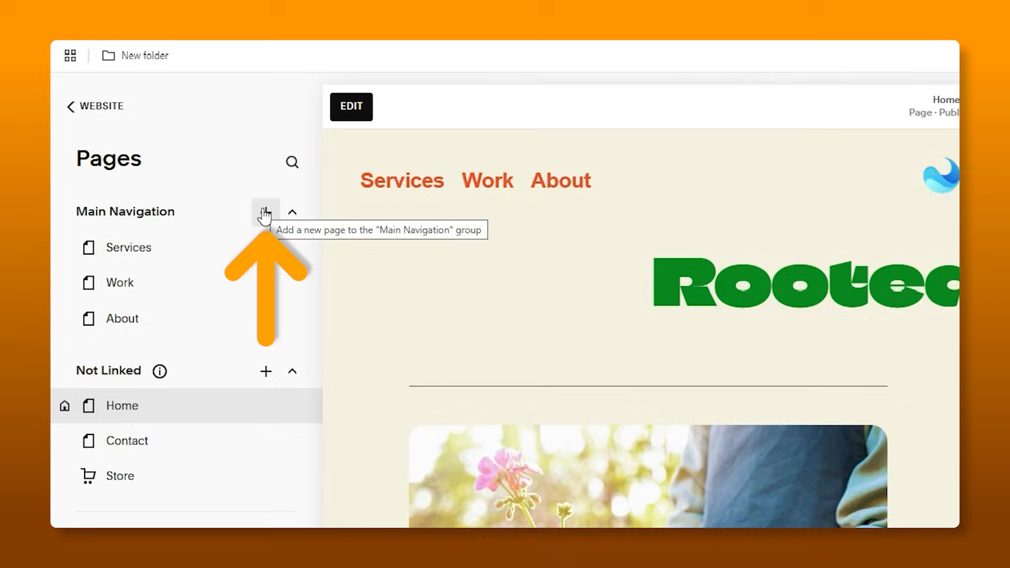
- Add a new page to Main Navigation and rename it Blog
{"action": "left_click", "coordinate": [265, 211]}
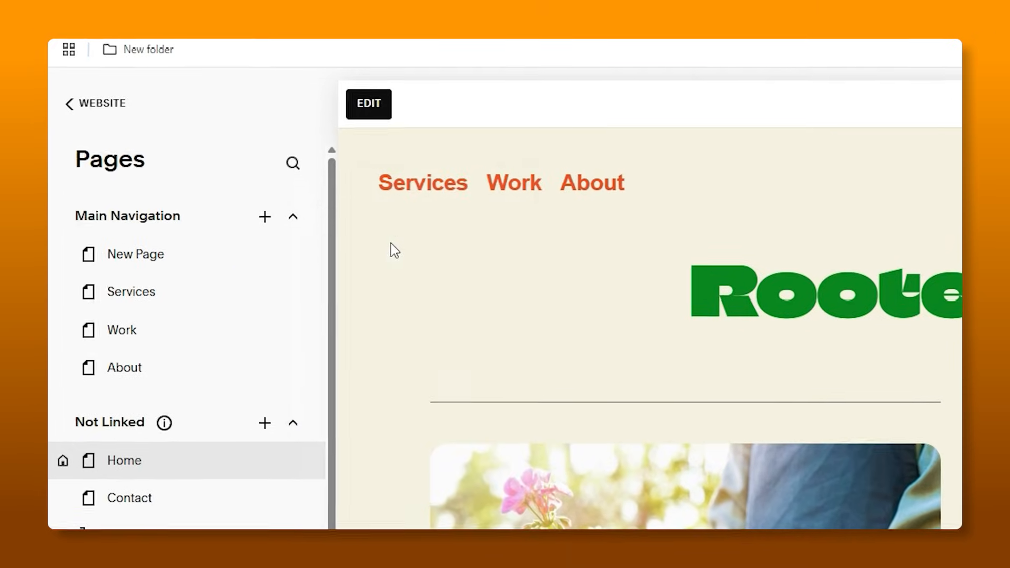
{"action": "double_click", "coordinate": [136, 255]}
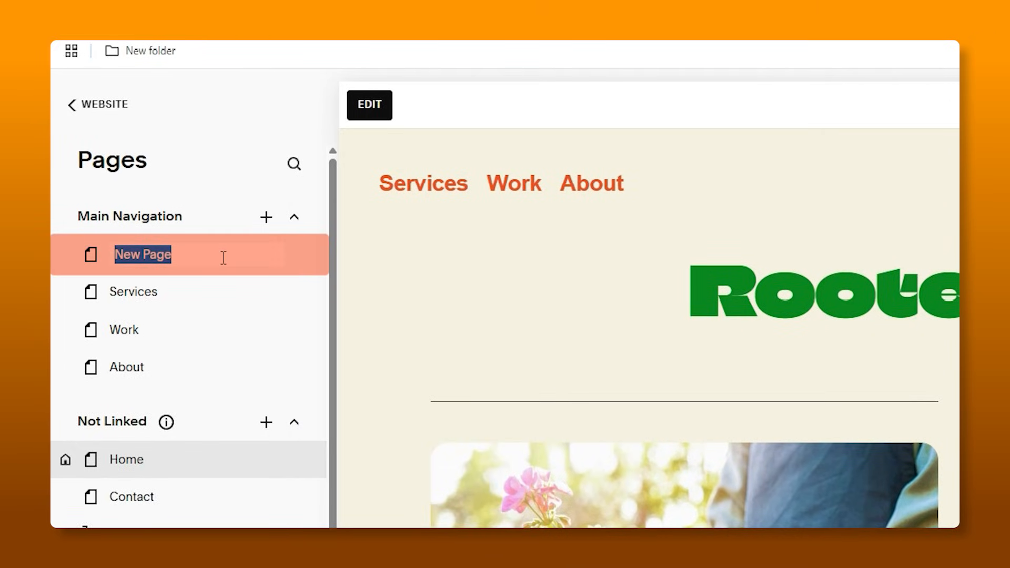
{"action": "type", "text": "B"}
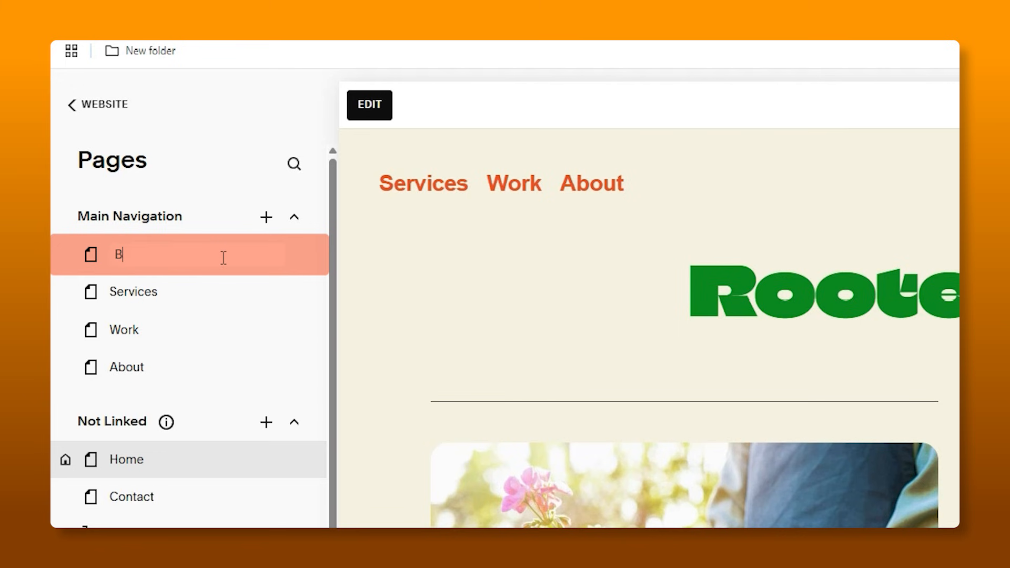
{"action": "type", "text": "log"}
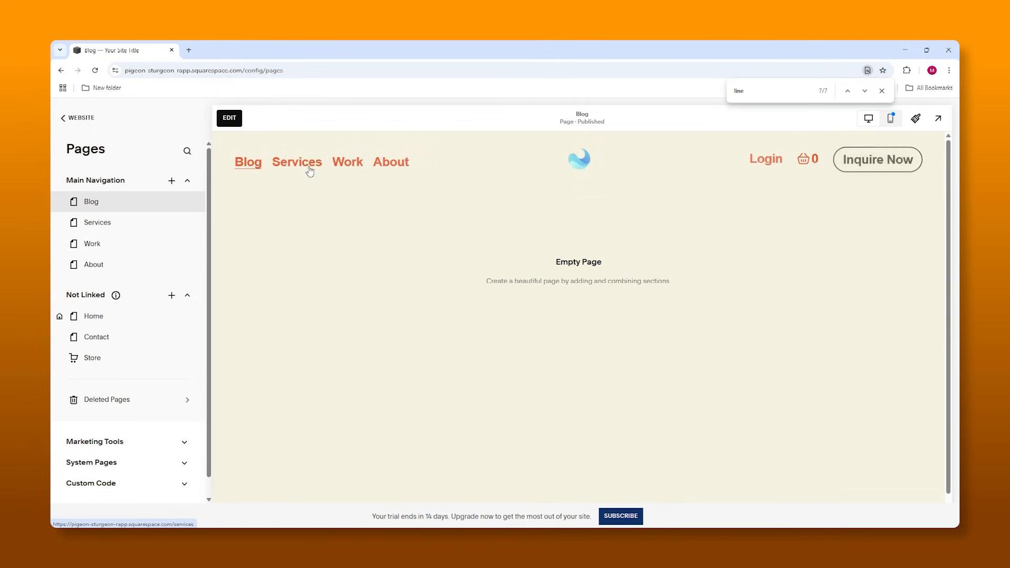
{"action": "mouse_move", "coordinate": [181, 244]}
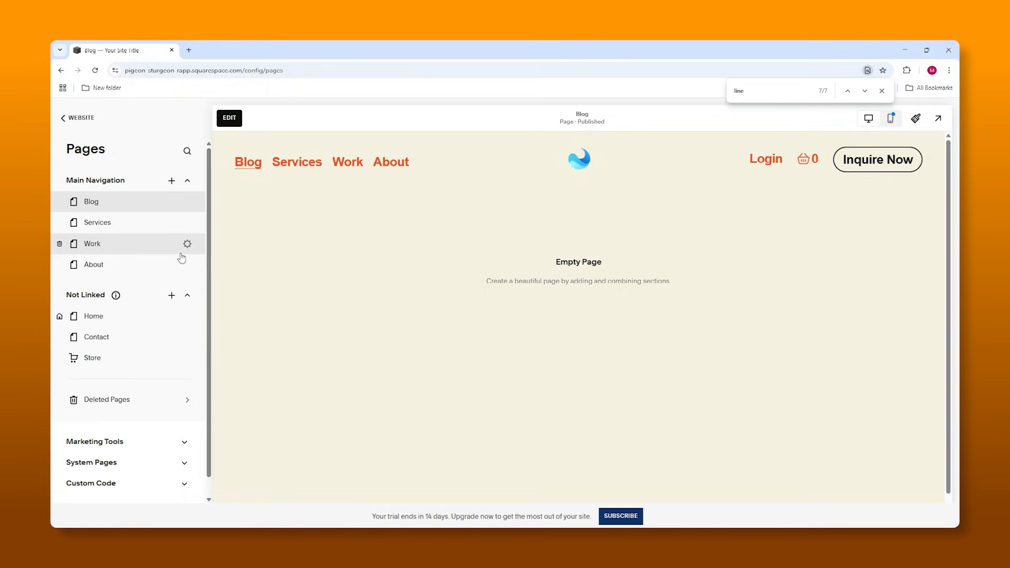
{"action": "mouse_move", "coordinate": [390, 252]}
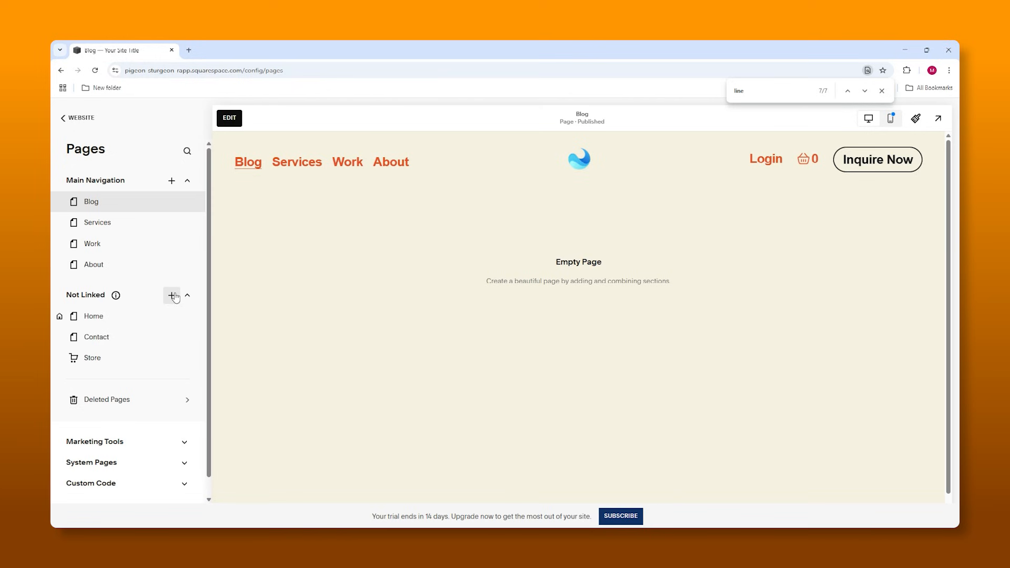
- Create a new page under Not Linked and name it Blog 2
{"action": "left_click", "coordinate": [171, 295]}
{"action": "type", "text": "Blog"}
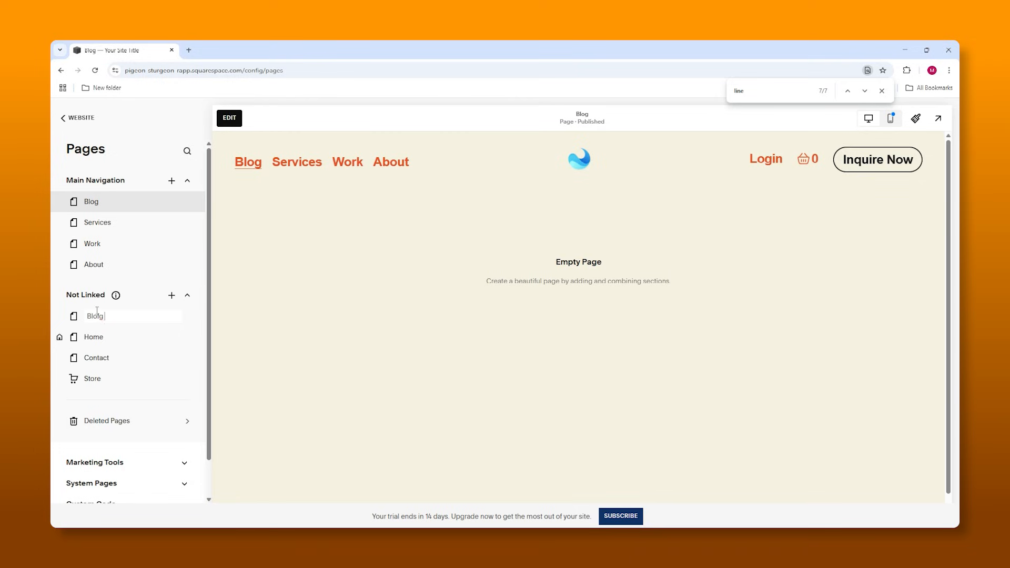
{"action": "right_click", "coordinate": [96, 315]}
{"action": "type", "text": " 2"}
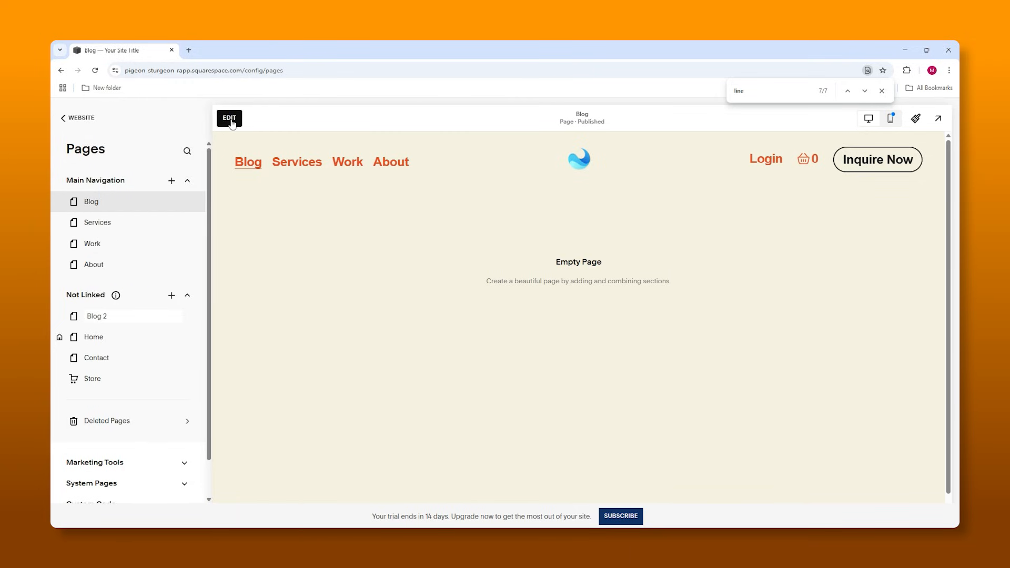
{"action": "mouse_move", "coordinate": [180, 279]}
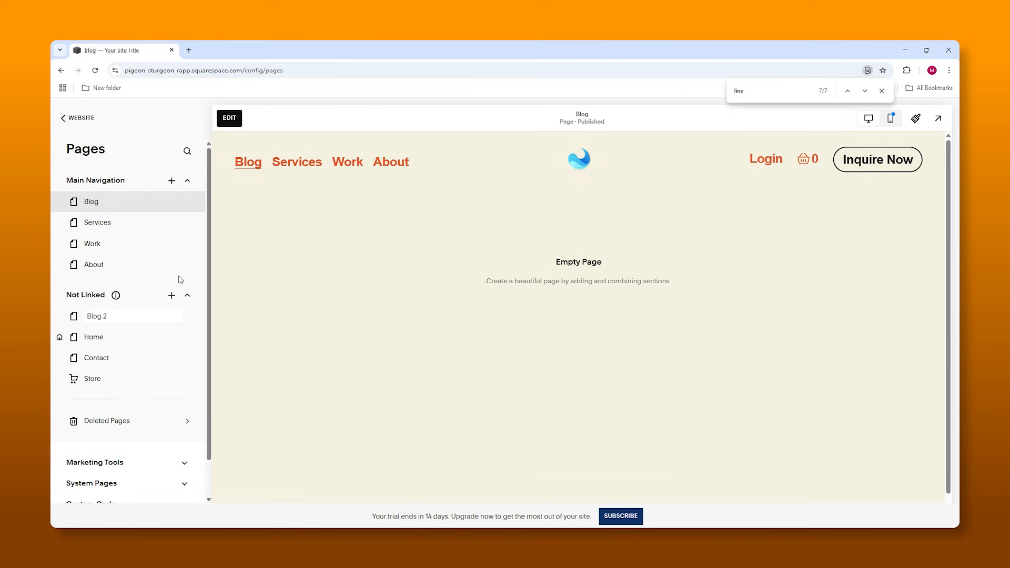
{"action": "left_click", "coordinate": [96, 315]}
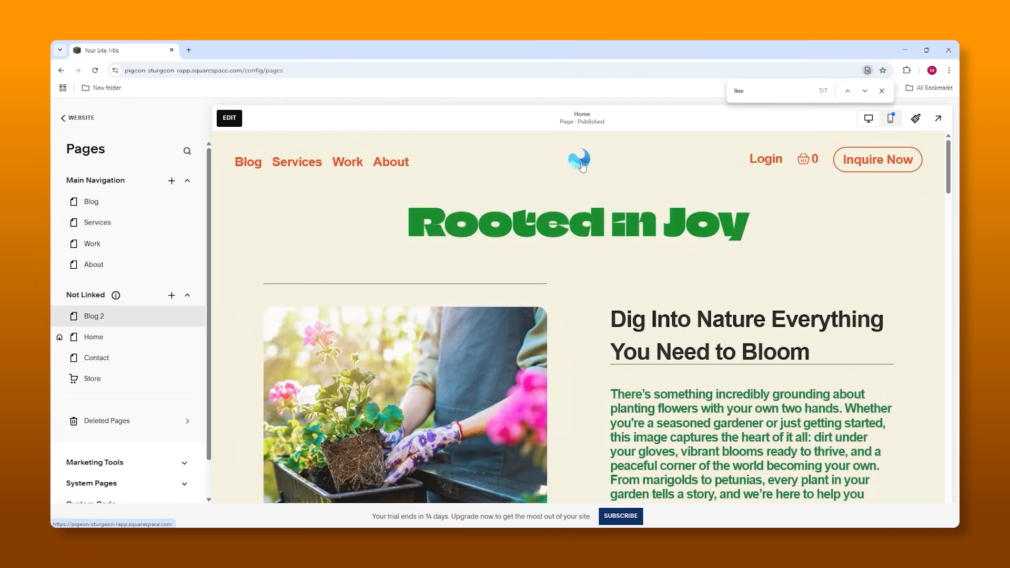
- Edit the homepage and point the Learn More button's link to the Blog page (/blog)
{"action": "scroll", "scroll_direction": "down", "scroll_amount": 3}
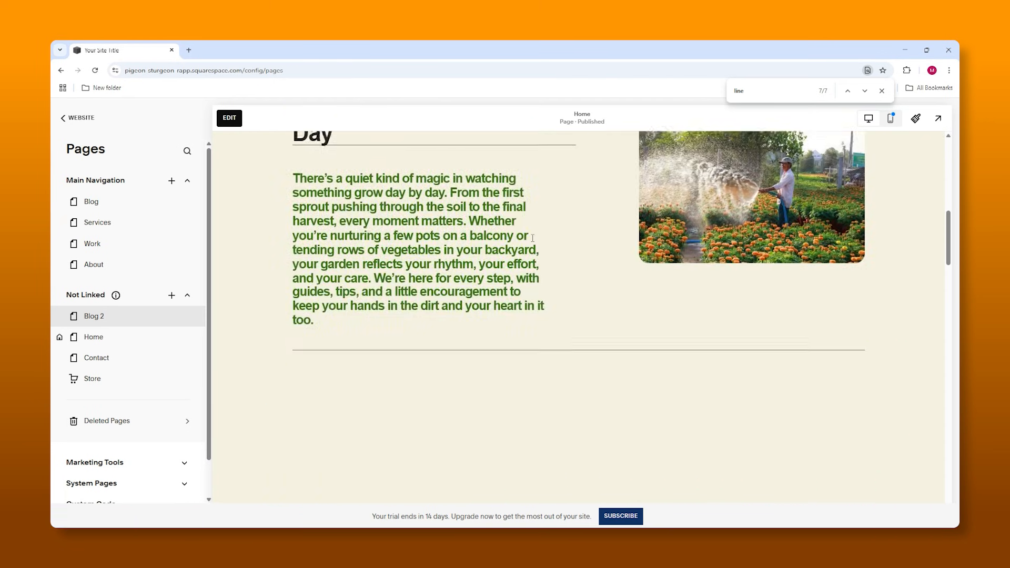
{"action": "scroll", "scroll_direction": "down", "scroll_amount": 3}
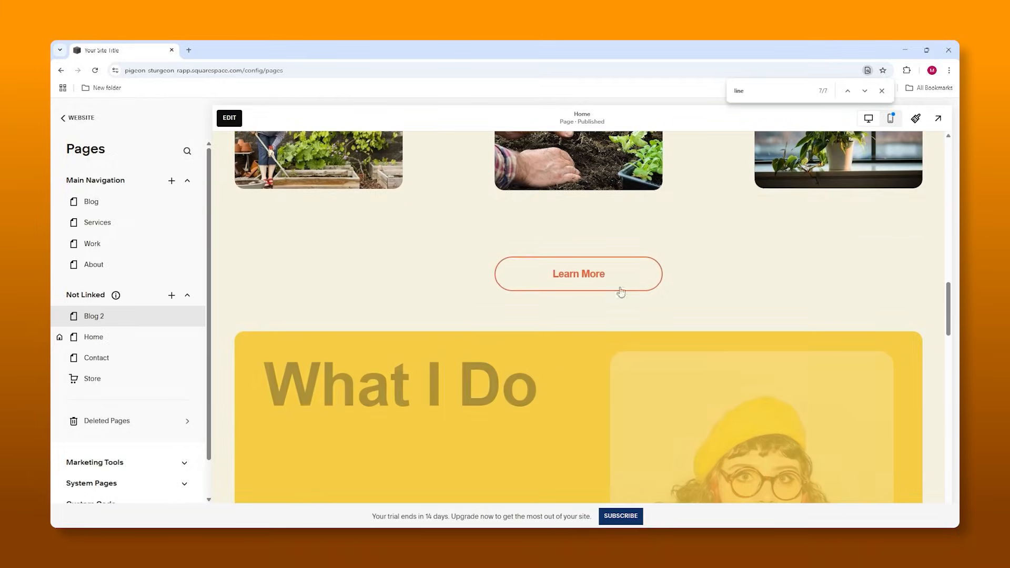
{"action": "left_click", "coordinate": [228, 118]}
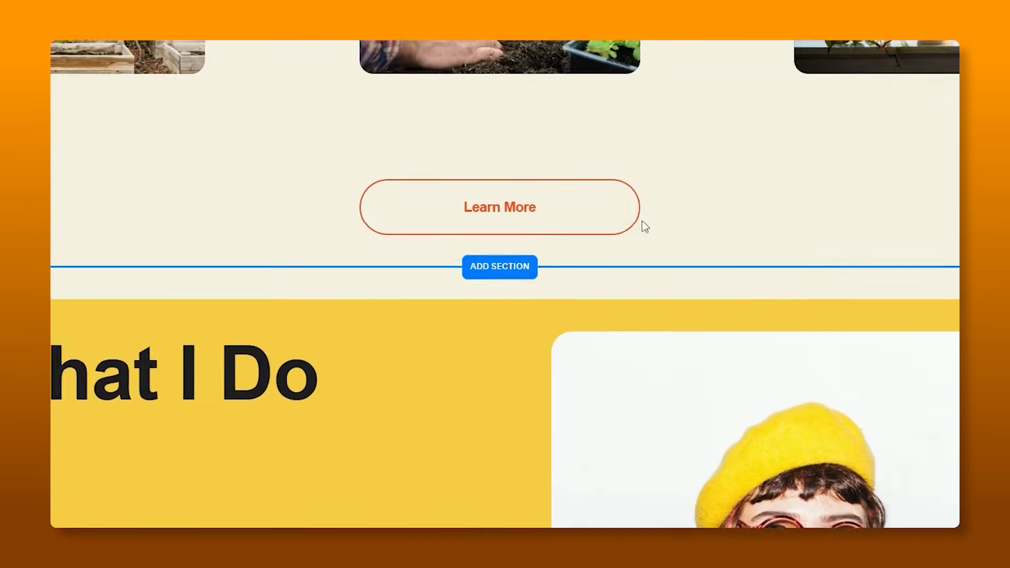
{"action": "left_click", "coordinate": [499, 207]}
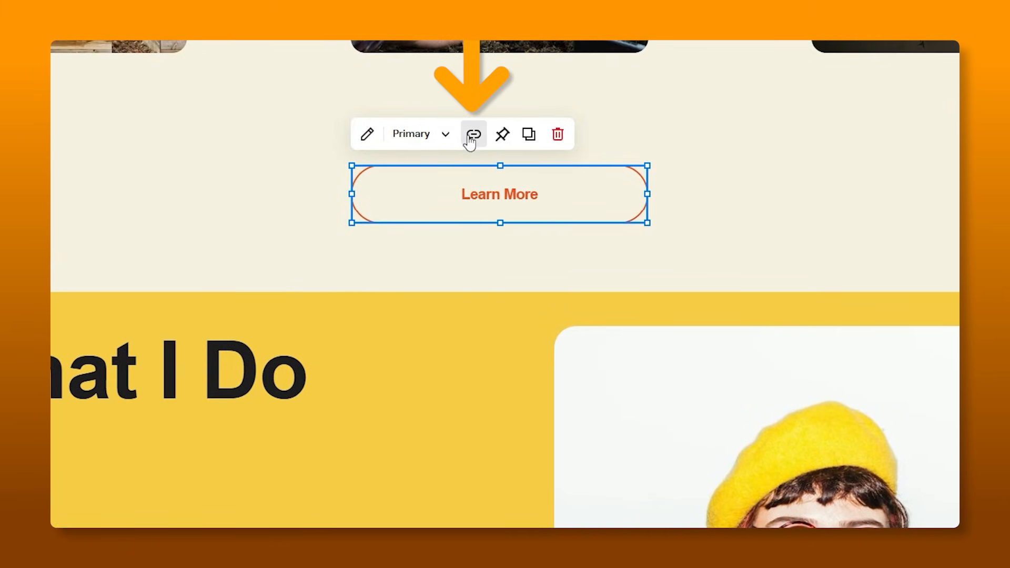
{"action": "left_click", "coordinate": [474, 134]}
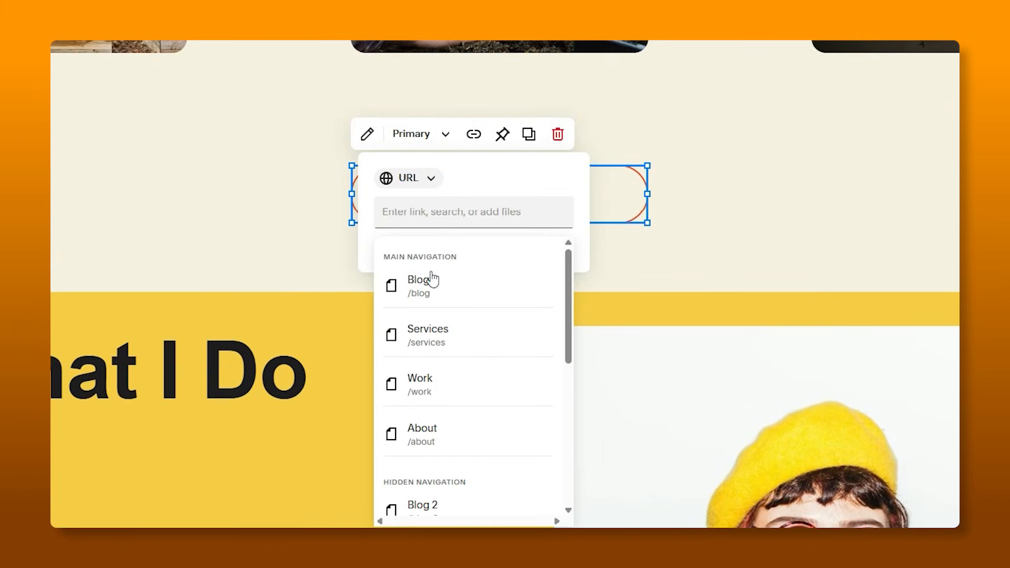
{"action": "mouse_move", "coordinate": [421, 286]}
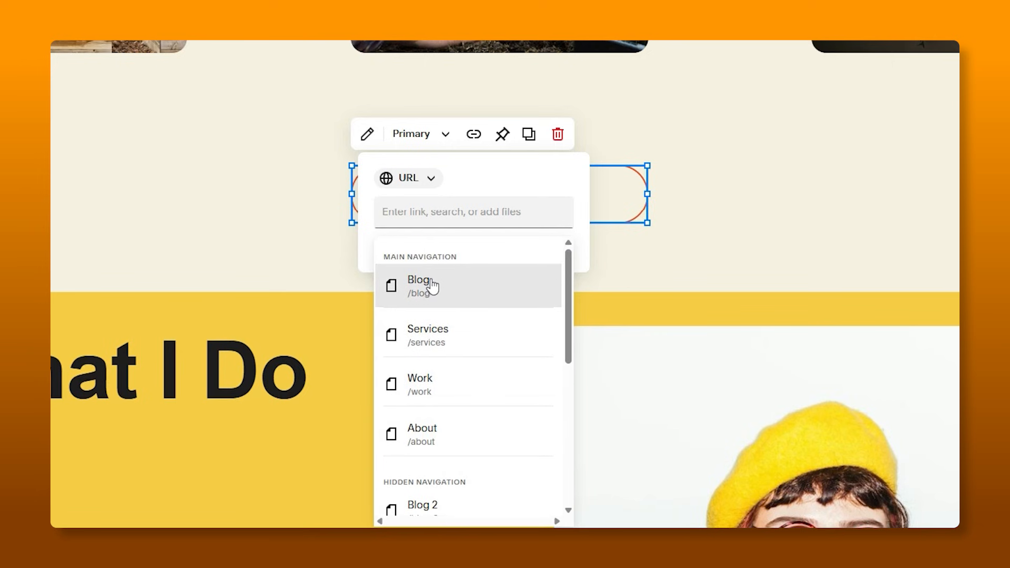
{"action": "left_click", "coordinate": [419, 286]}
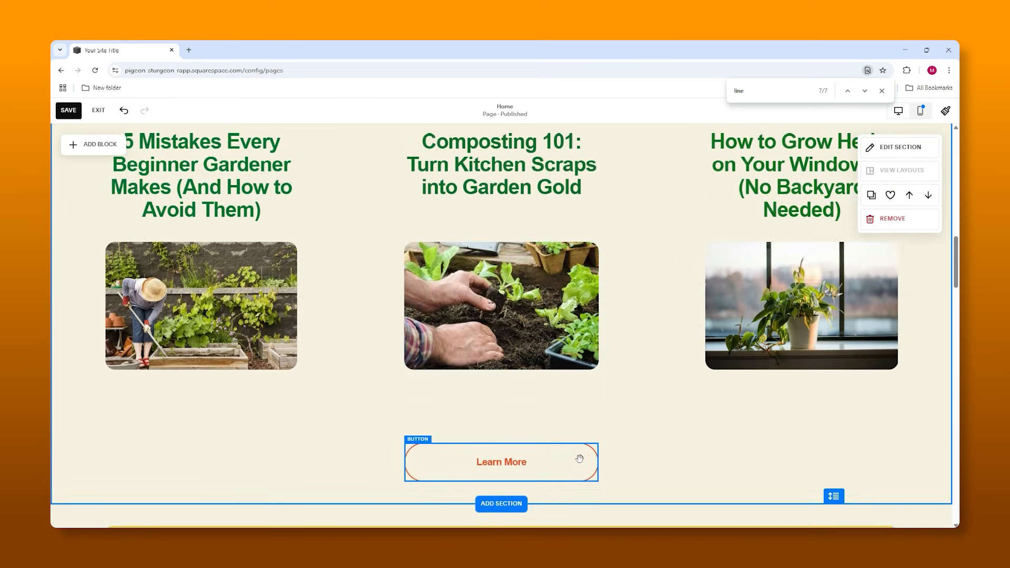
- Review the articles section's colour settings and Bright 1 theme, then return to the page editor
{"action": "scroll", "scroll_direction": "down", "scroll_amount": 3}
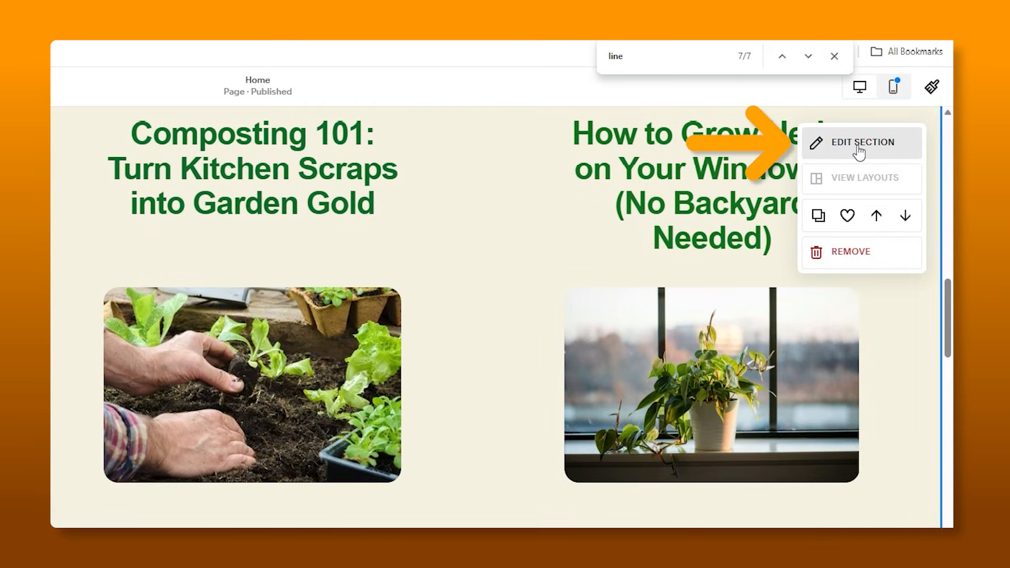
{"action": "left_click", "coordinate": [865, 142]}
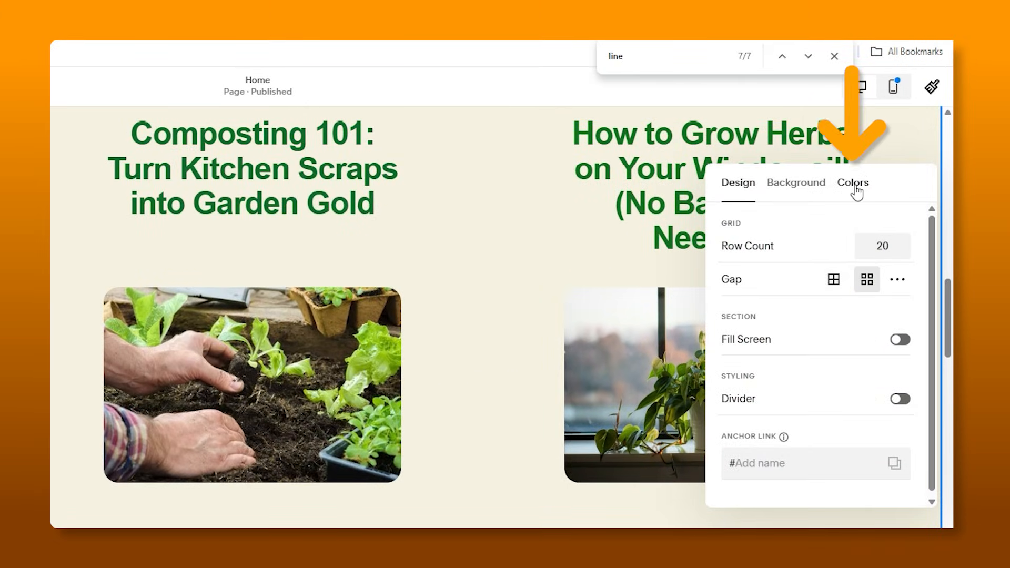
{"action": "left_click", "coordinate": [852, 182]}
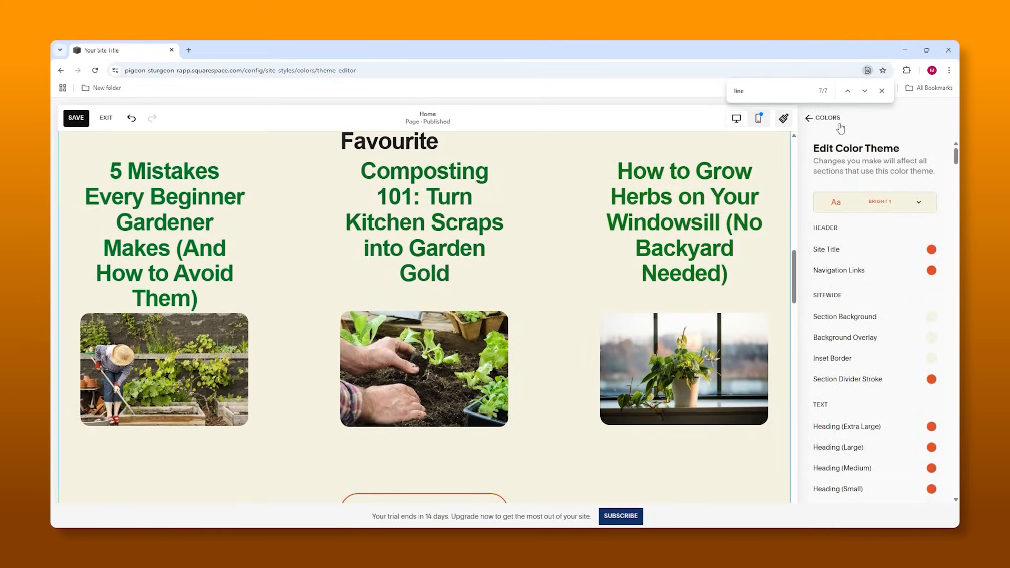
{"action": "left_click", "coordinate": [811, 118]}
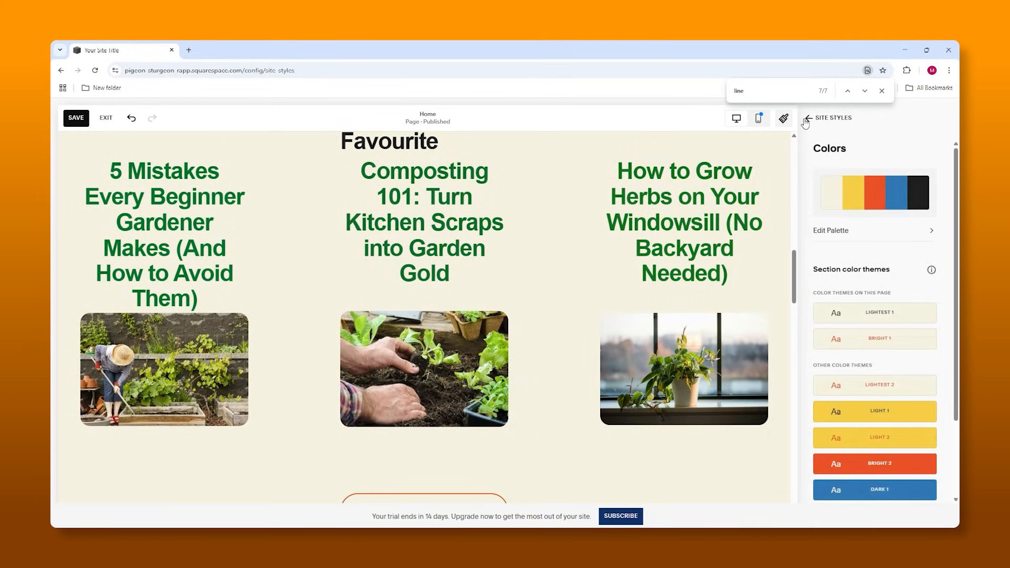
{"action": "left_click", "coordinate": [806, 123]}
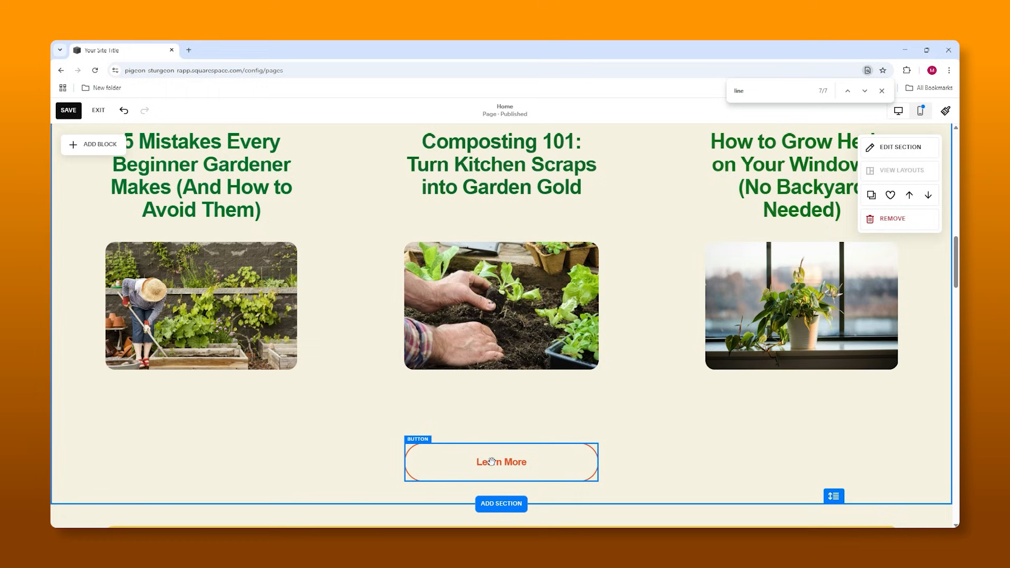
- Link the first article's gardener photo to Blog 2 (/blog-2) and save the homepage
{"action": "scroll", "scroll_direction": "up", "scroll_amount": 3}
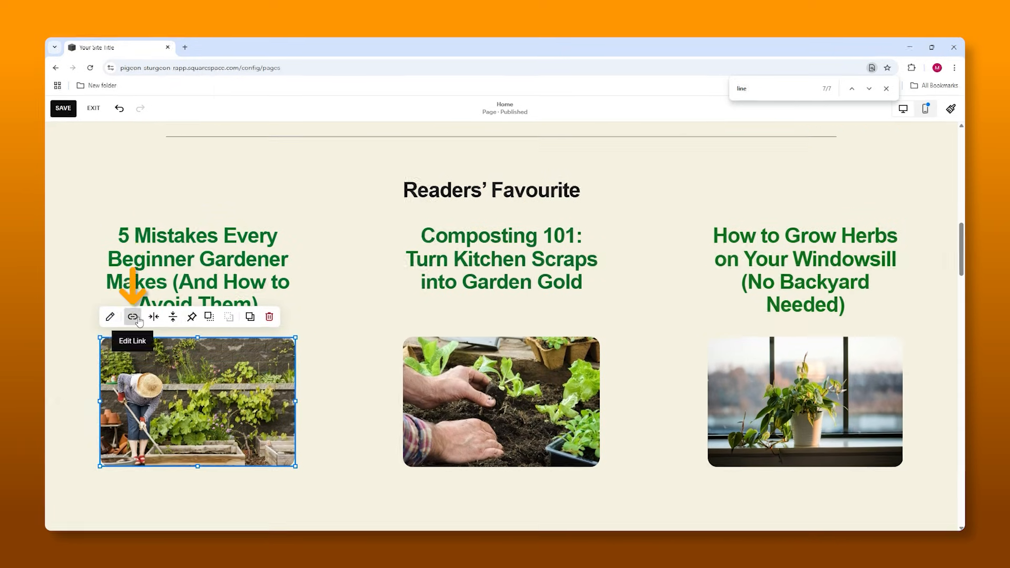
{"action": "left_click", "coordinate": [132, 316]}
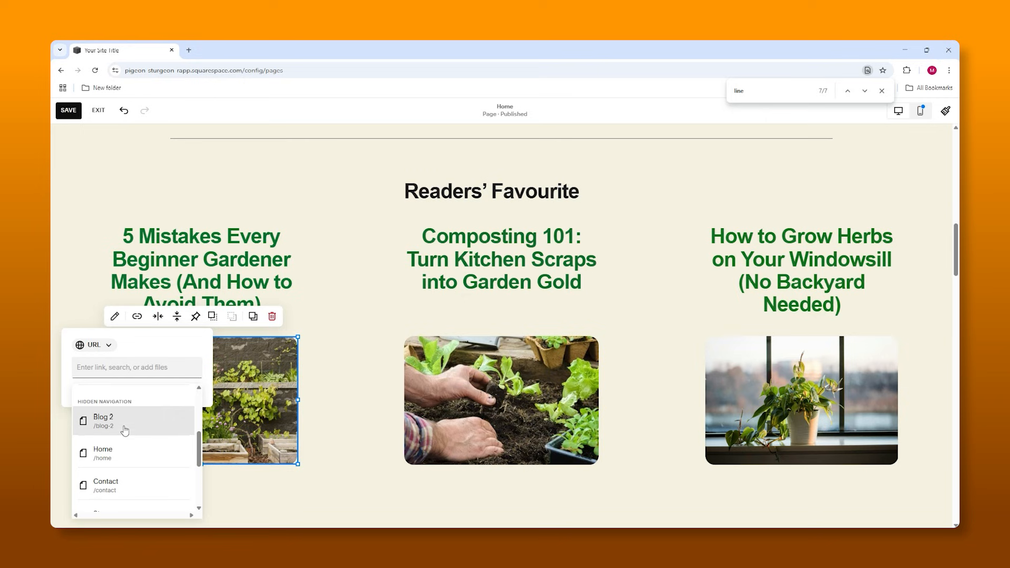
{"action": "left_click", "coordinate": [124, 421]}
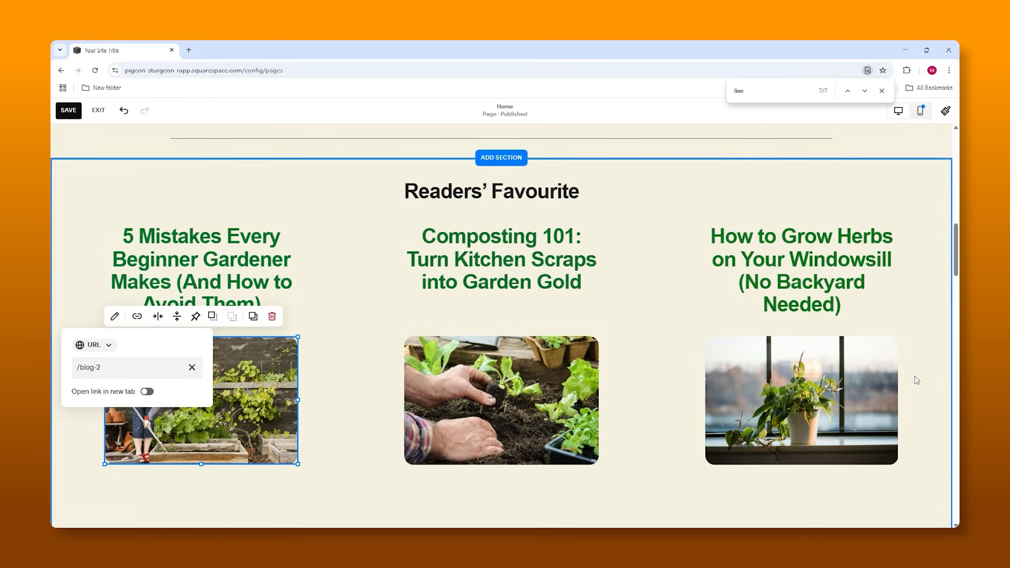
{"action": "left_click", "coordinate": [67, 110]}
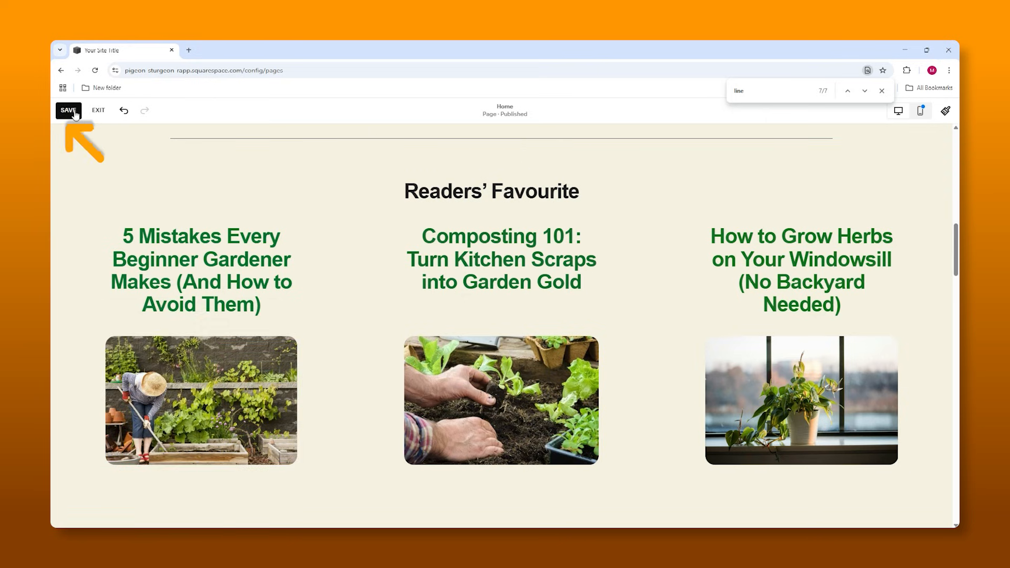
{"action": "left_click", "coordinate": [68, 110]}
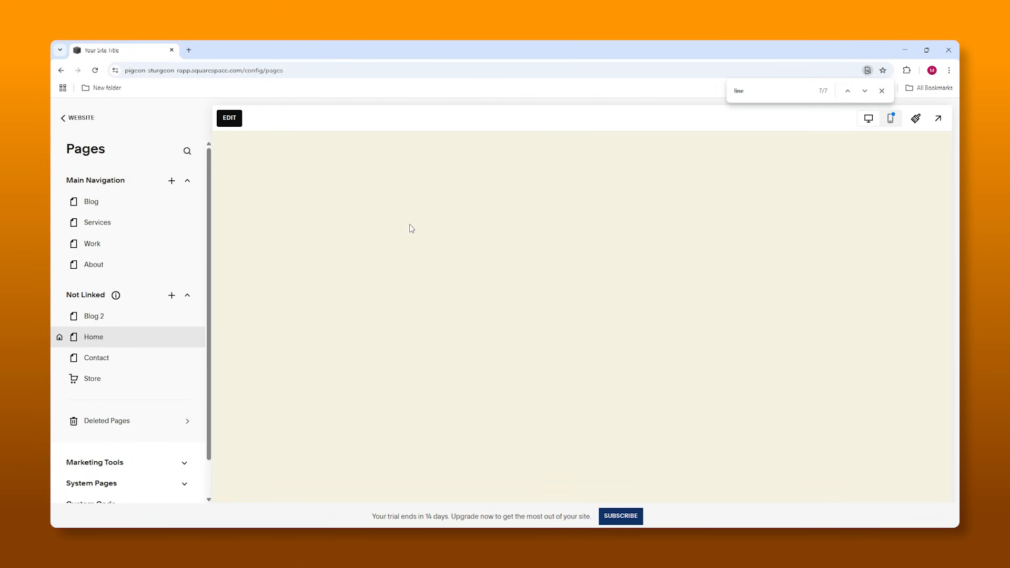
{"action": "left_click", "coordinate": [94, 316]}
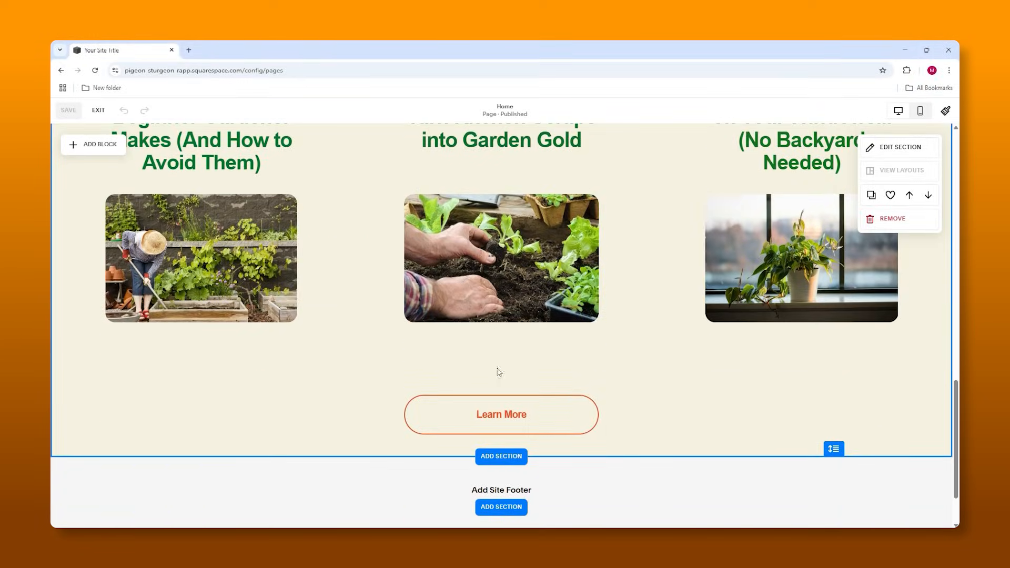
{"action": "mouse_move", "coordinate": [673, 468]}
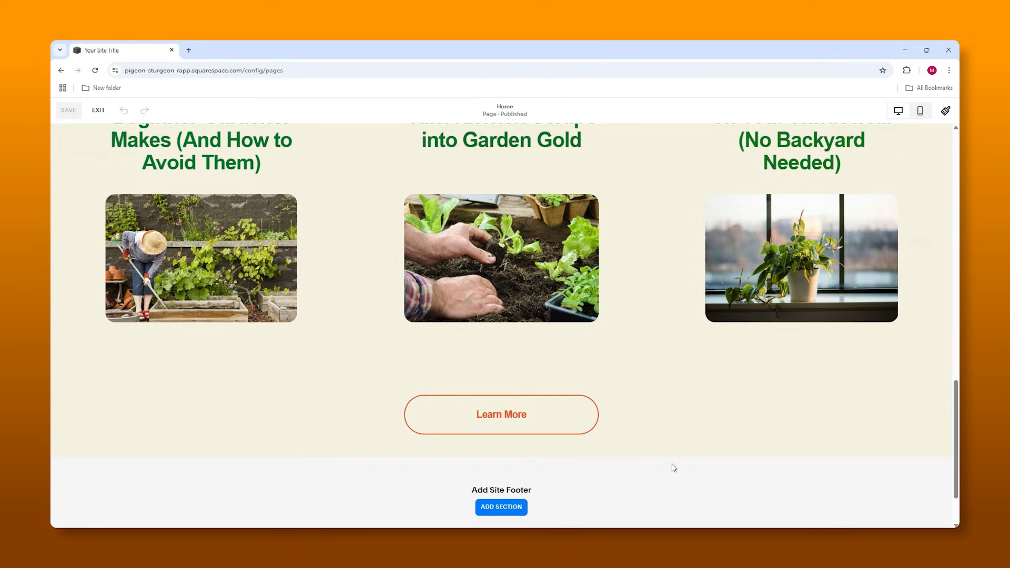
{"action": "mouse_move", "coordinate": [760, 526]}
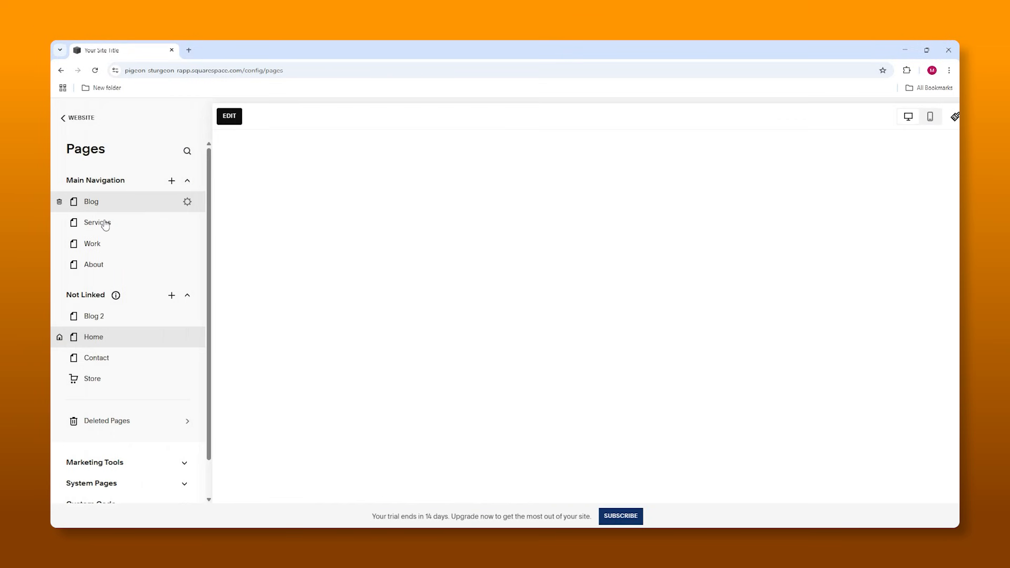
{"action": "left_click", "coordinate": [92, 336]}
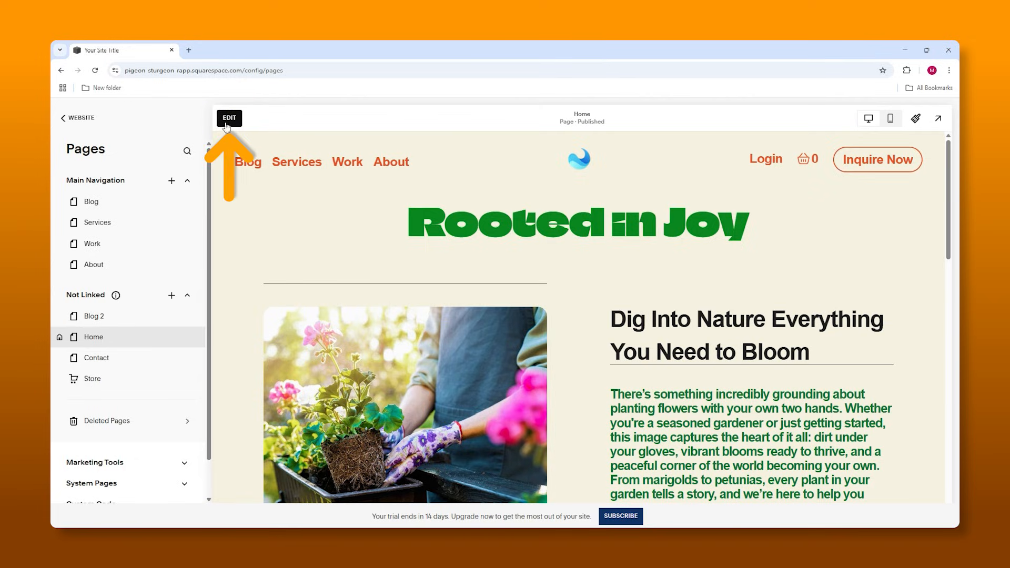
- Add a site footer section using the layout with site title and categories
{"action": "left_click", "coordinate": [229, 118]}
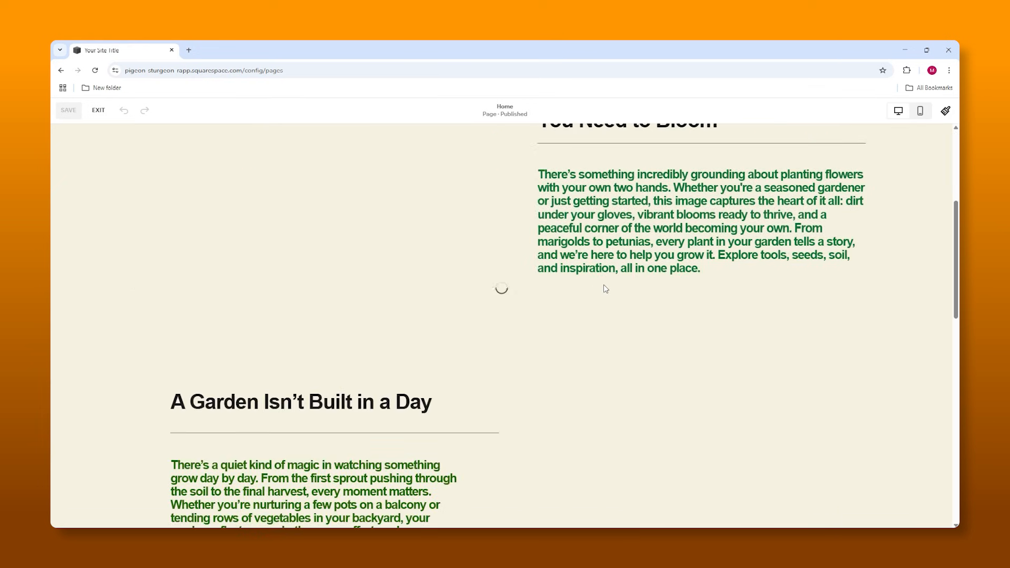
{"action": "scroll", "scroll_direction": "down", "scroll_amount": 3}
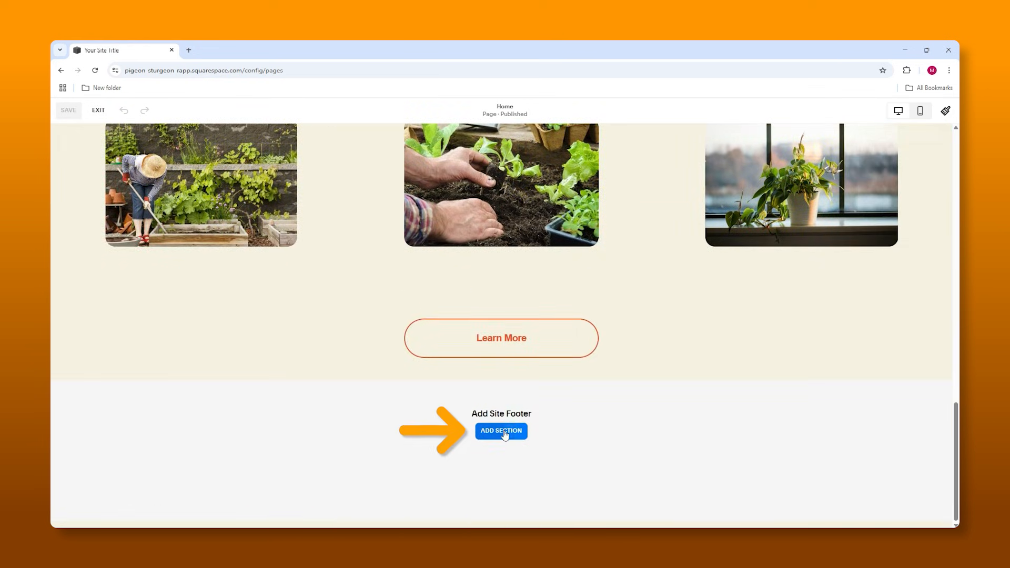
{"action": "left_click", "coordinate": [500, 430]}
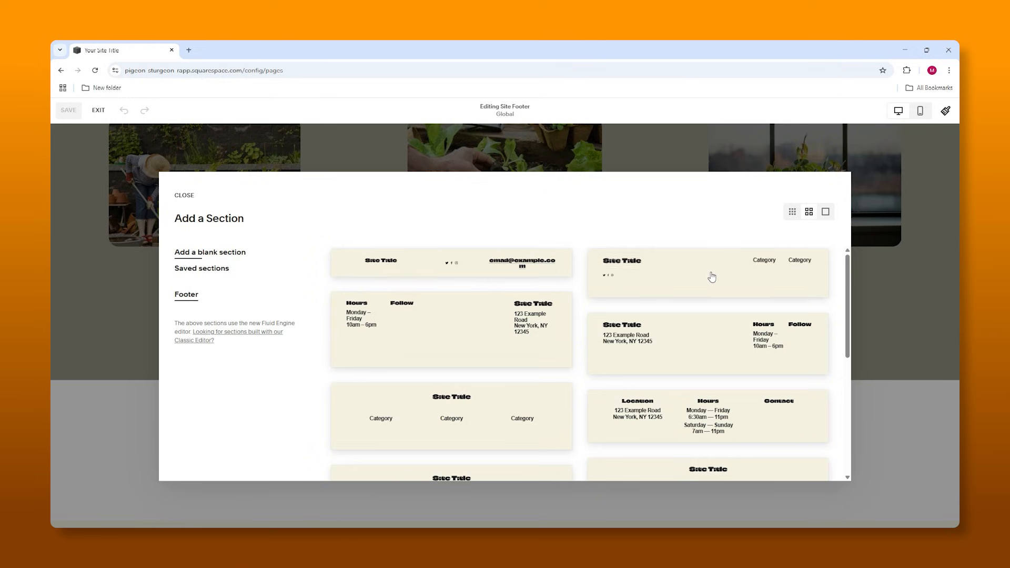
{"action": "left_click", "coordinate": [184, 195]}
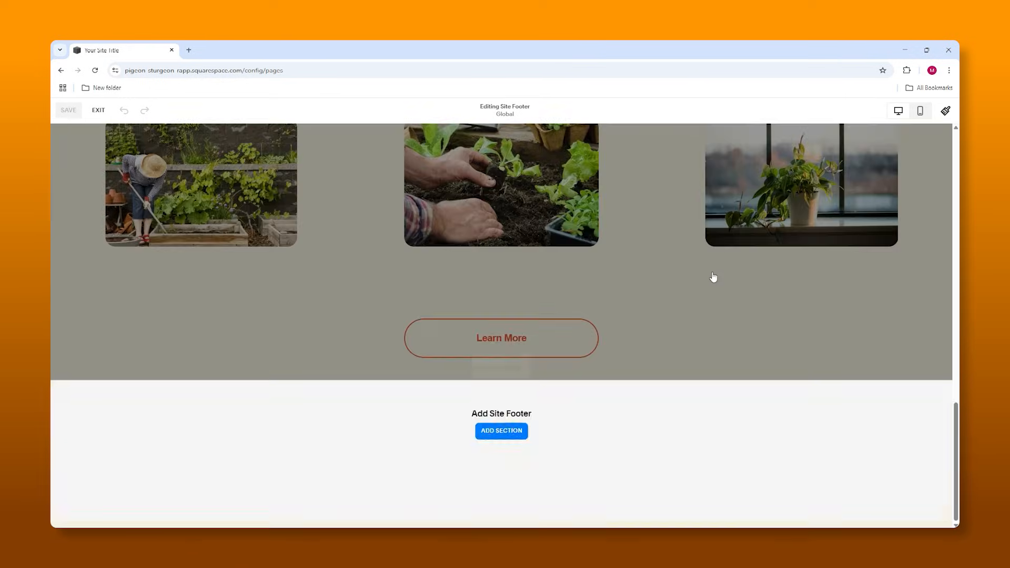
{"action": "left_click", "coordinate": [501, 430]}
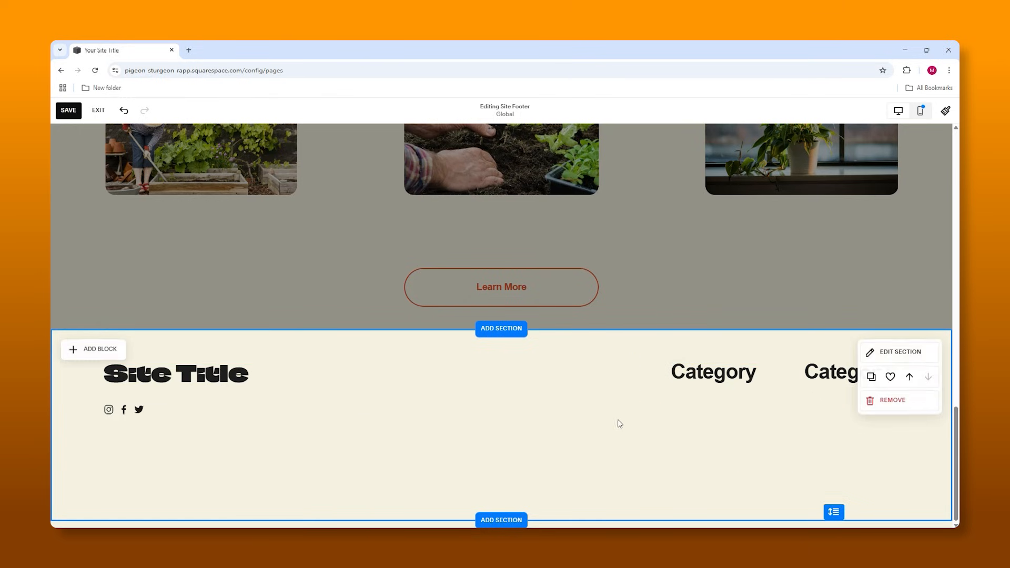
- Select the first Category text block in the footer and start editing its text
{"action": "left_click", "coordinate": [713, 371]}
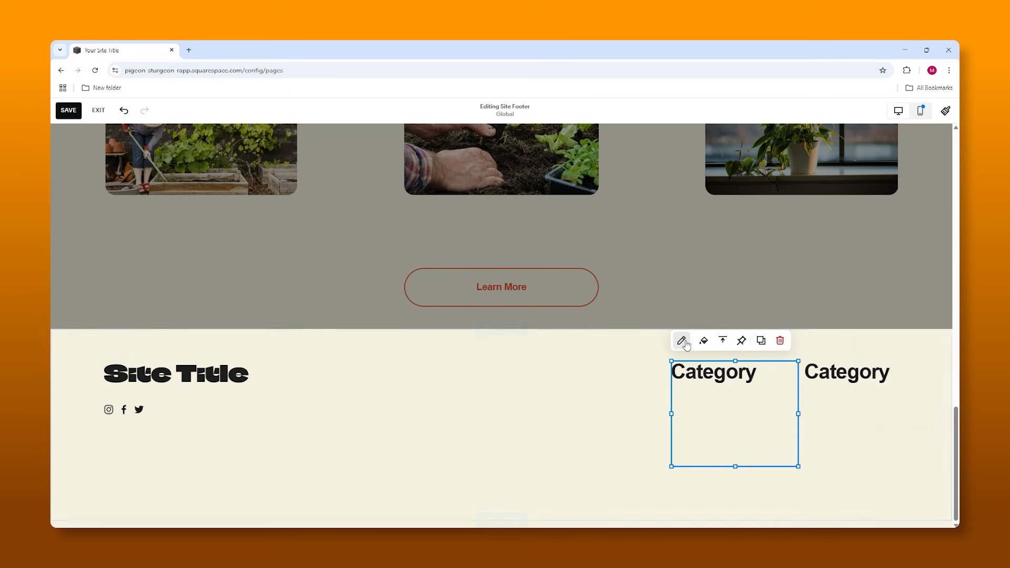
{"action": "left_click", "coordinate": [681, 341]}
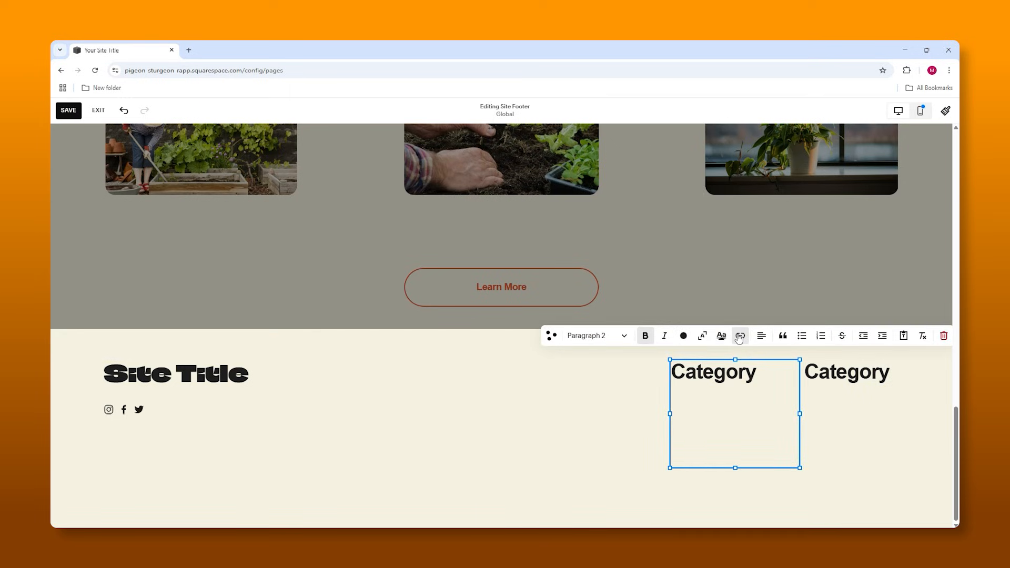
{"action": "left_click", "coordinate": [739, 336]}
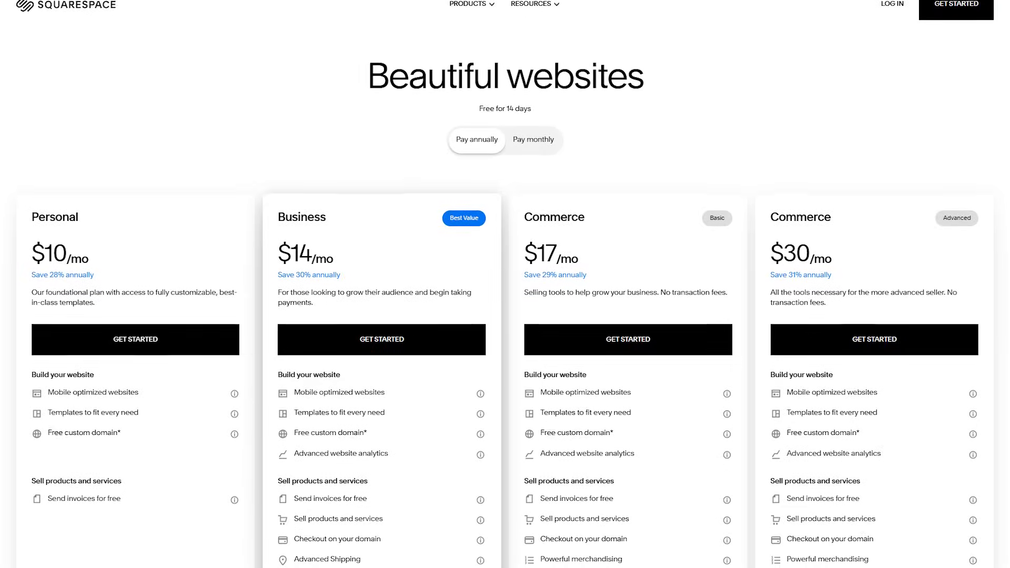
- Scroll through the Squarespace pricing plans and website design pages
{"action": "scroll", "scroll_direction": "down", "scroll_amount": 3}
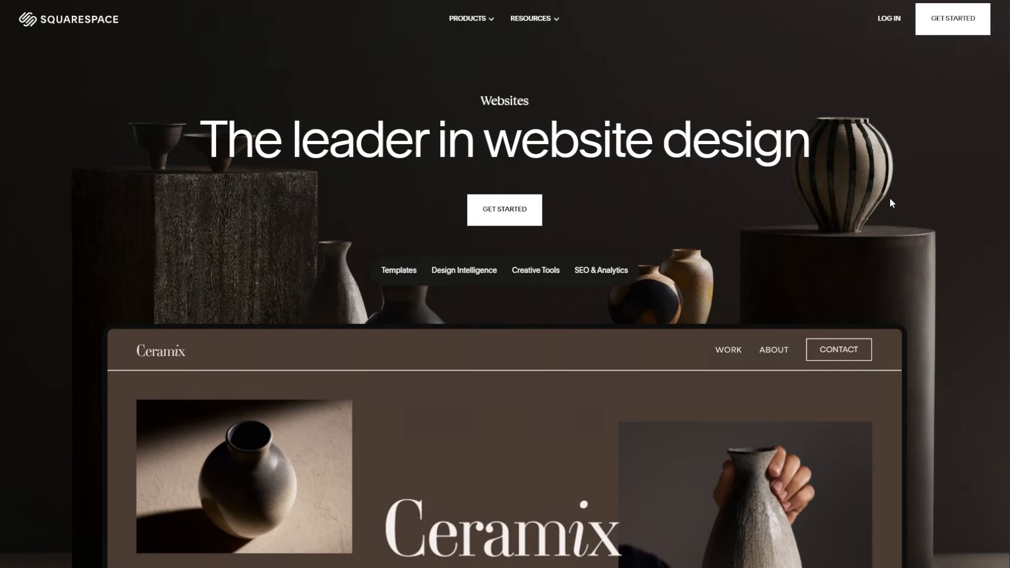
{"action": "scroll", "scroll_direction": "down", "scroll_amount": 3}
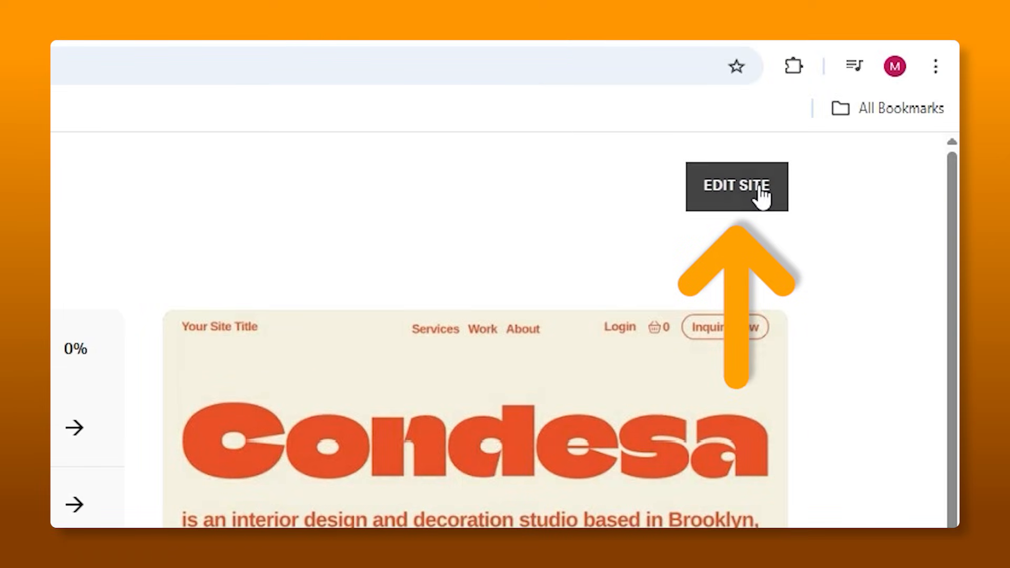
- Open the website dashboard, enter 'This is amazing!!!!!!!!', and start editing the homepage
{"action": "left_click", "coordinate": [736, 186]}
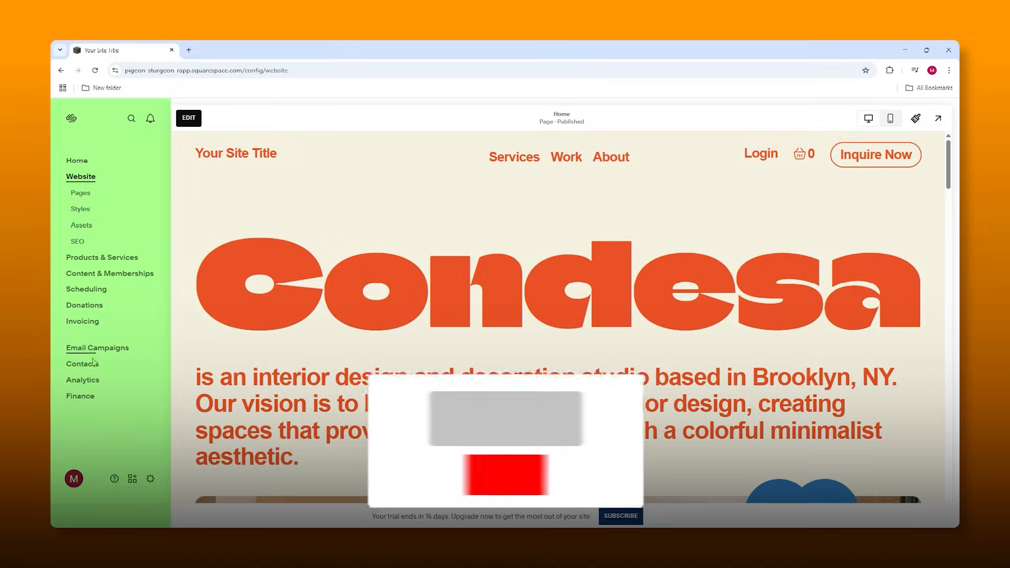
{"action": "type", "text": "This is amazing!!!!!!!!"}
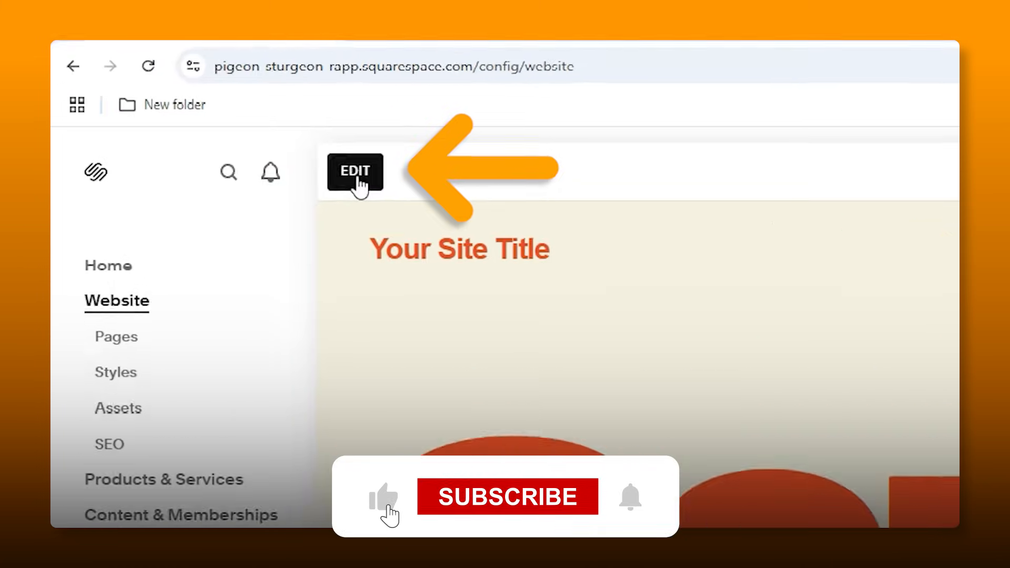
{"action": "left_click", "coordinate": [354, 172]}
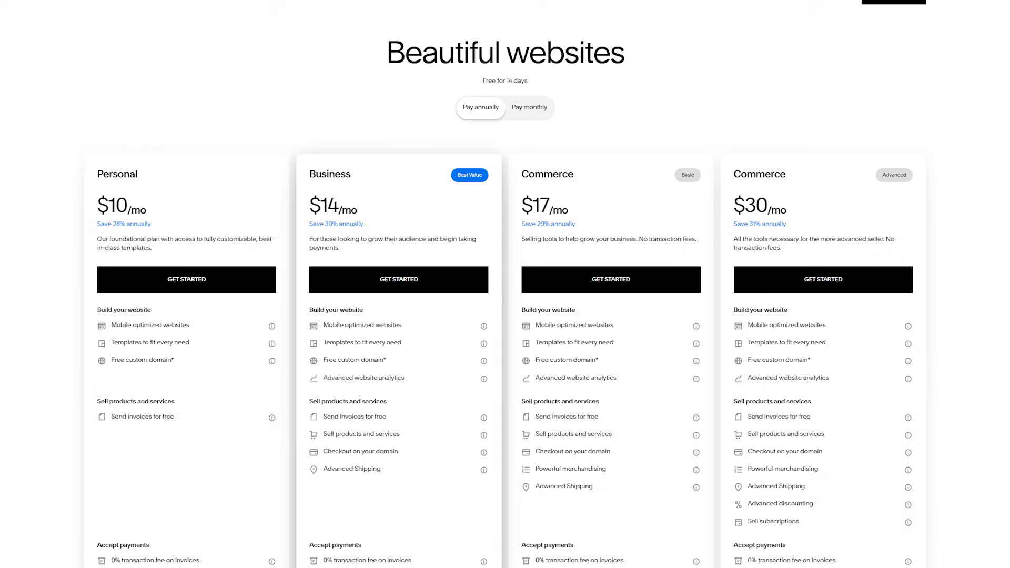
- Scroll through the pricing plans and the Crosby plant shop product listings
{"action": "scroll", "scroll_direction": "down", "scroll_amount": 3}
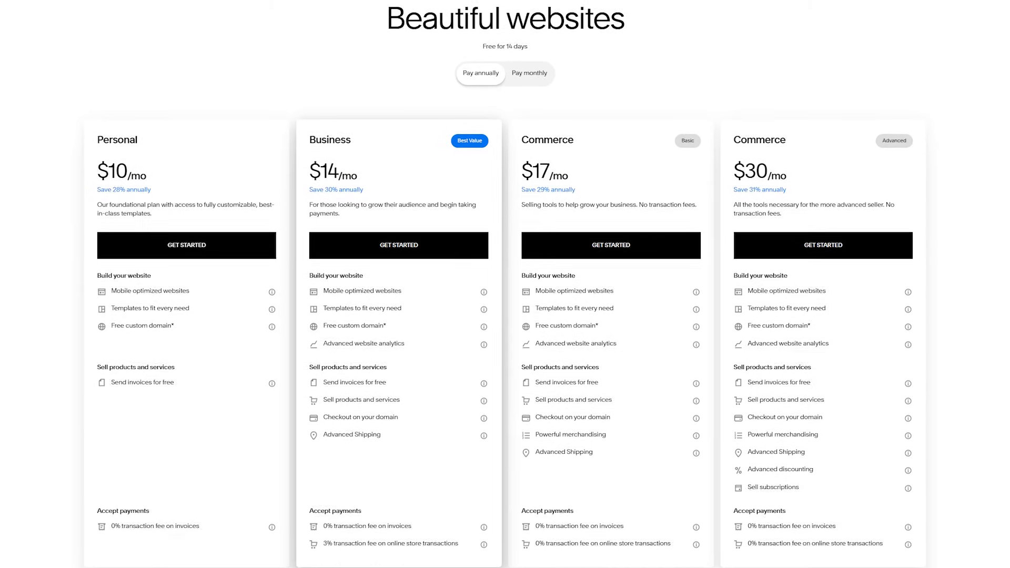
{"action": "scroll", "scroll_direction": "down", "scroll_amount": 3}
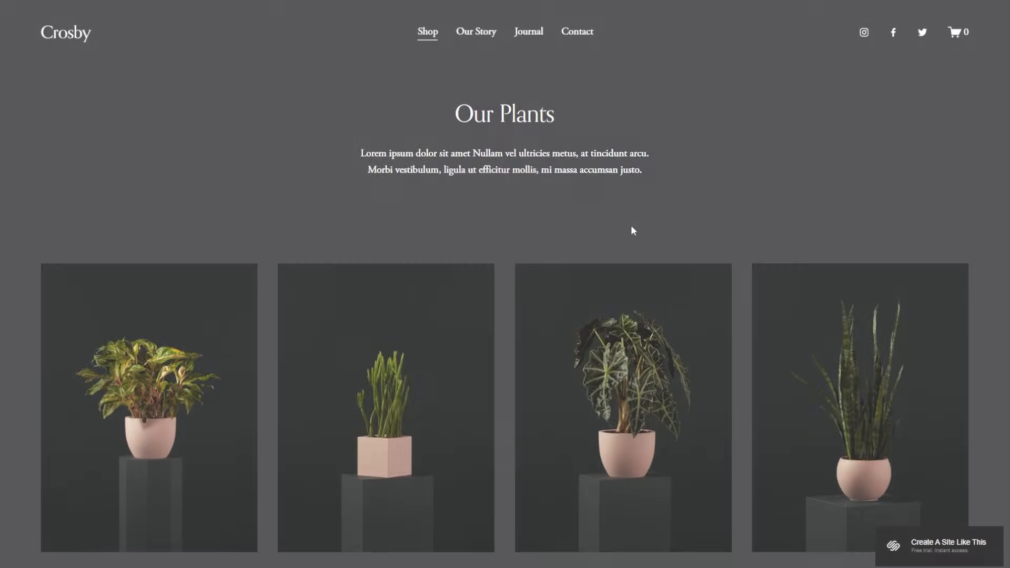
{"action": "scroll", "scroll_direction": "down", "scroll_amount": 3}
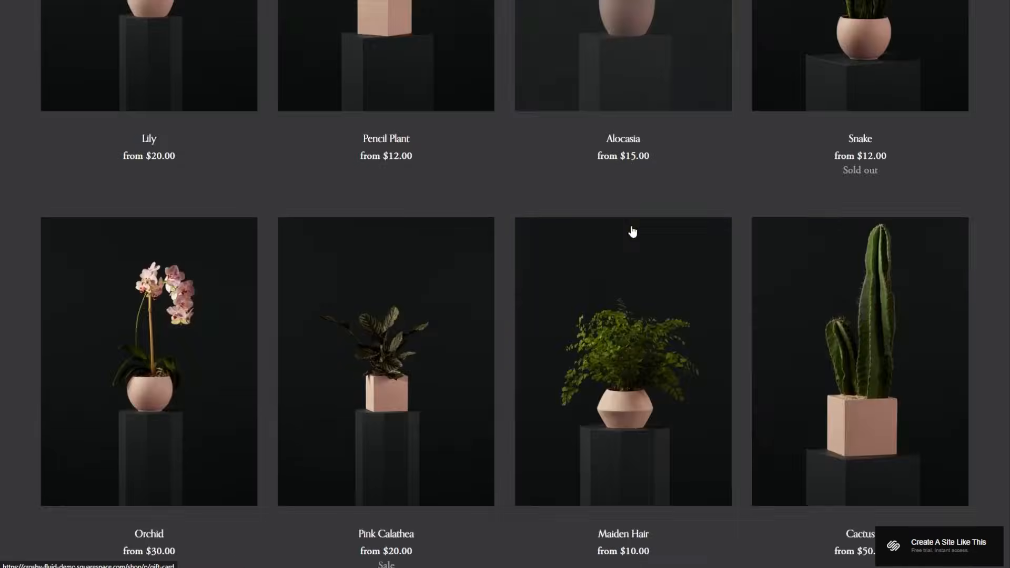